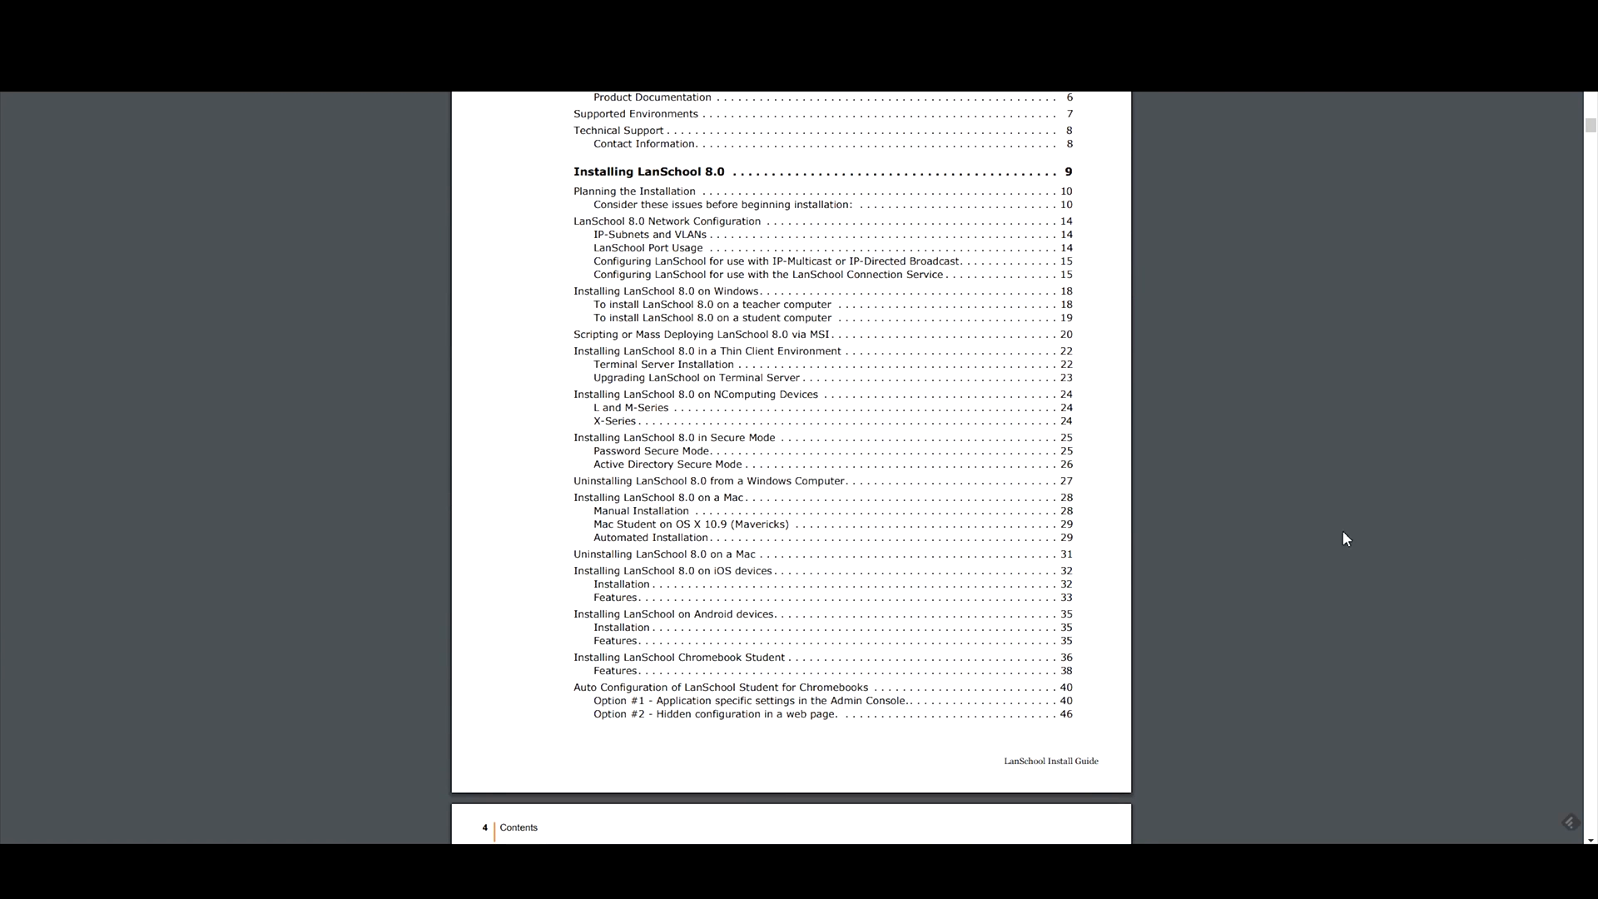
Scroll the LanSchool Install Guide PDF to page 22, the Thin Client Environment section
left_click_drag(572, 351, 717, 351)
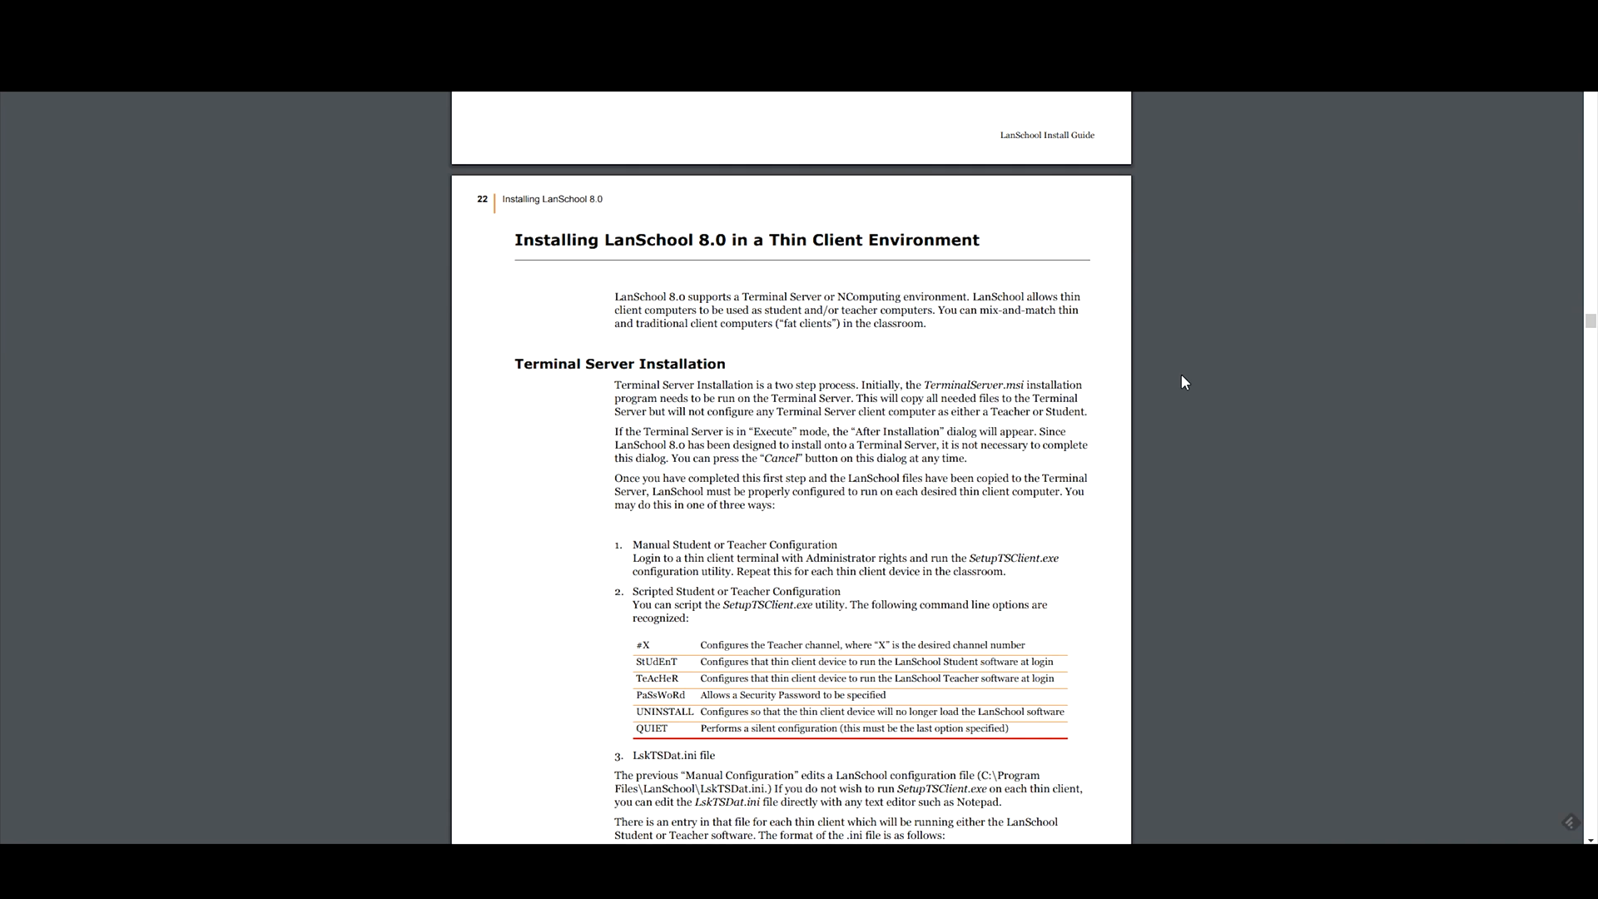
left_click_drag(611, 297, 927, 296)
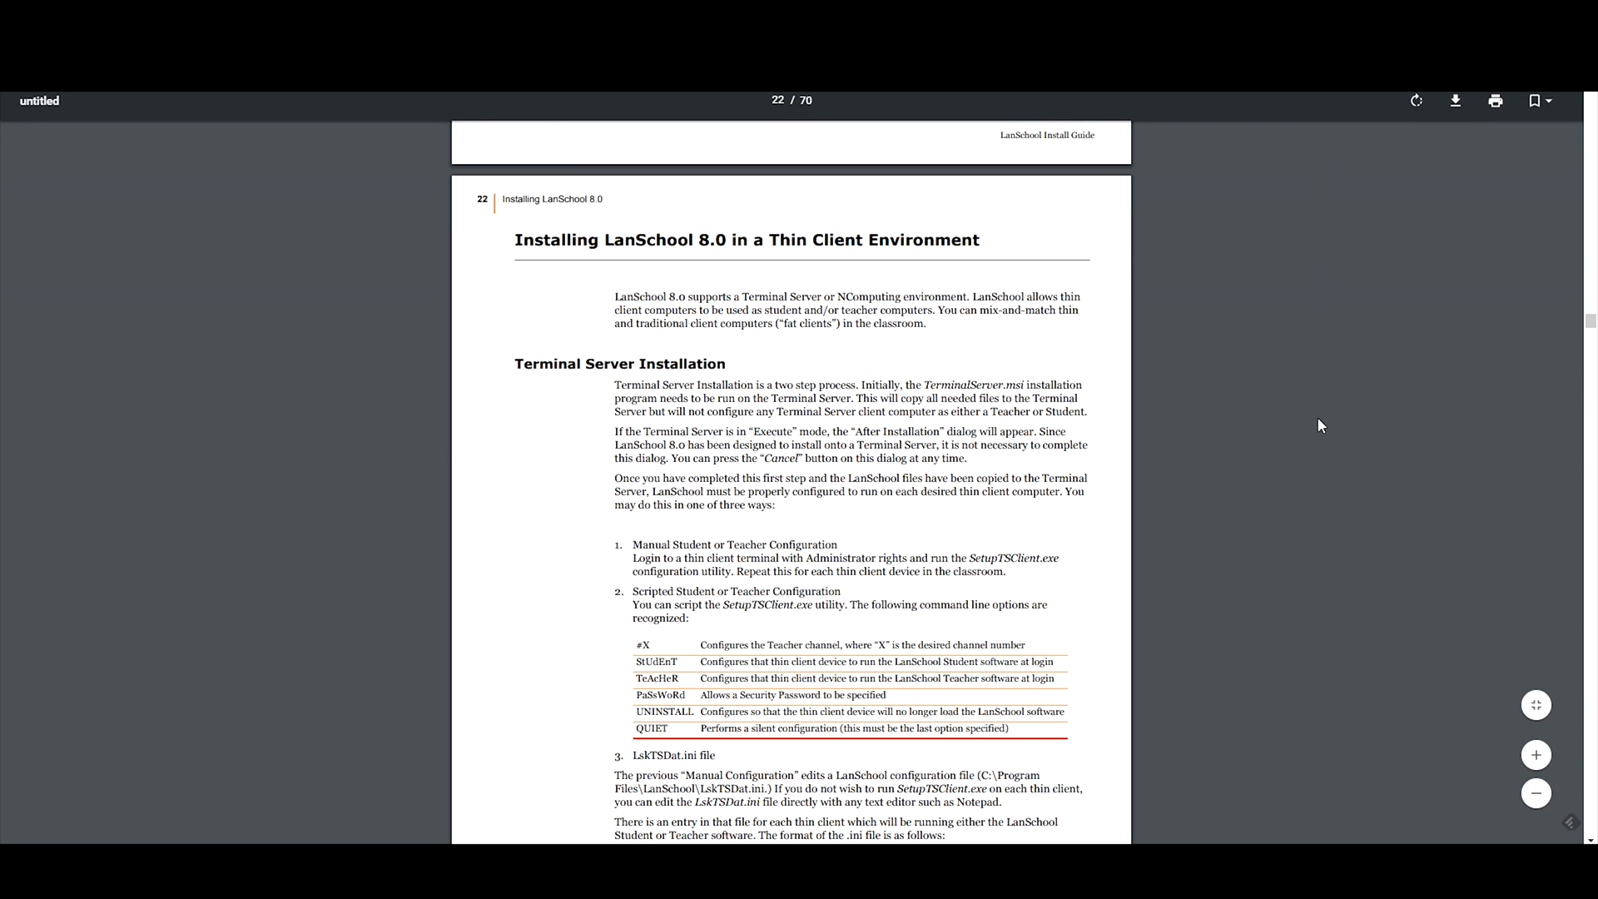
mouse_move(1341, 425)
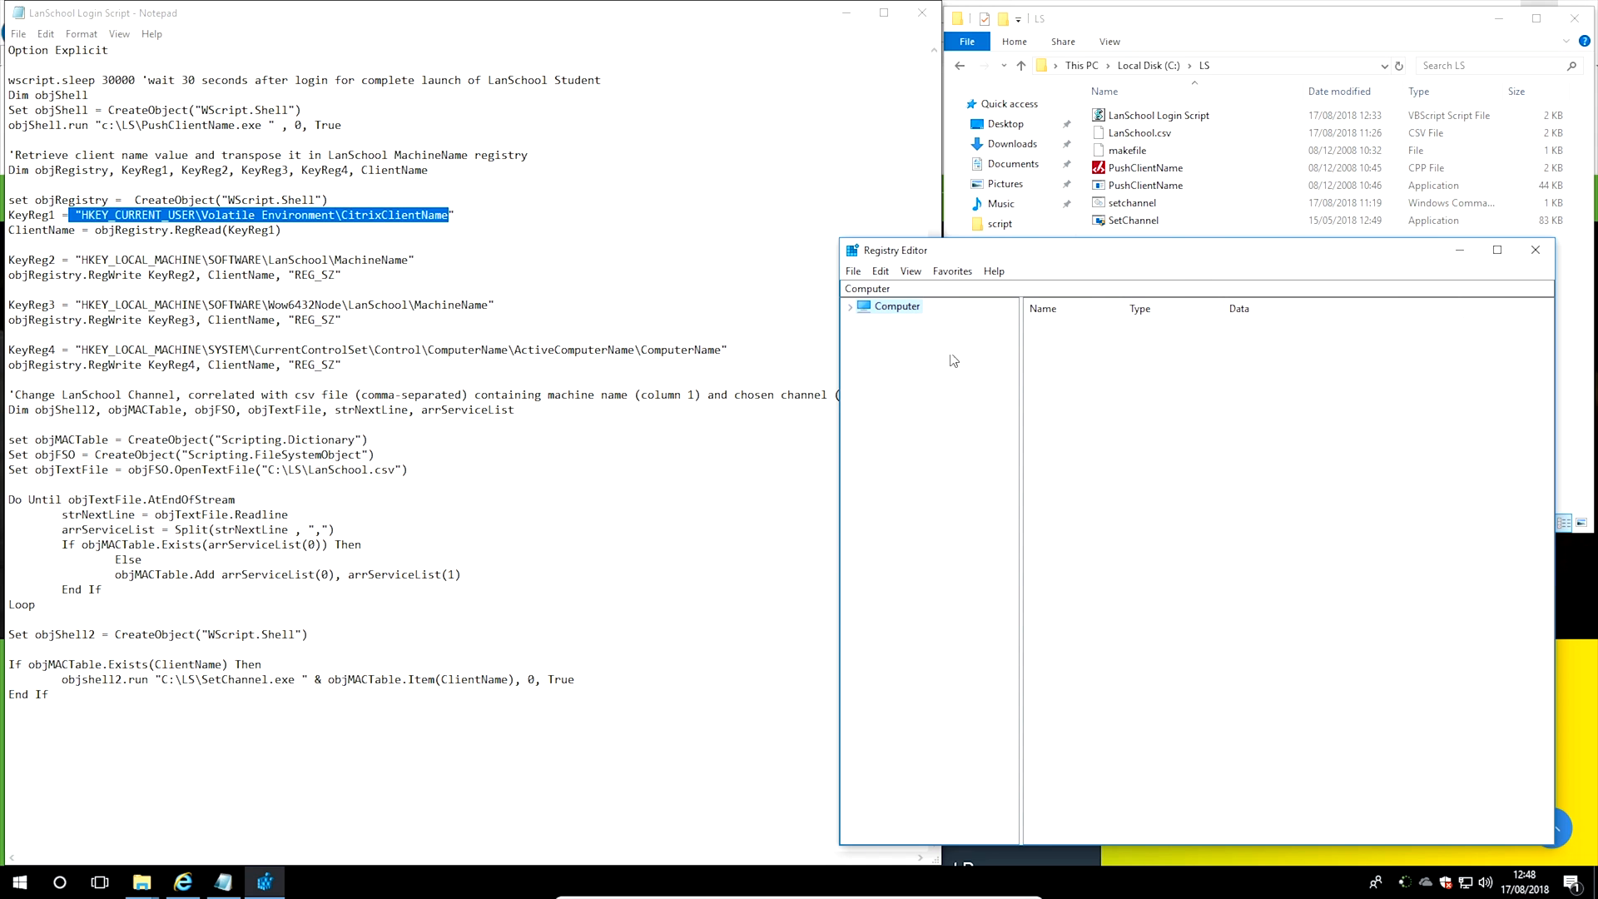
Go to HKEY_CURRENT_USER\Volatile Environment and select CitrixClientName, holding CLIENTTERMINAL01
left_click(850, 305)
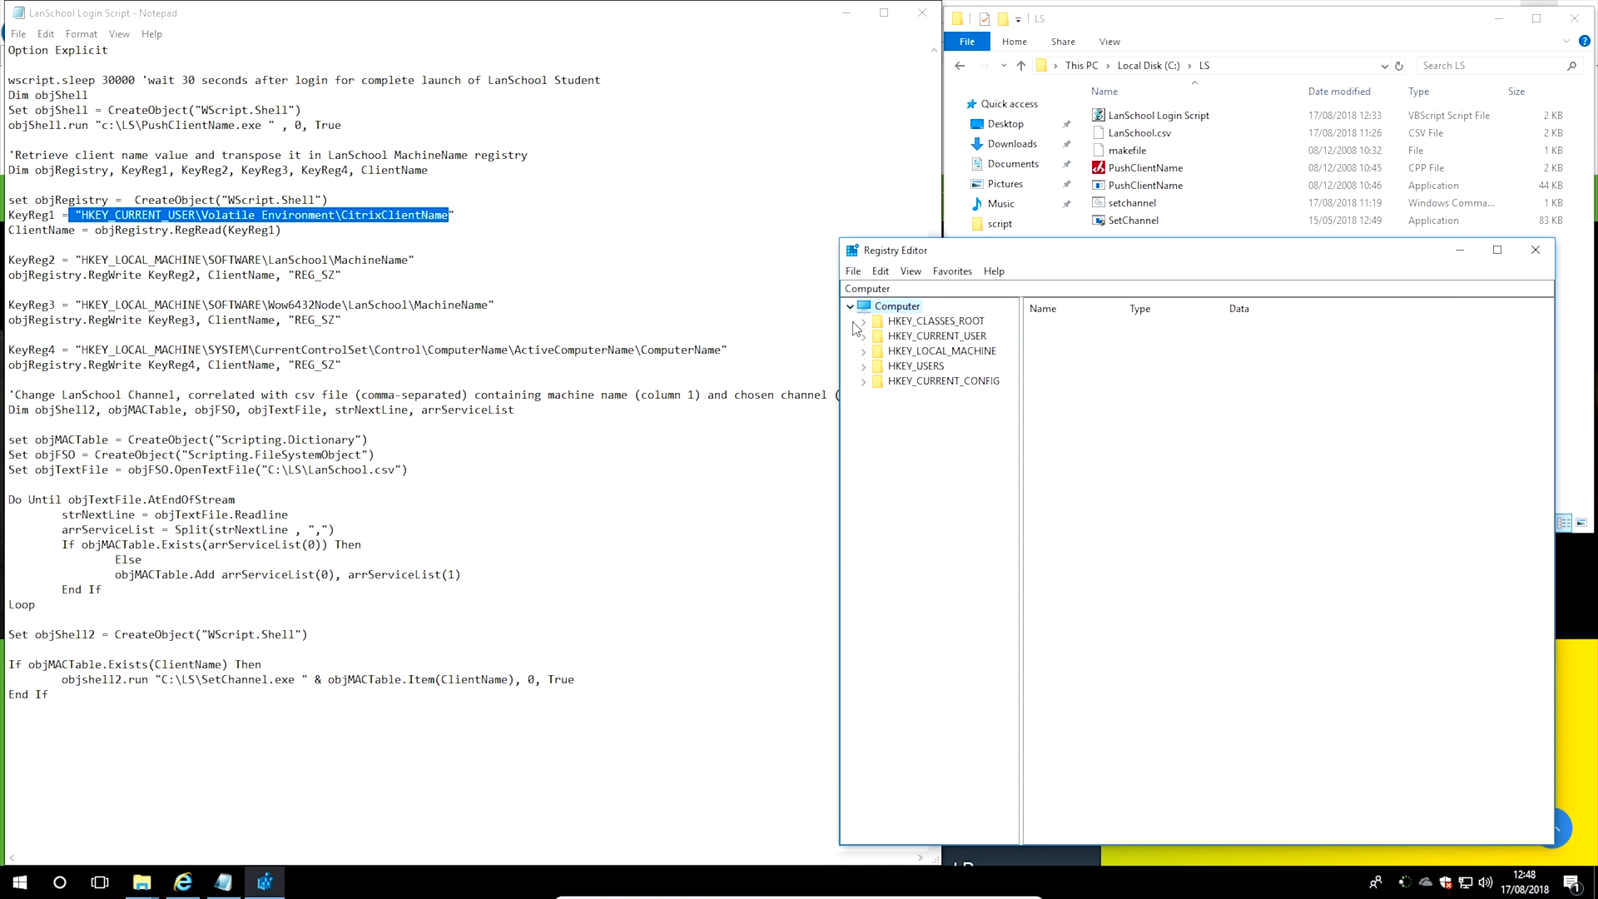
left_click(863, 335)
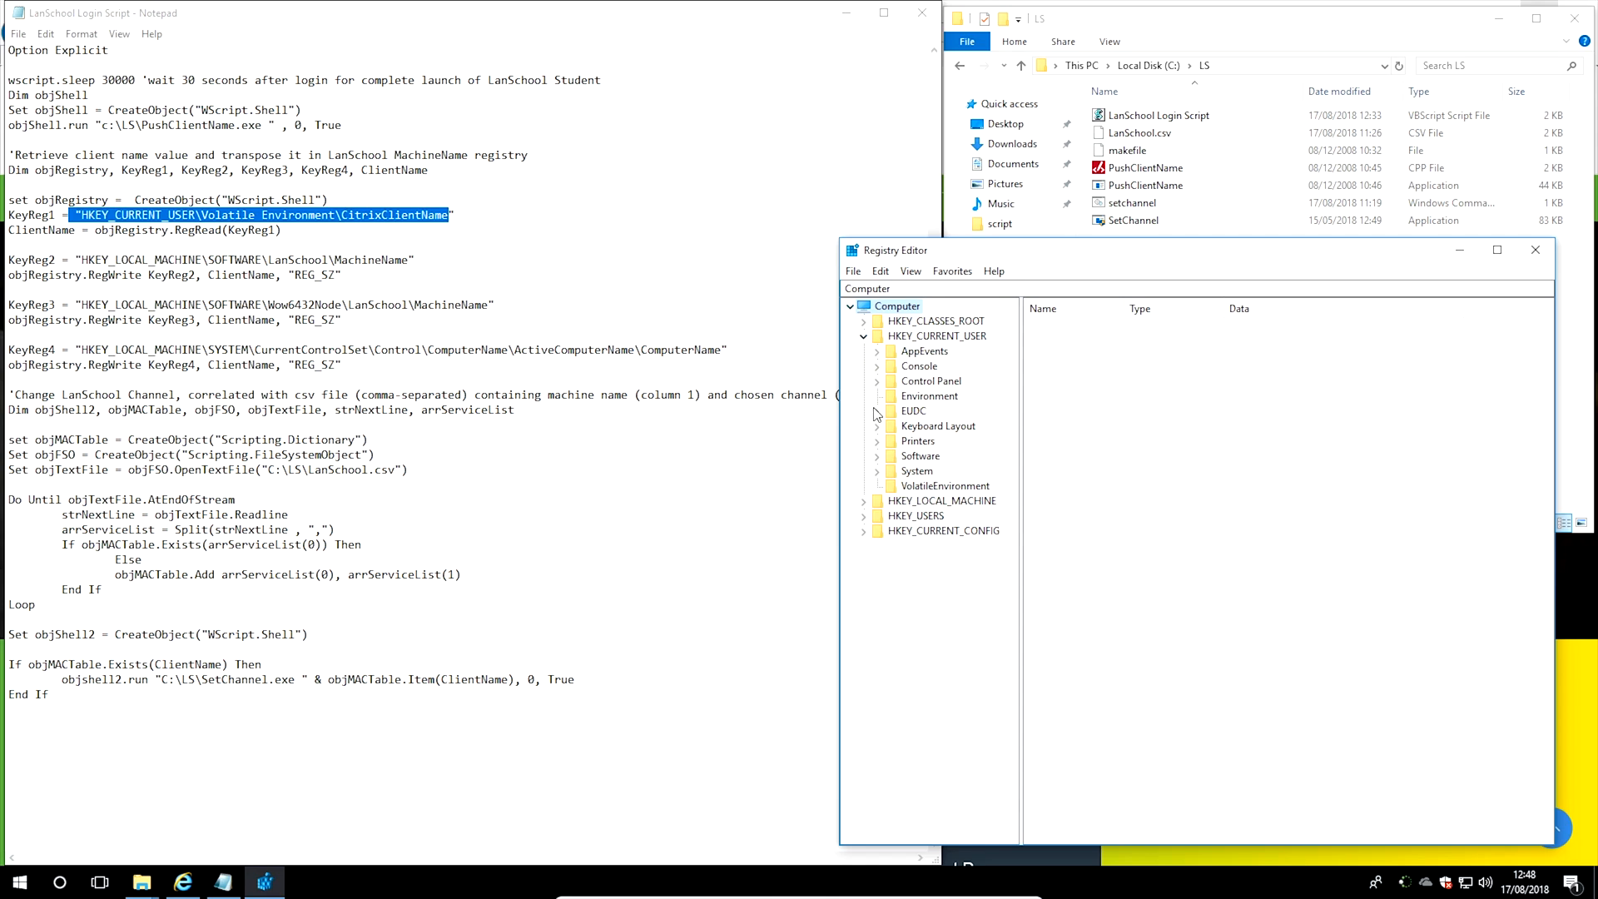
left_click(944, 486)
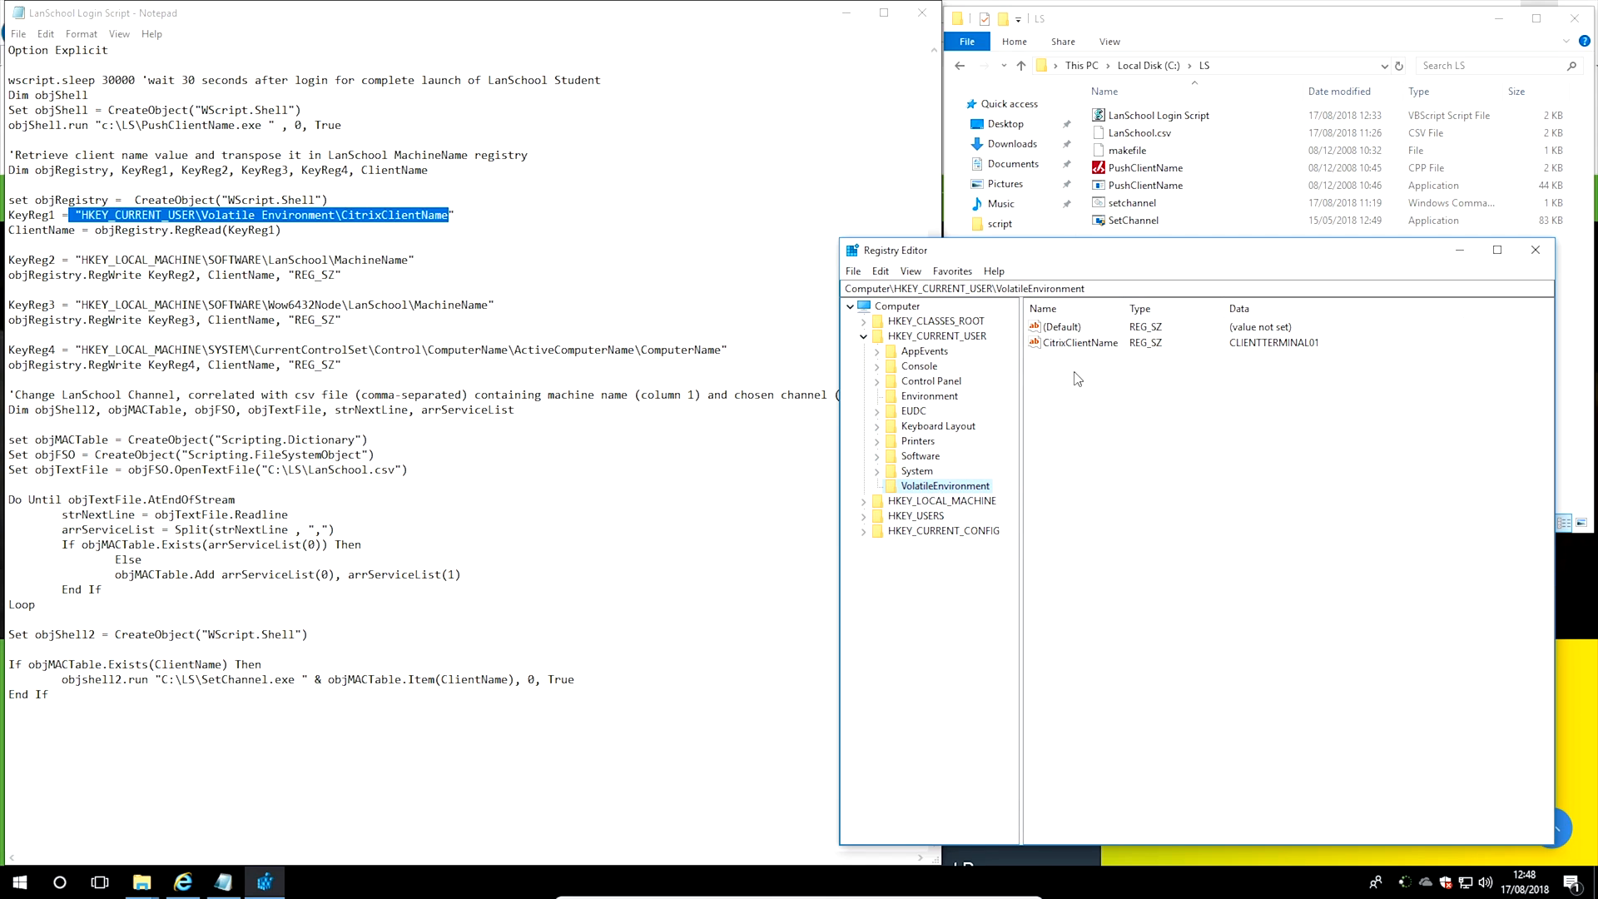
left_click(1081, 342)
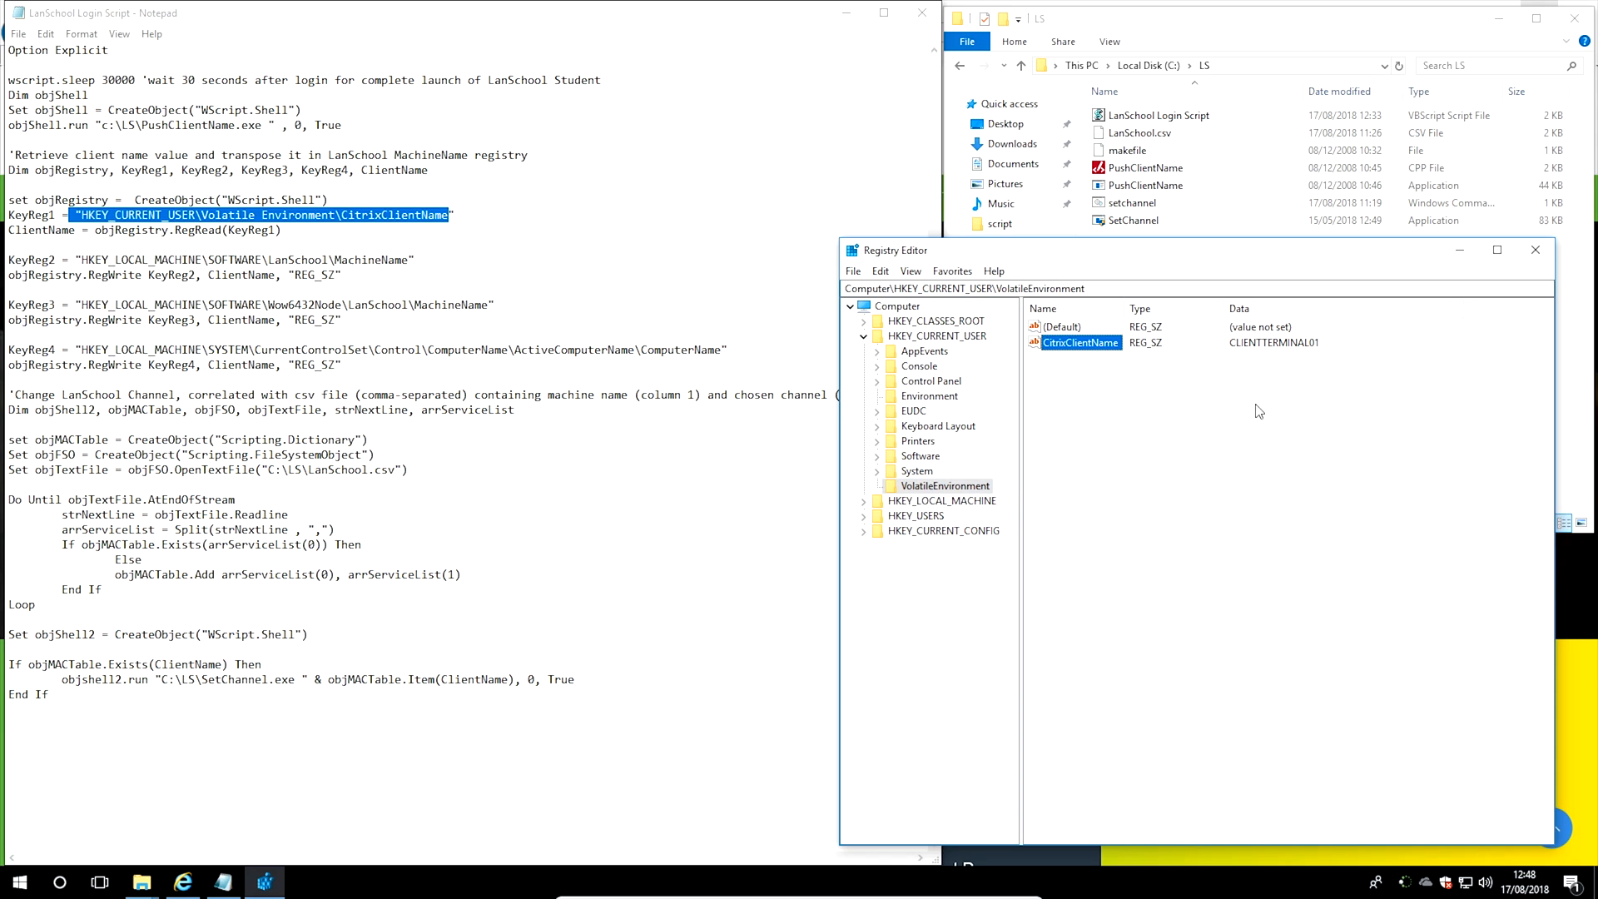
left_click(1349, 441)
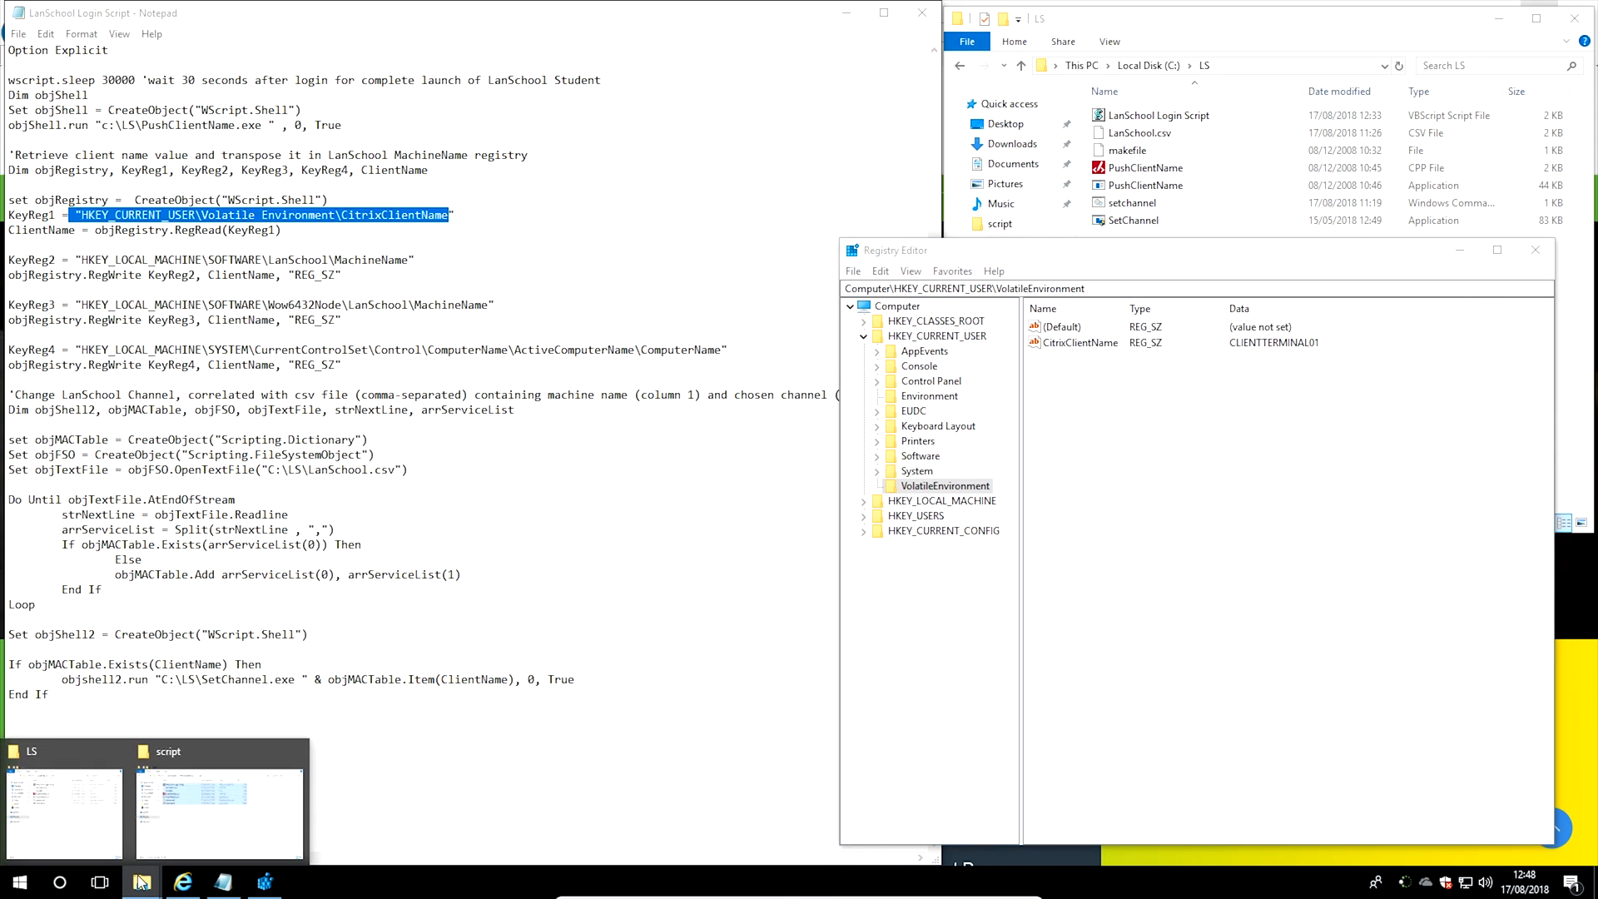
Open a new File Explorer window and show This PC's system properties
right_click(141, 882)
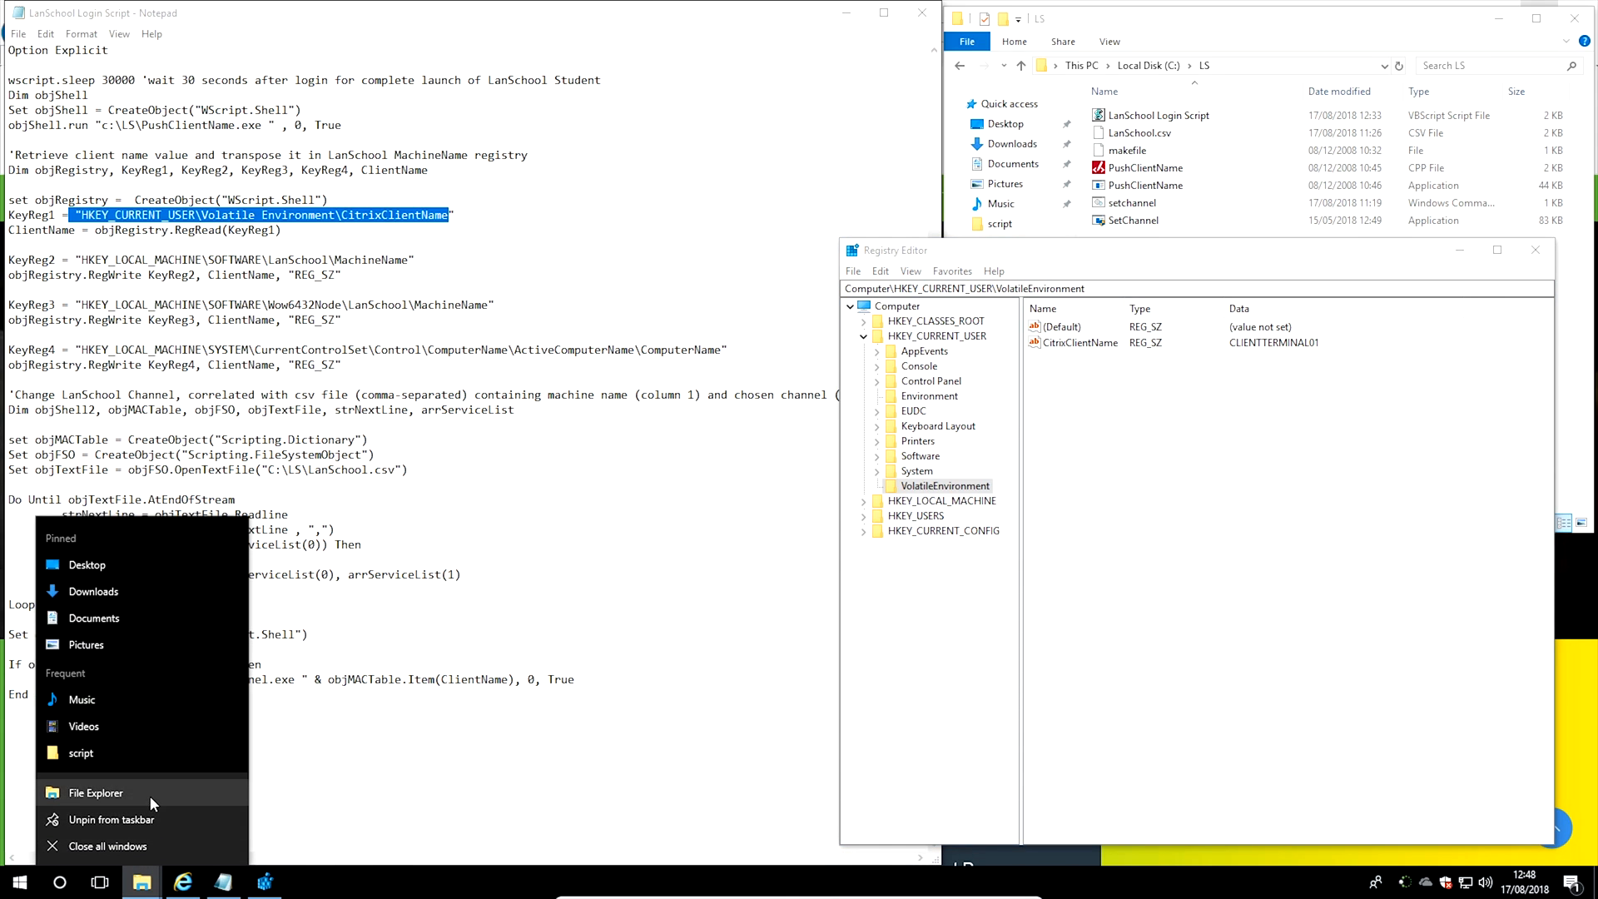
left_click(94, 791)
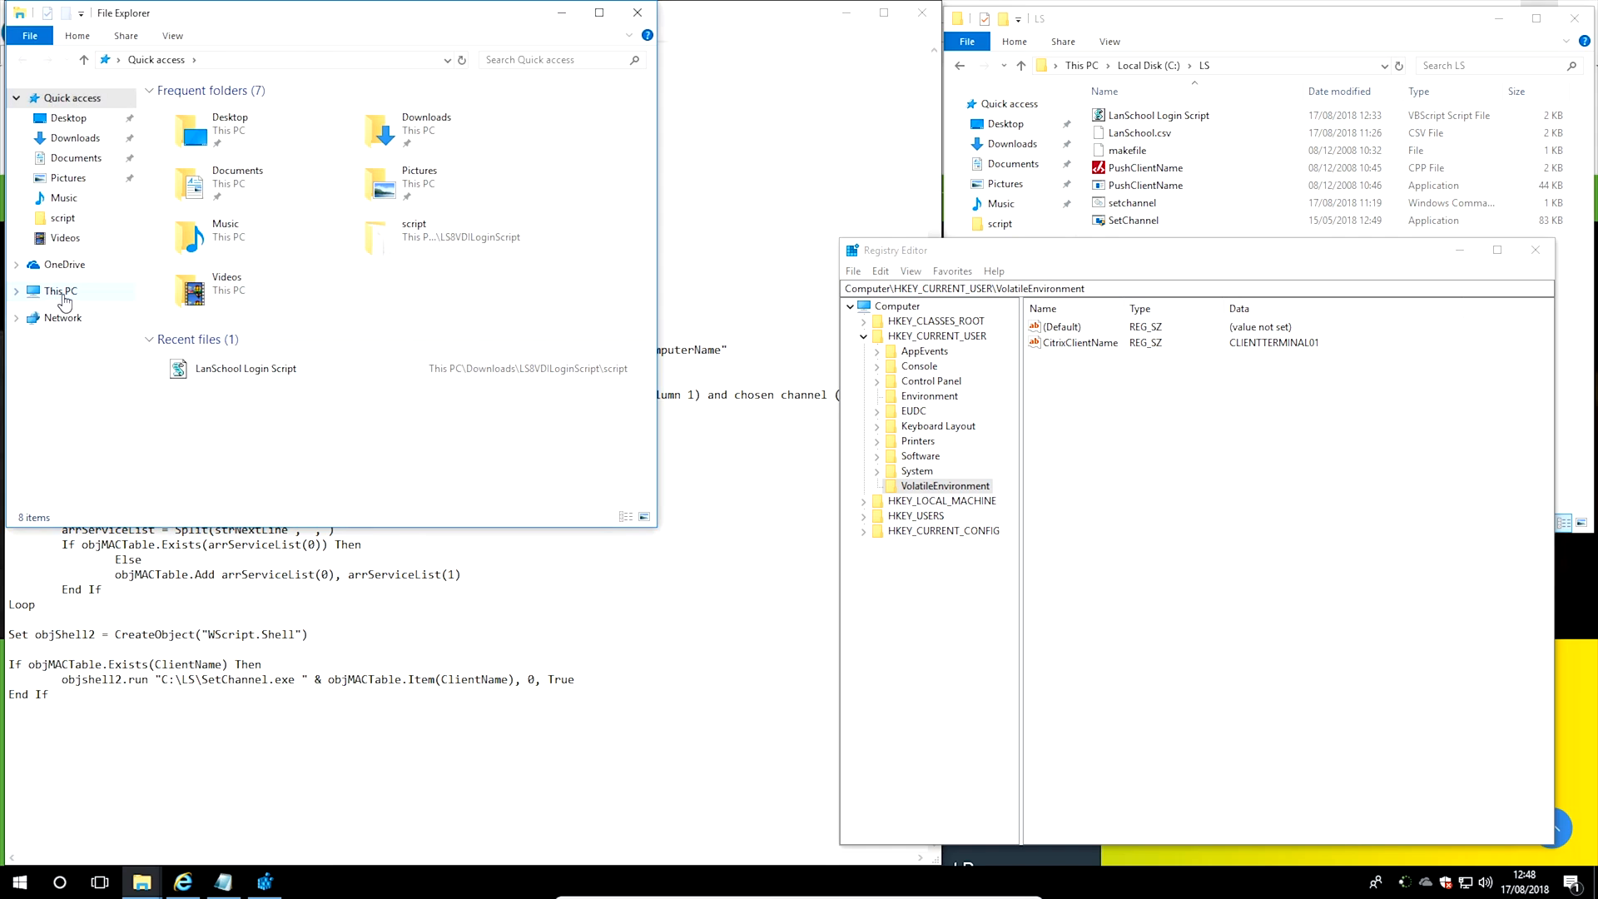
left_click(59, 290)
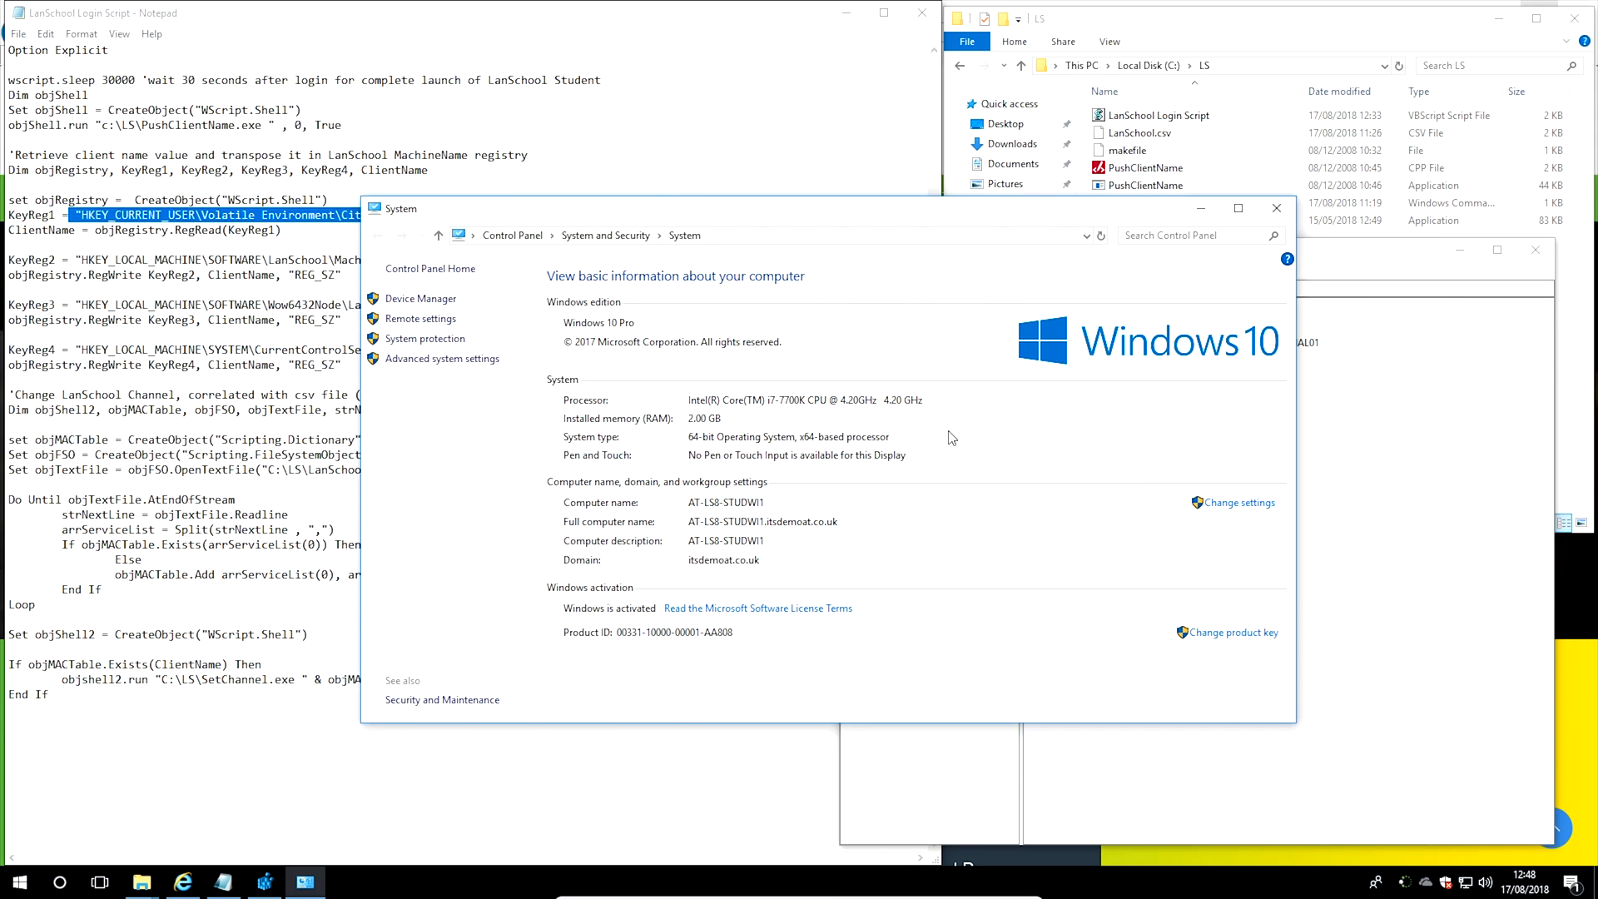
mouse_move(834, 198)
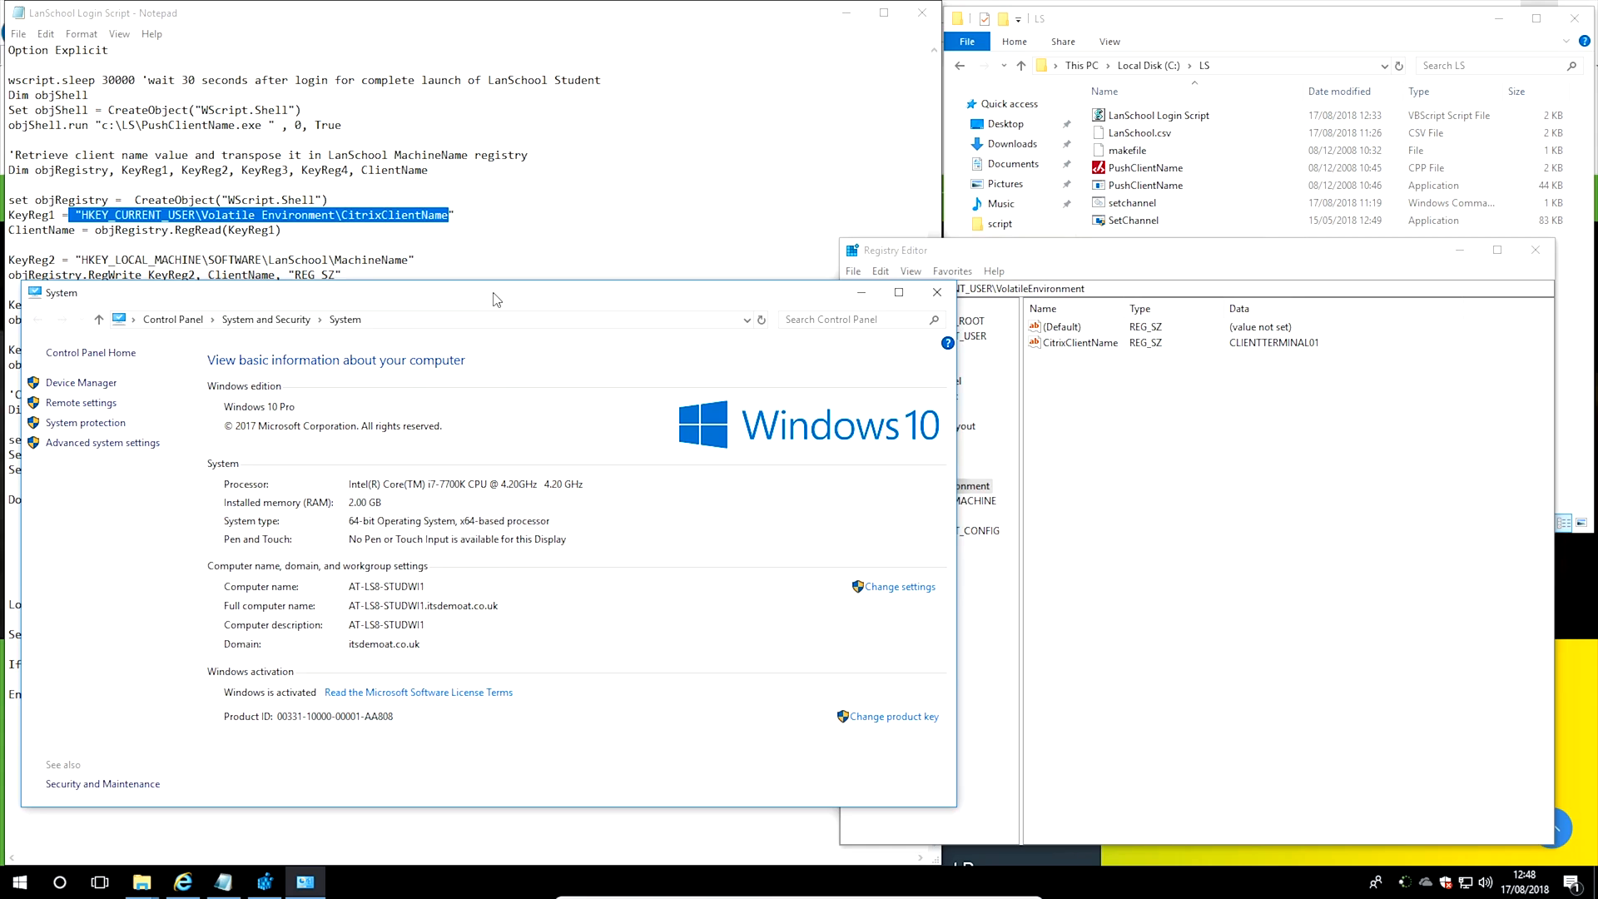
mouse_move(410, 592)
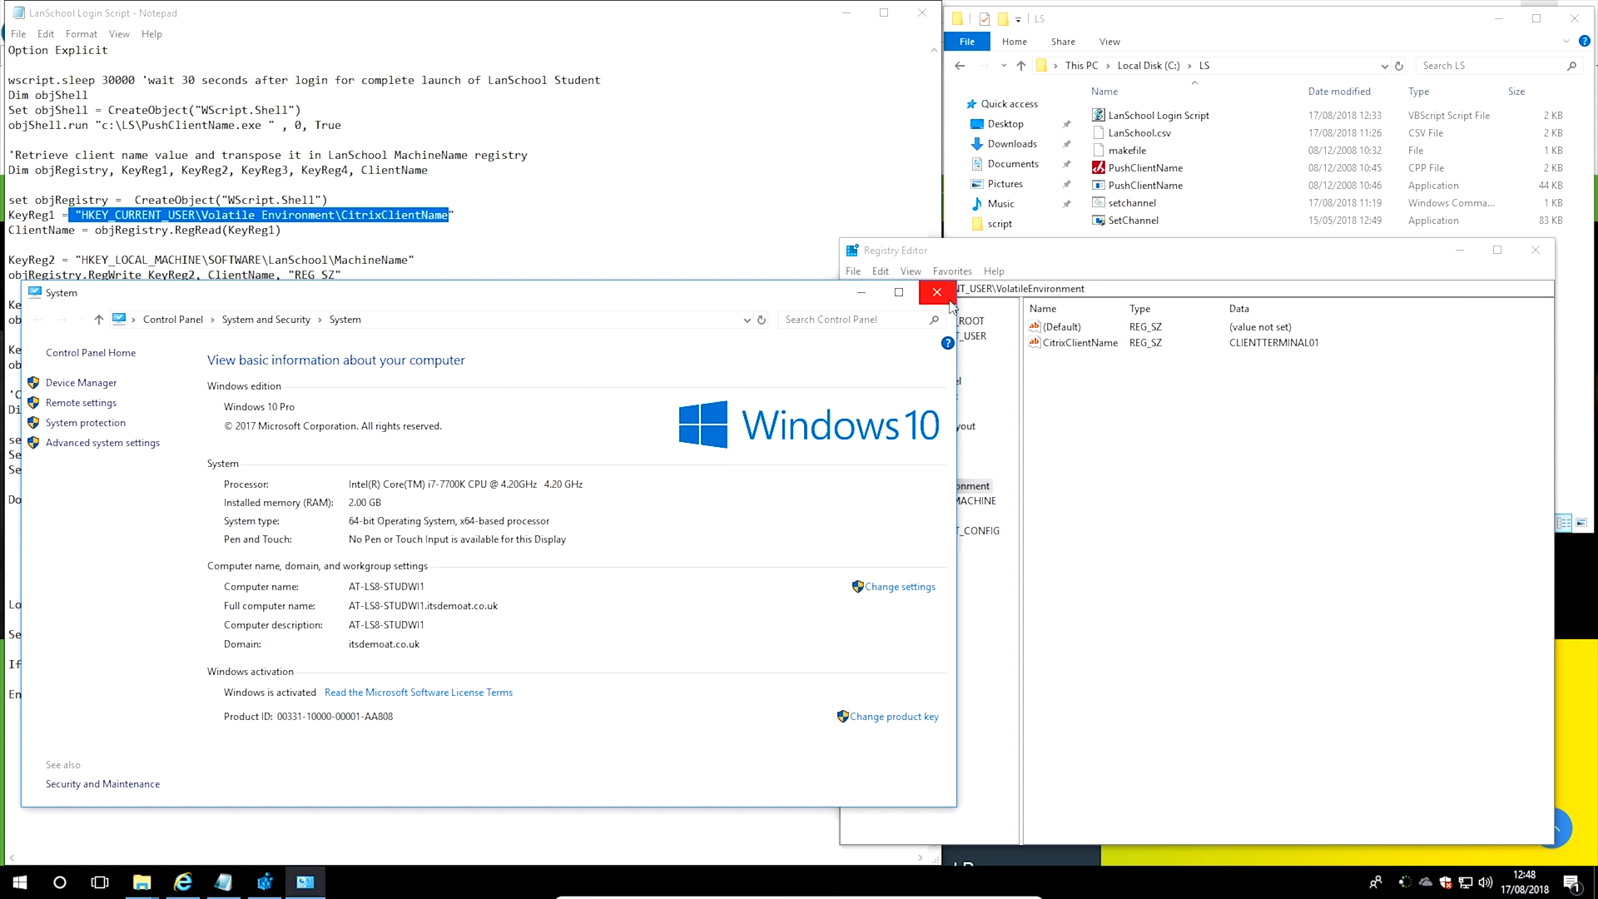
Close the System window and view HKEY_LOCAL_MACHINE\SOFTWARE\LanSchool's MachineName, CLIENTTERMINAL01
left_click(935, 292)
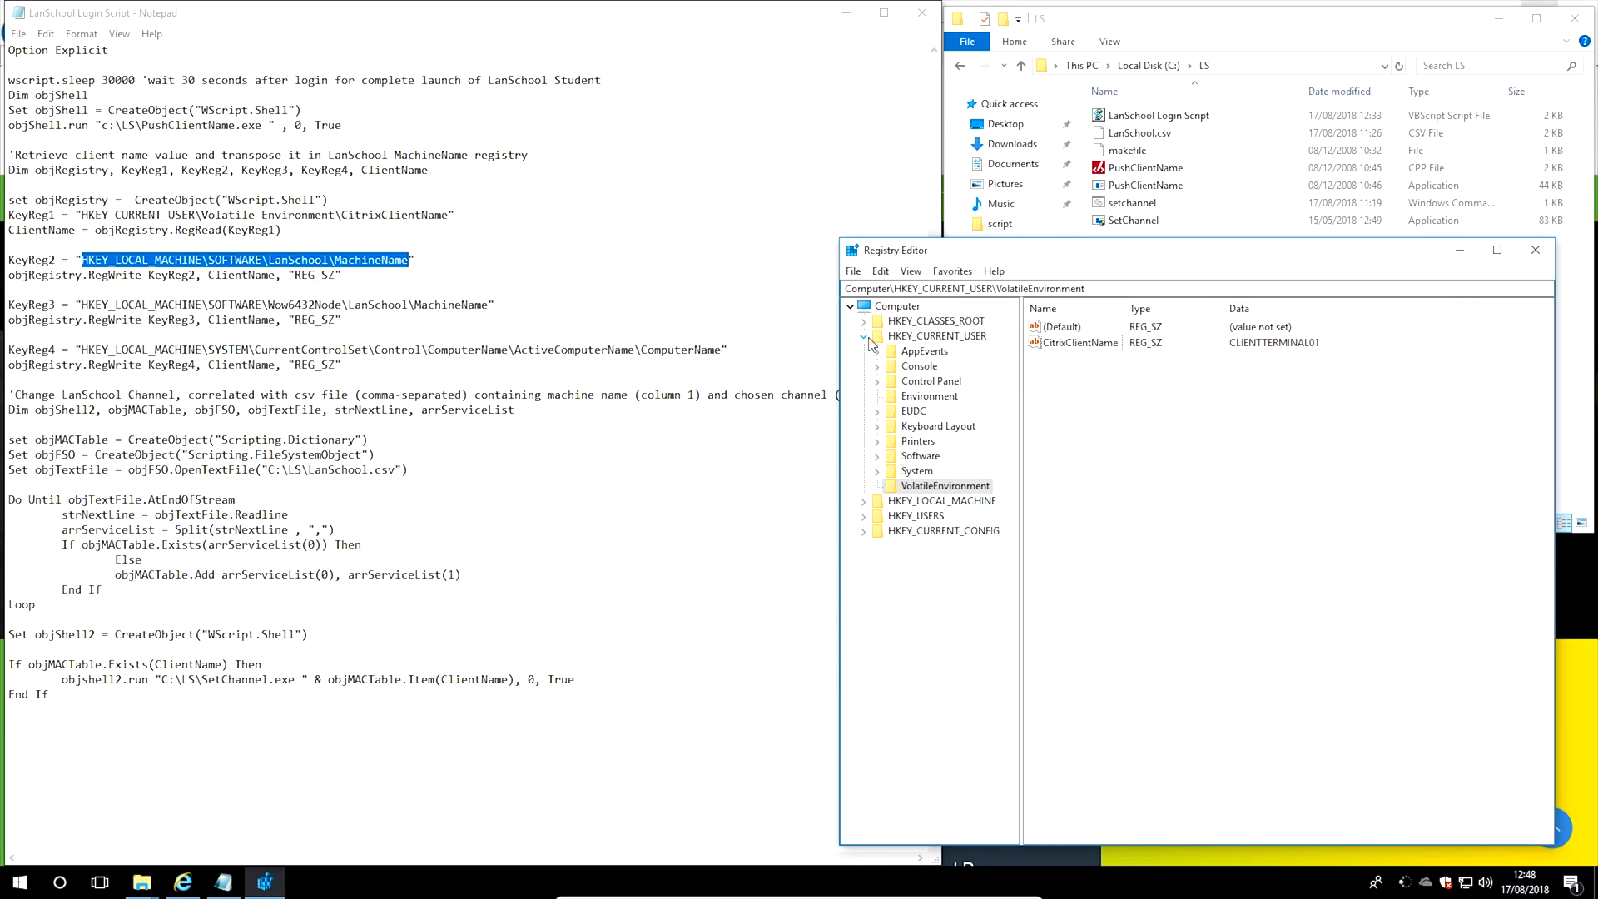
left_click(940, 351)
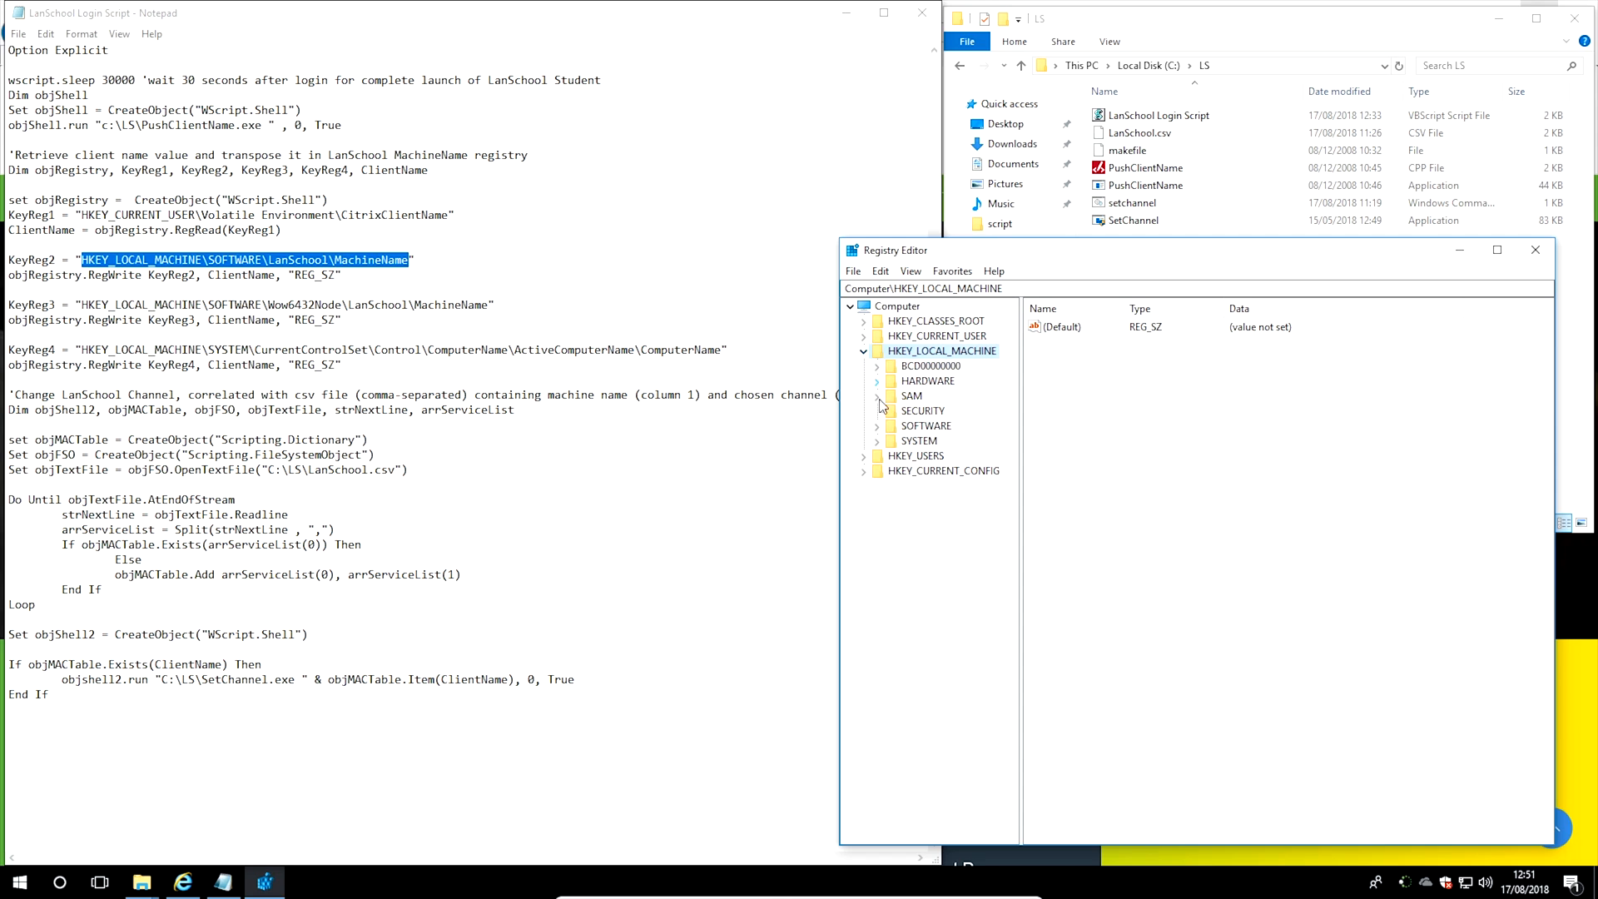
left_click(876, 425)
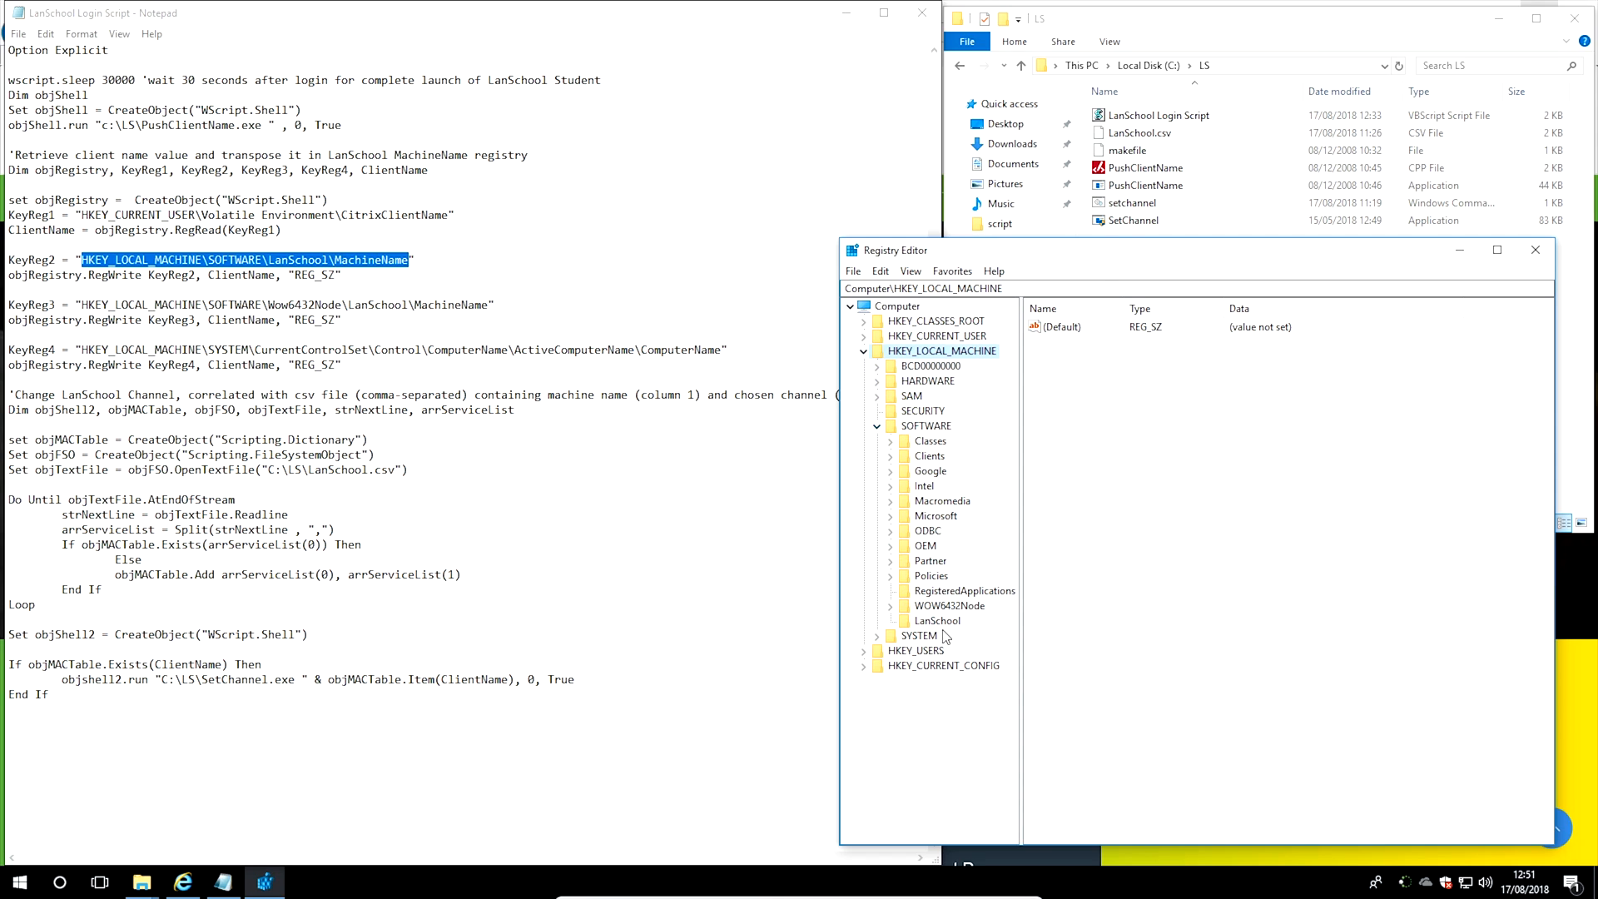
left_click(936, 620)
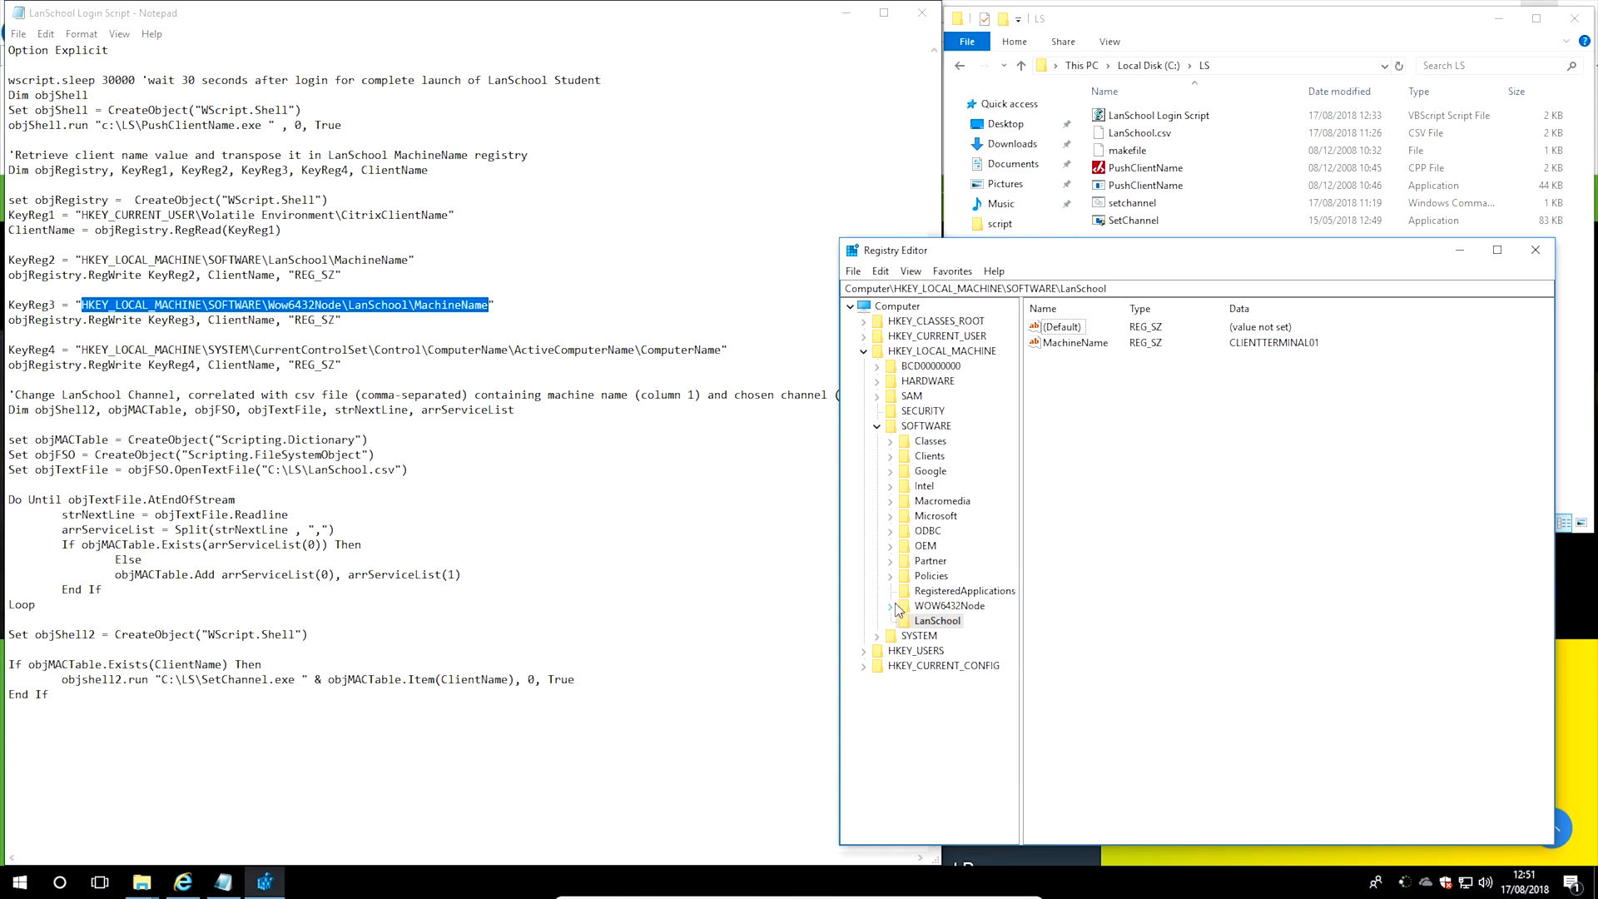
Check WOW6432Node\LanSchool's MachineName is CLIENTTERMINAL01, then collapse the SOFTWARE branch
left_click(890, 605)
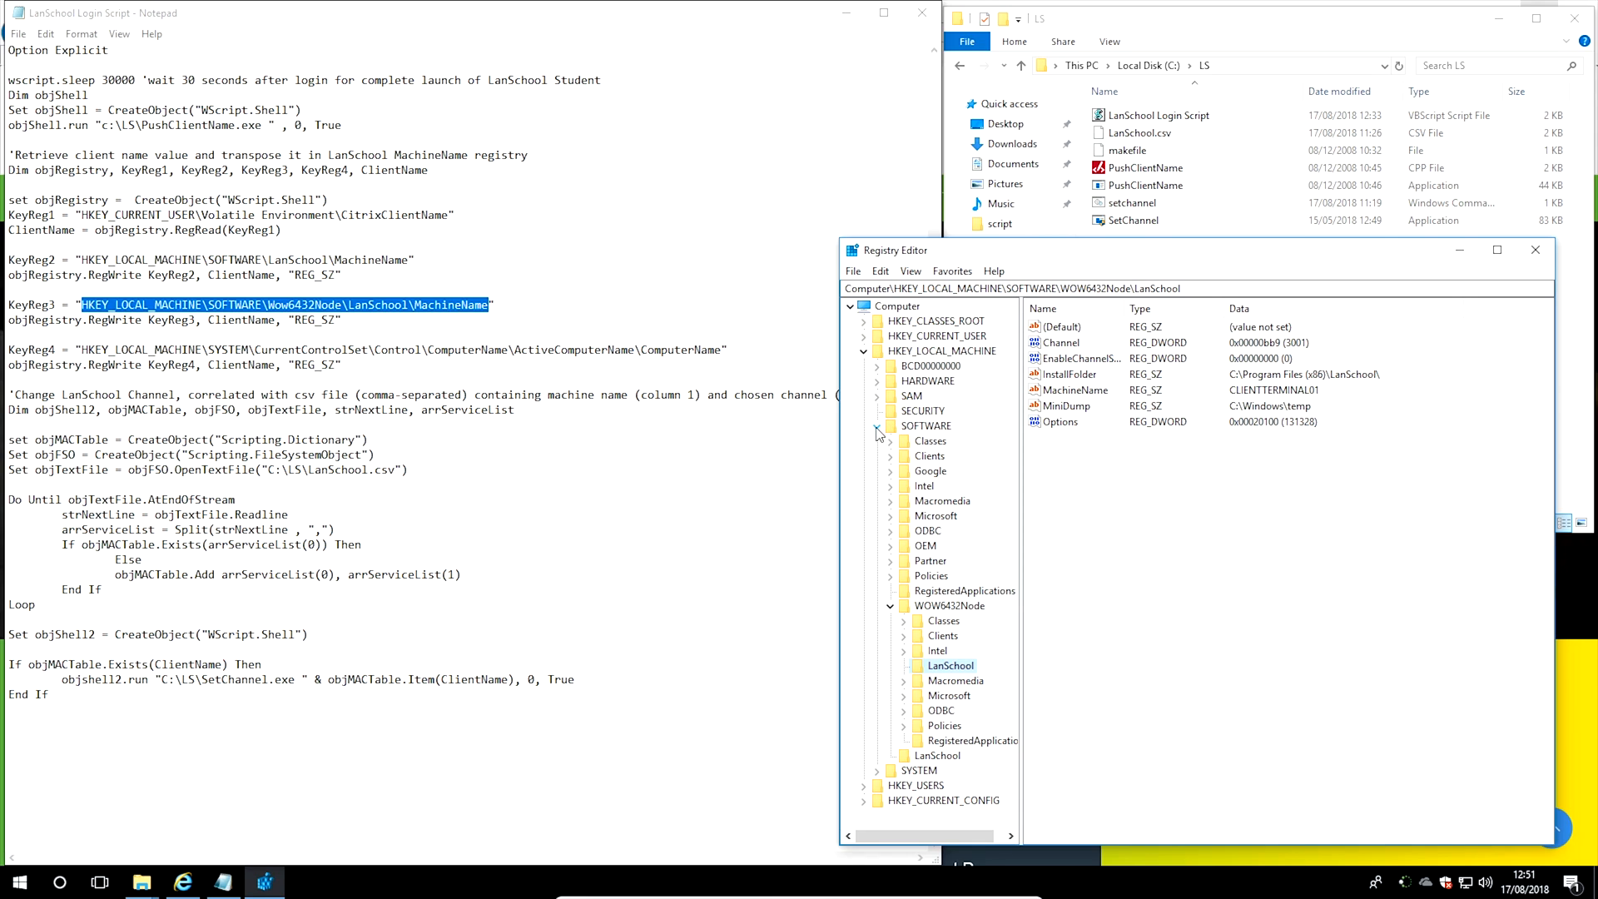
left_click(864, 350)
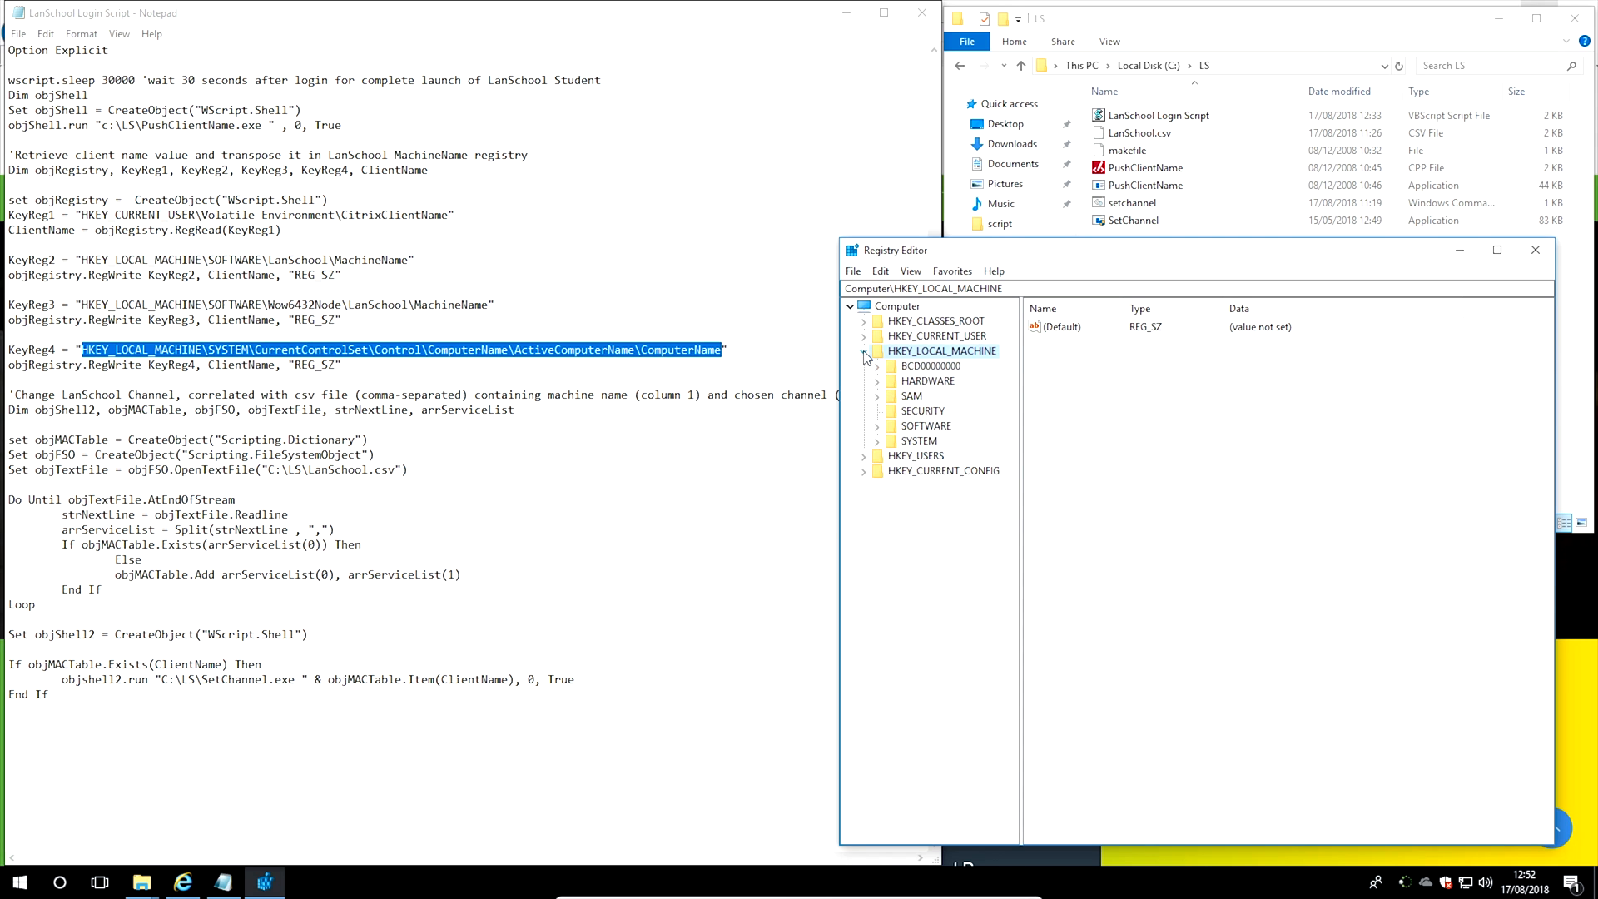
Under SYSTEM\CurrentControlSet\Control\ComputerName, compare ActiveComputerName CLIENTTERMINAL01 with ComputerName AT-LS8-STUDWI1
left_click(877, 440)
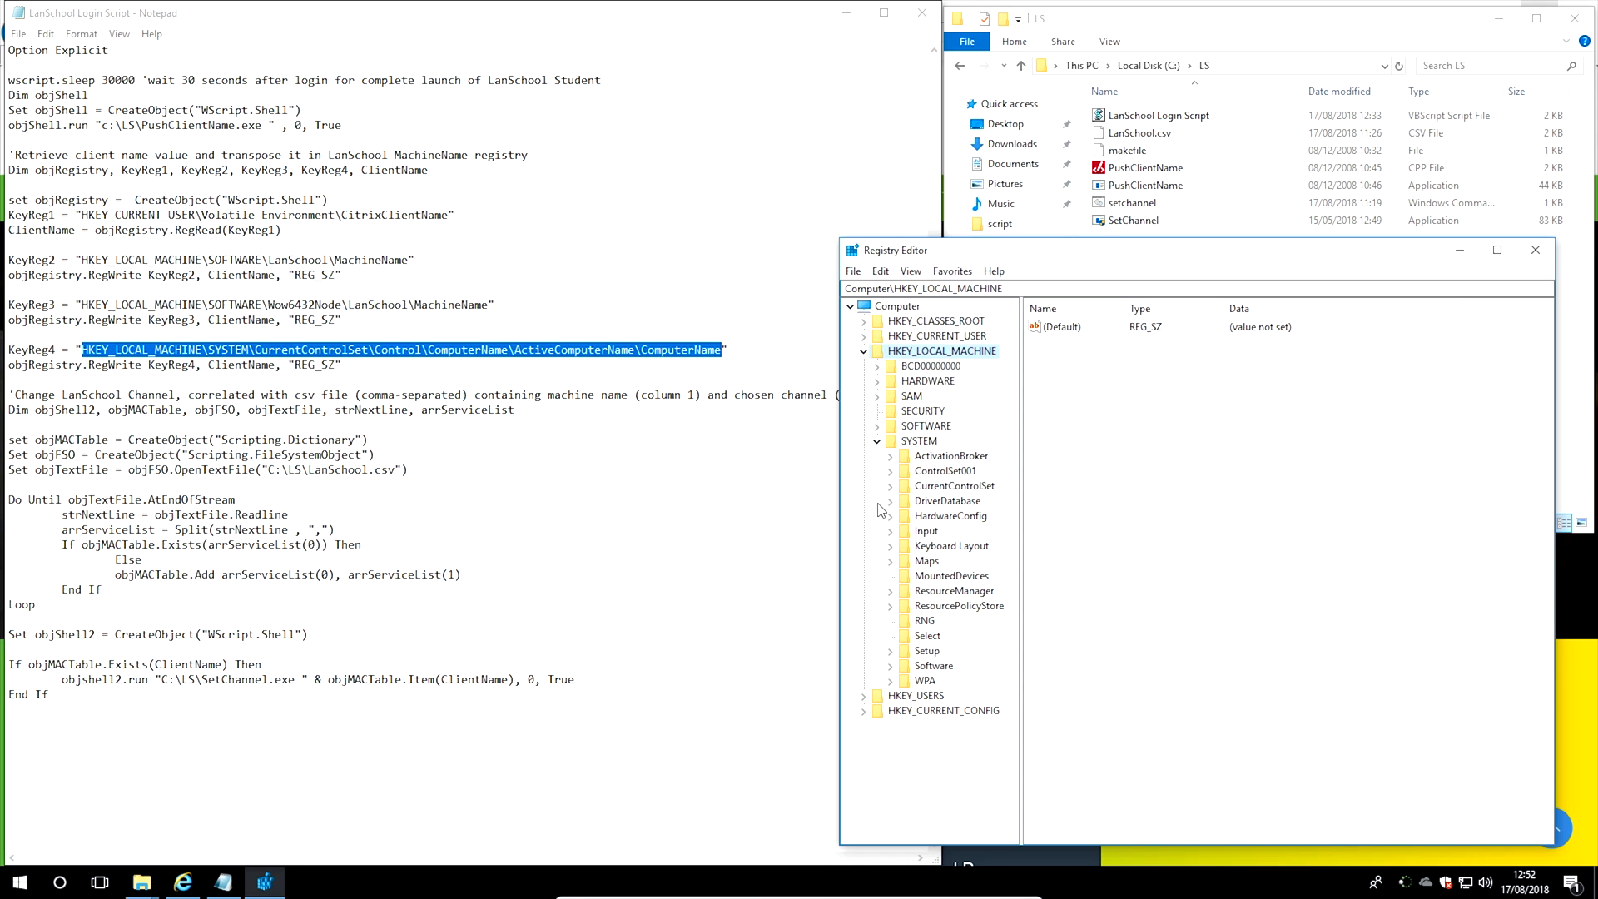
left_click(889, 485)
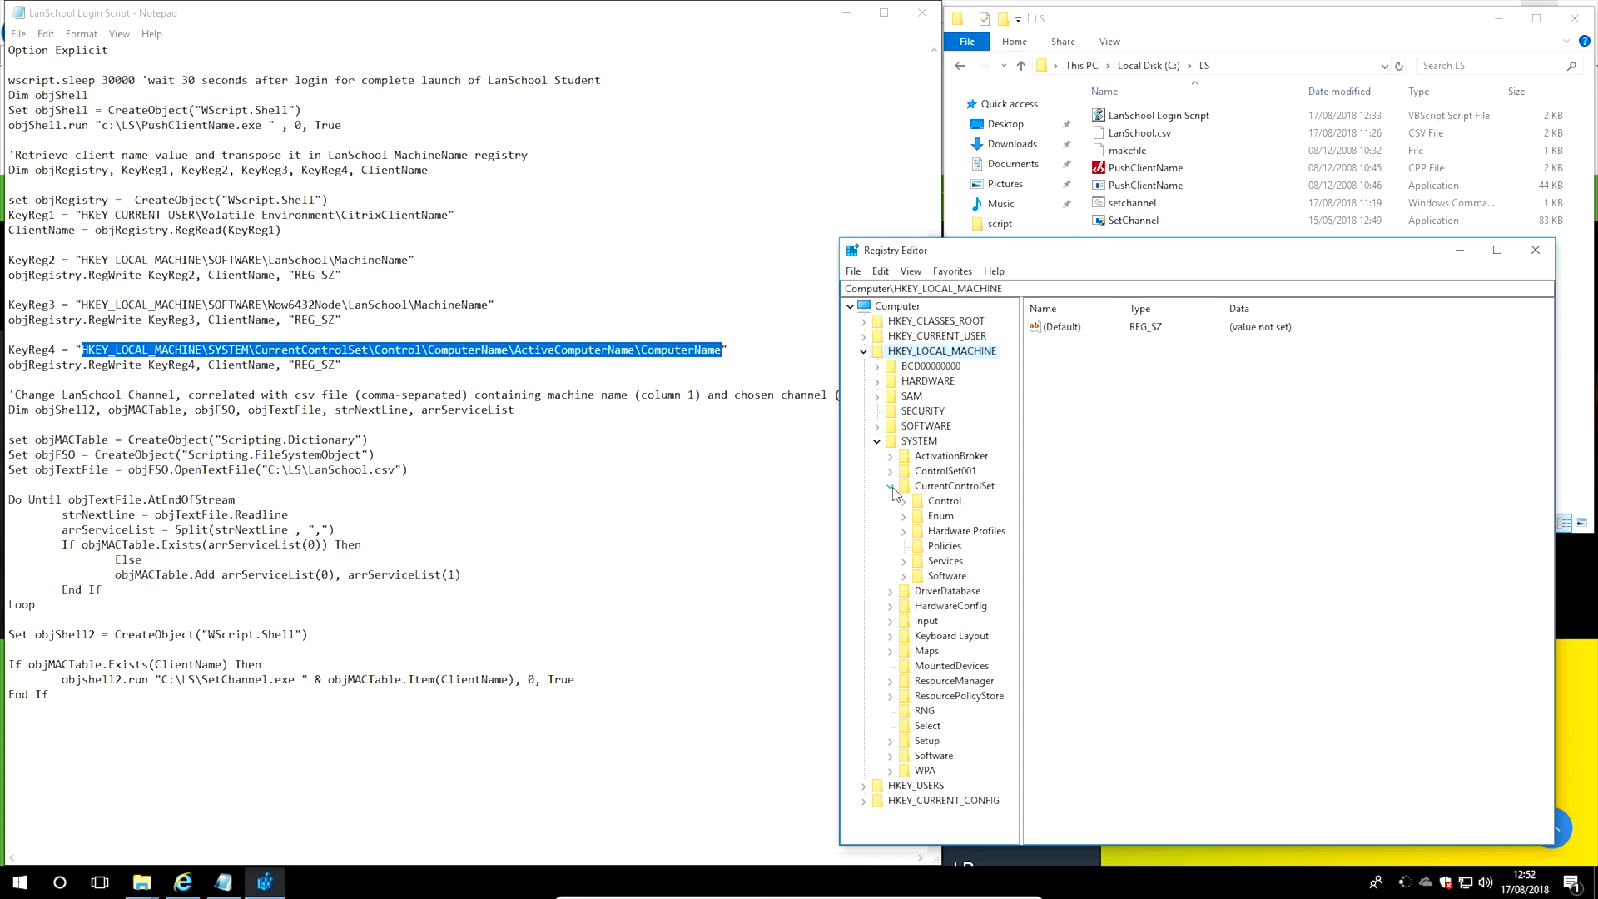
left_click(903, 500)
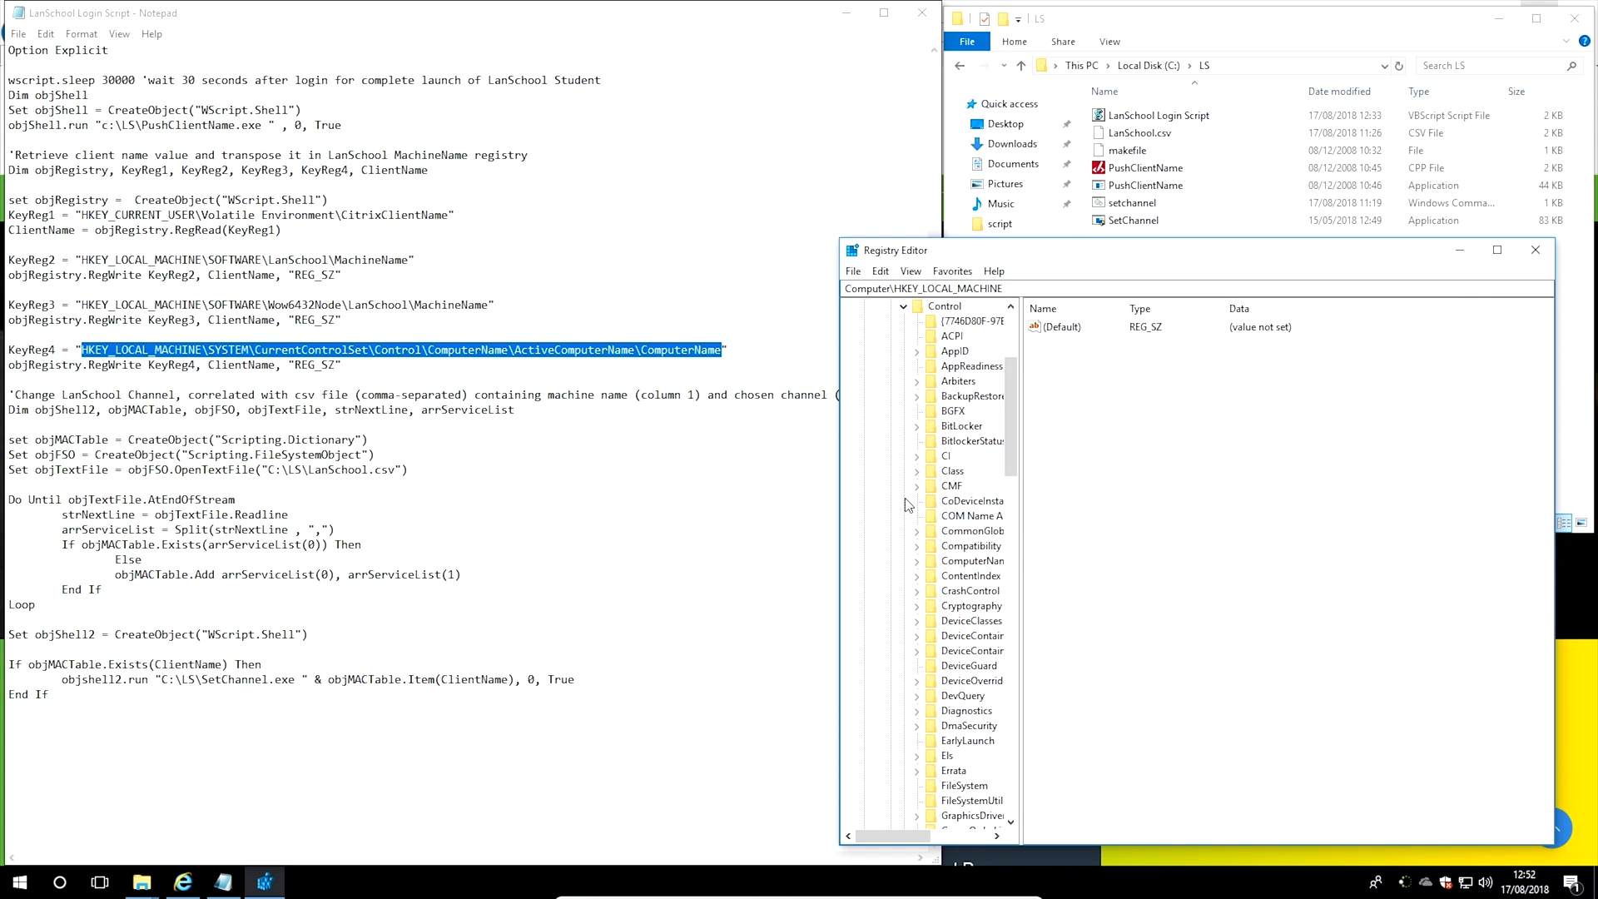
left_click(971, 560)
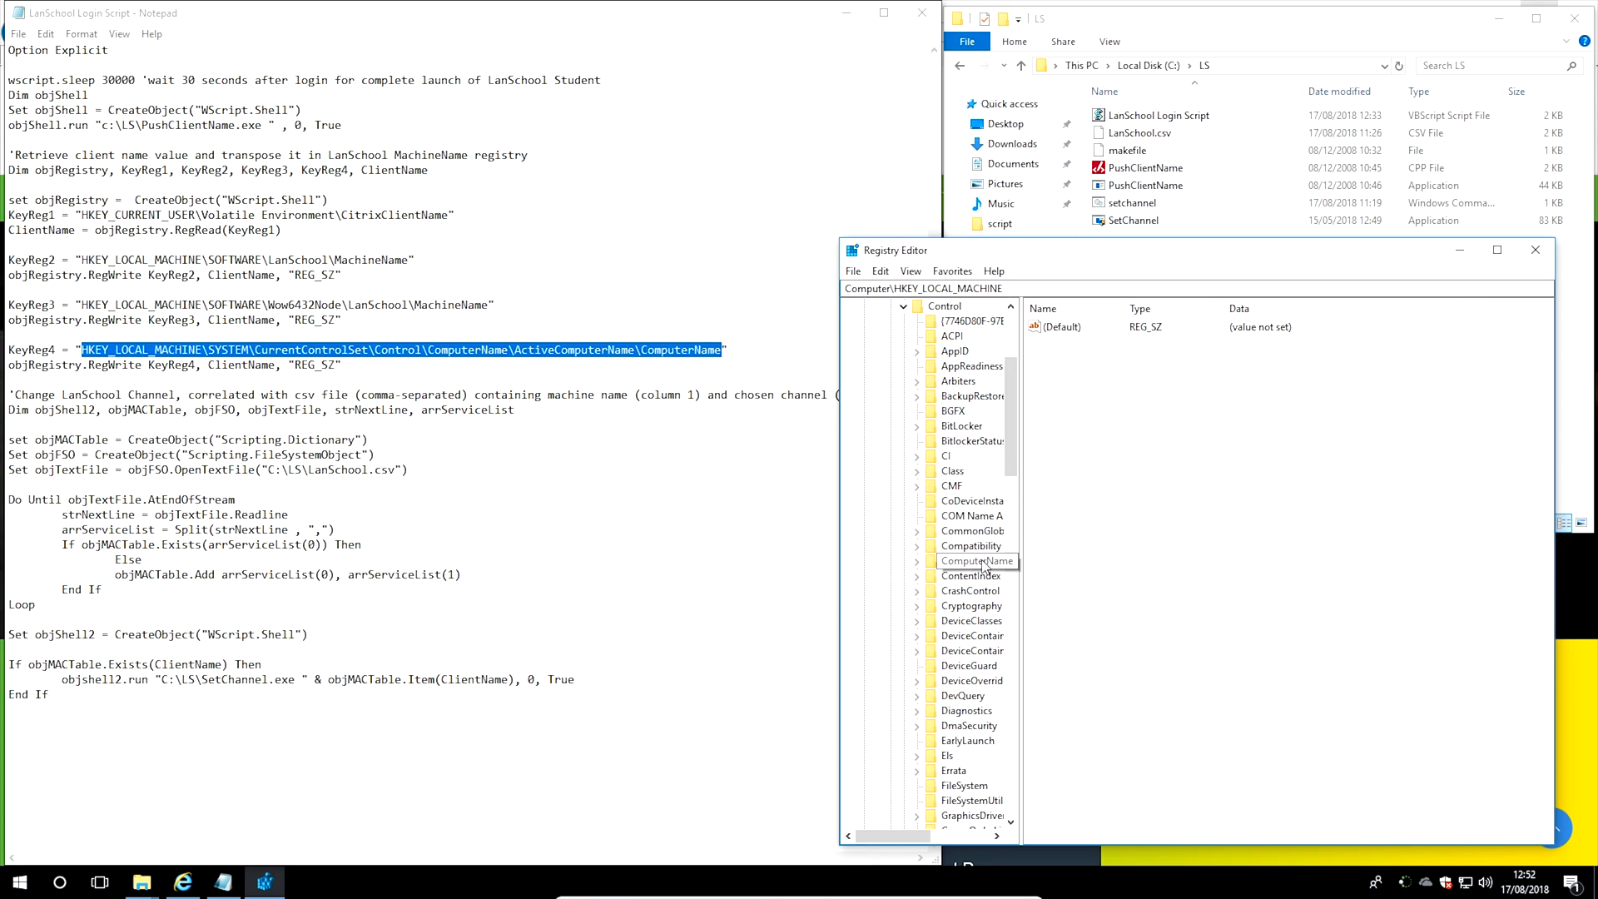
left_click(916, 560)
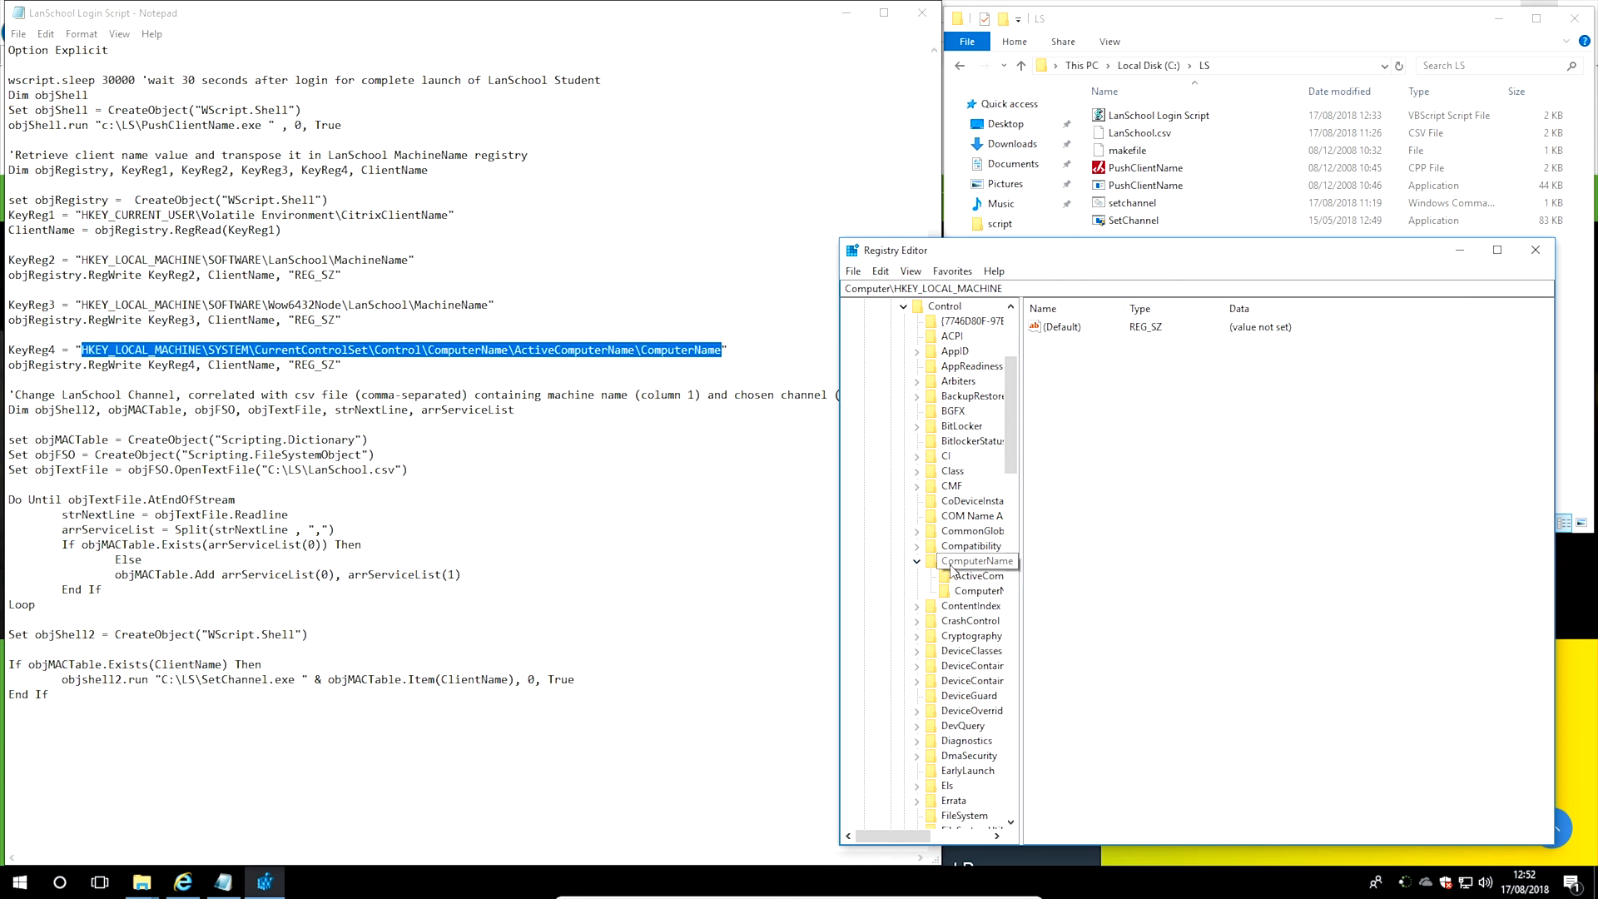
left_click(976, 575)
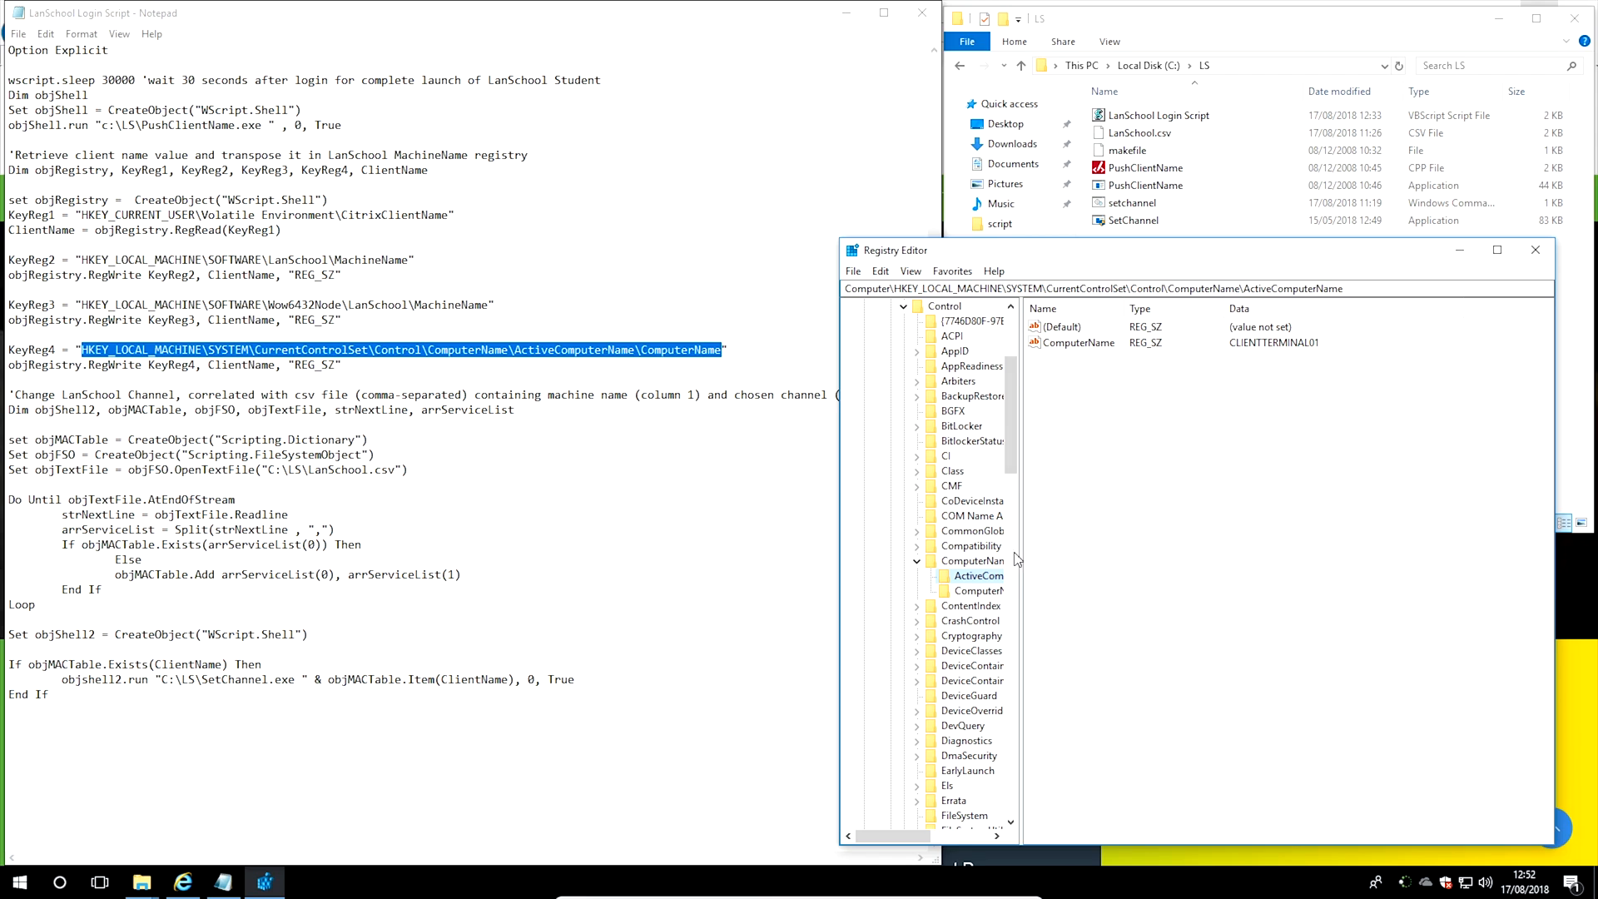
left_click(979, 590)
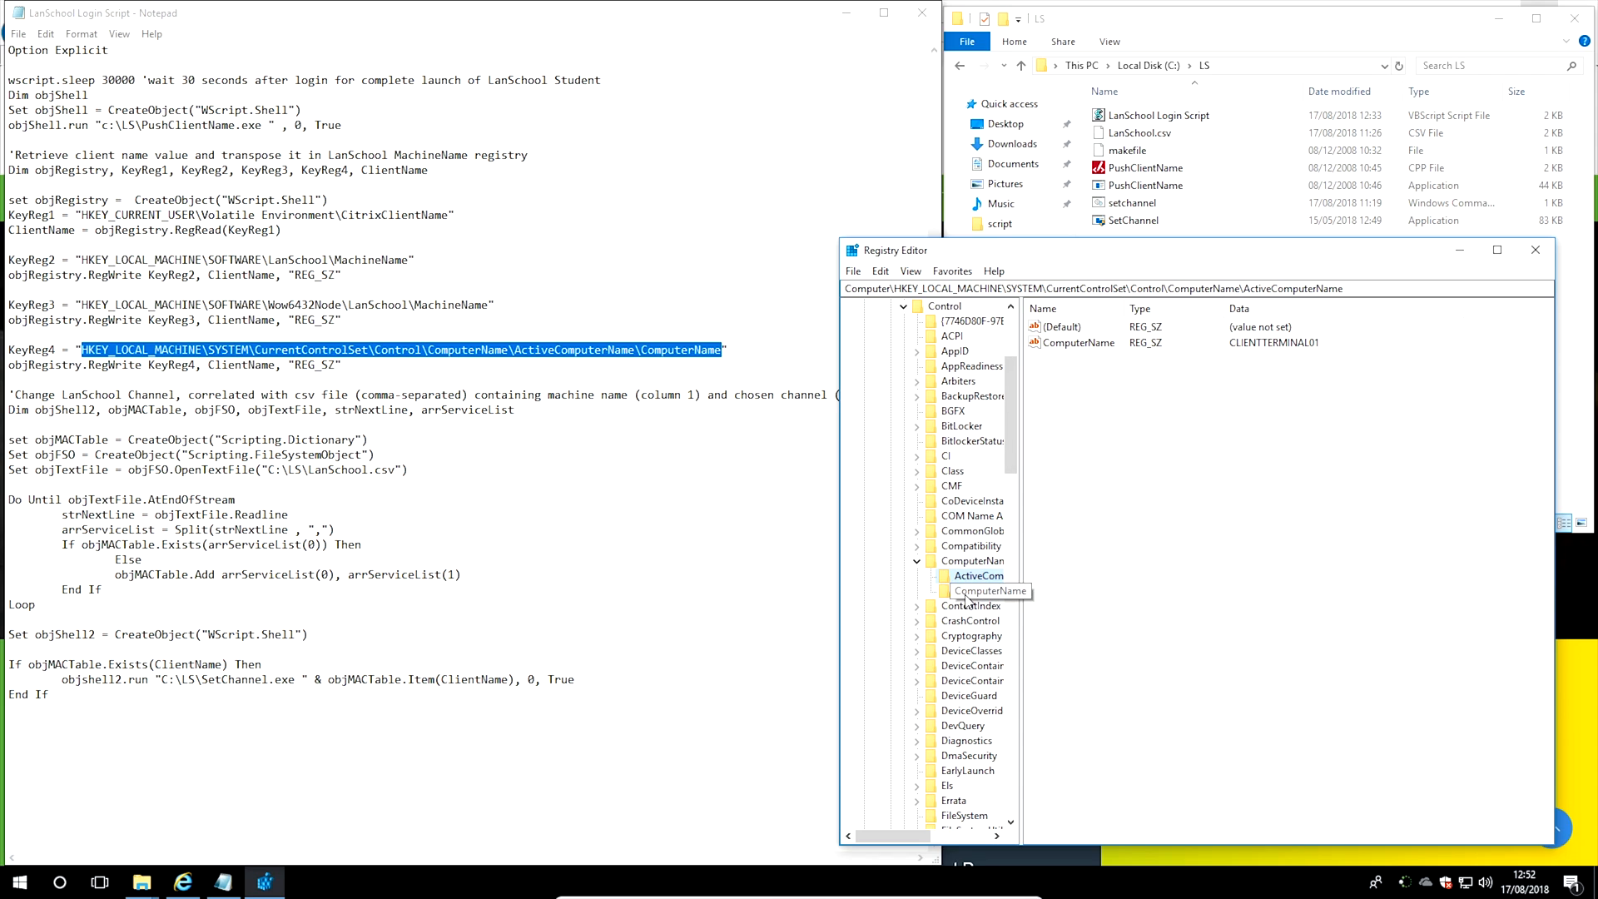
left_click(979, 590)
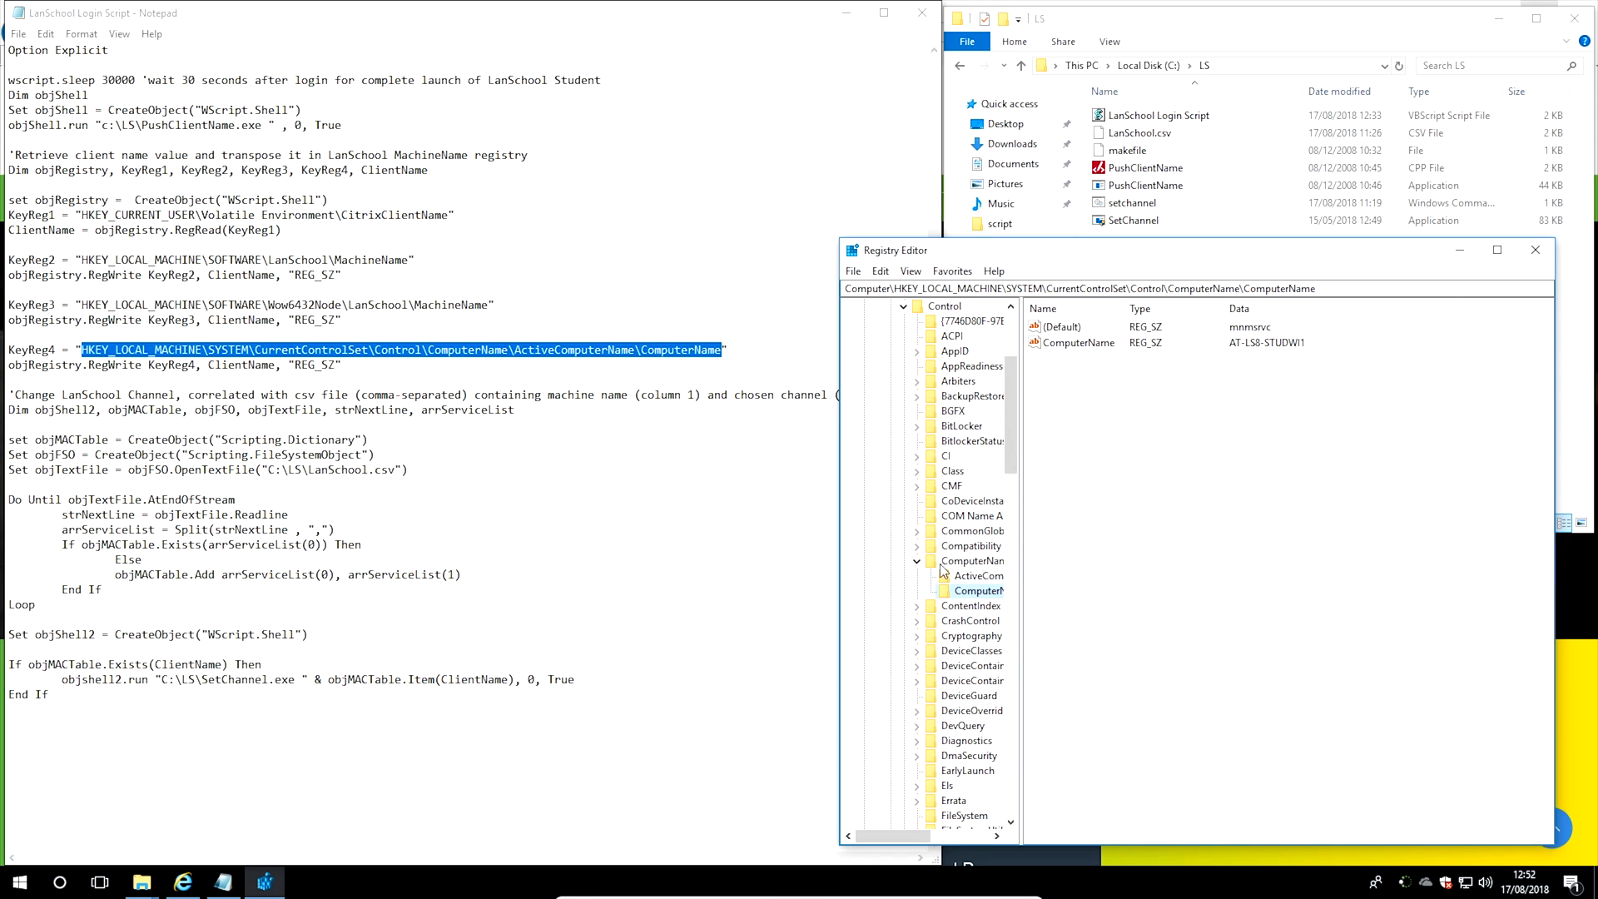
left_click(977, 575)
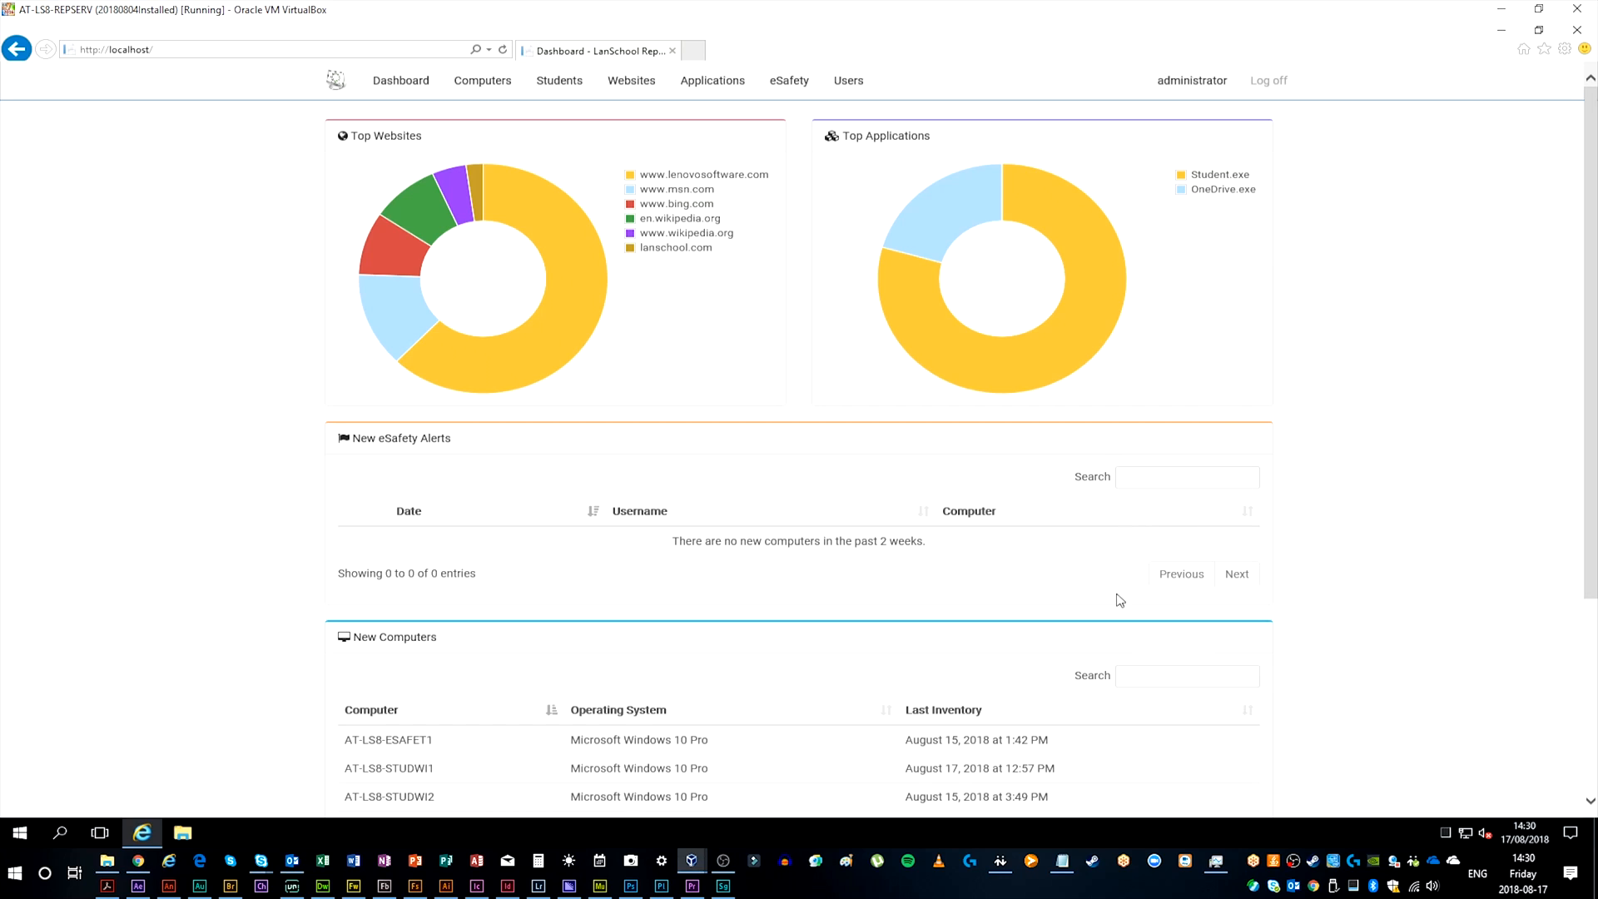
Open the Computers report, view AT-LS8-STUDNT1's details, then scroll to Time Spent Online
scroll("down", 3)
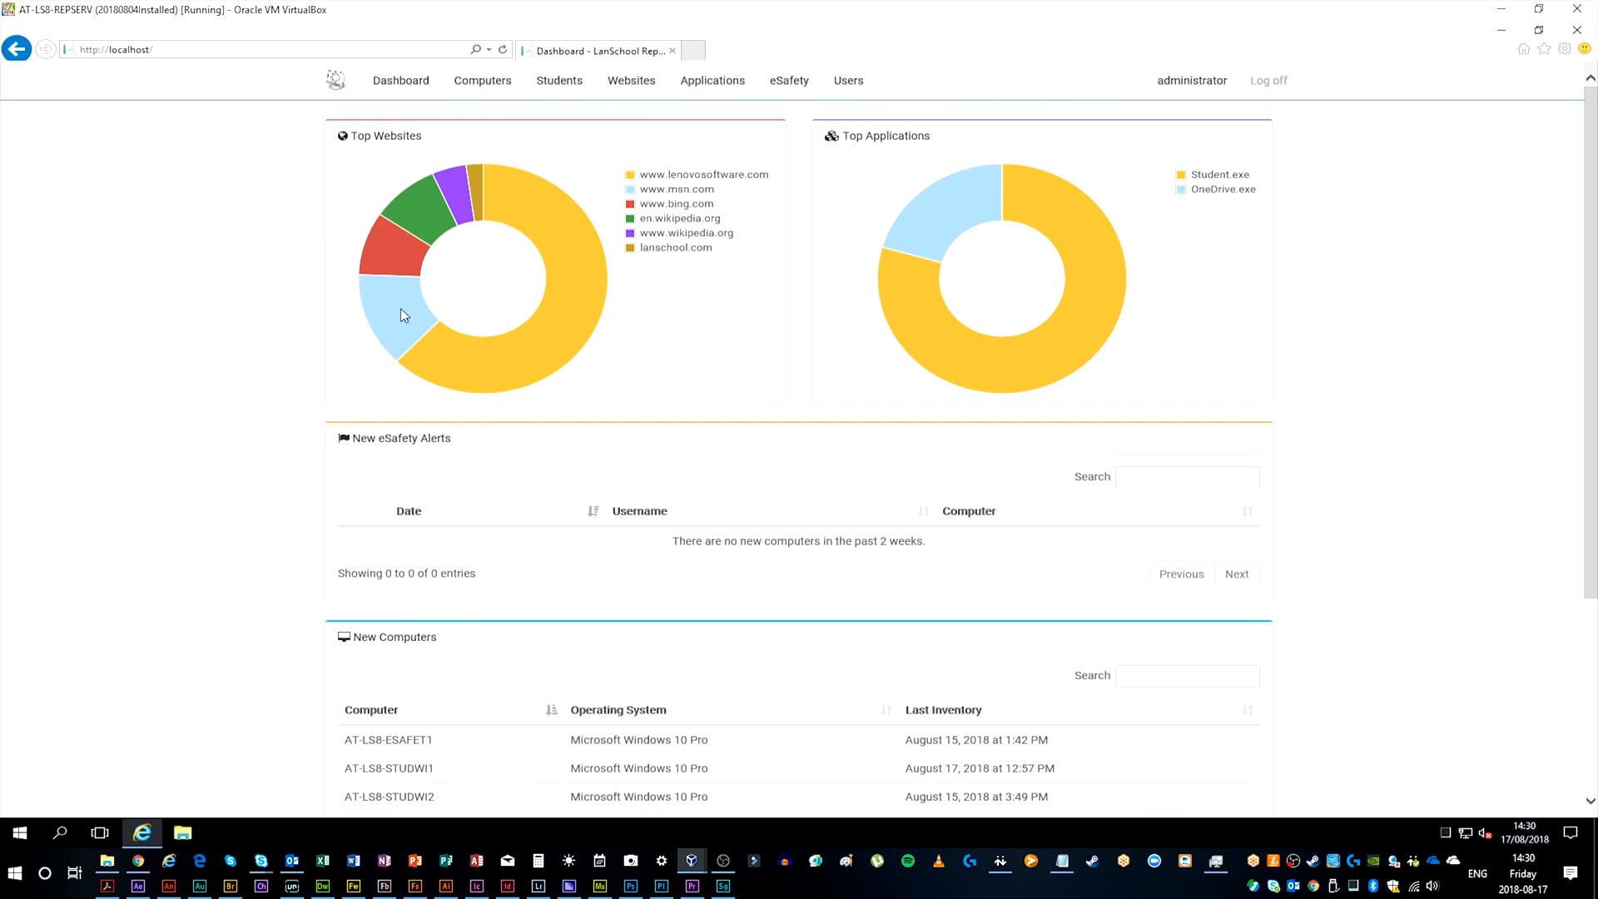
left_click(482, 81)
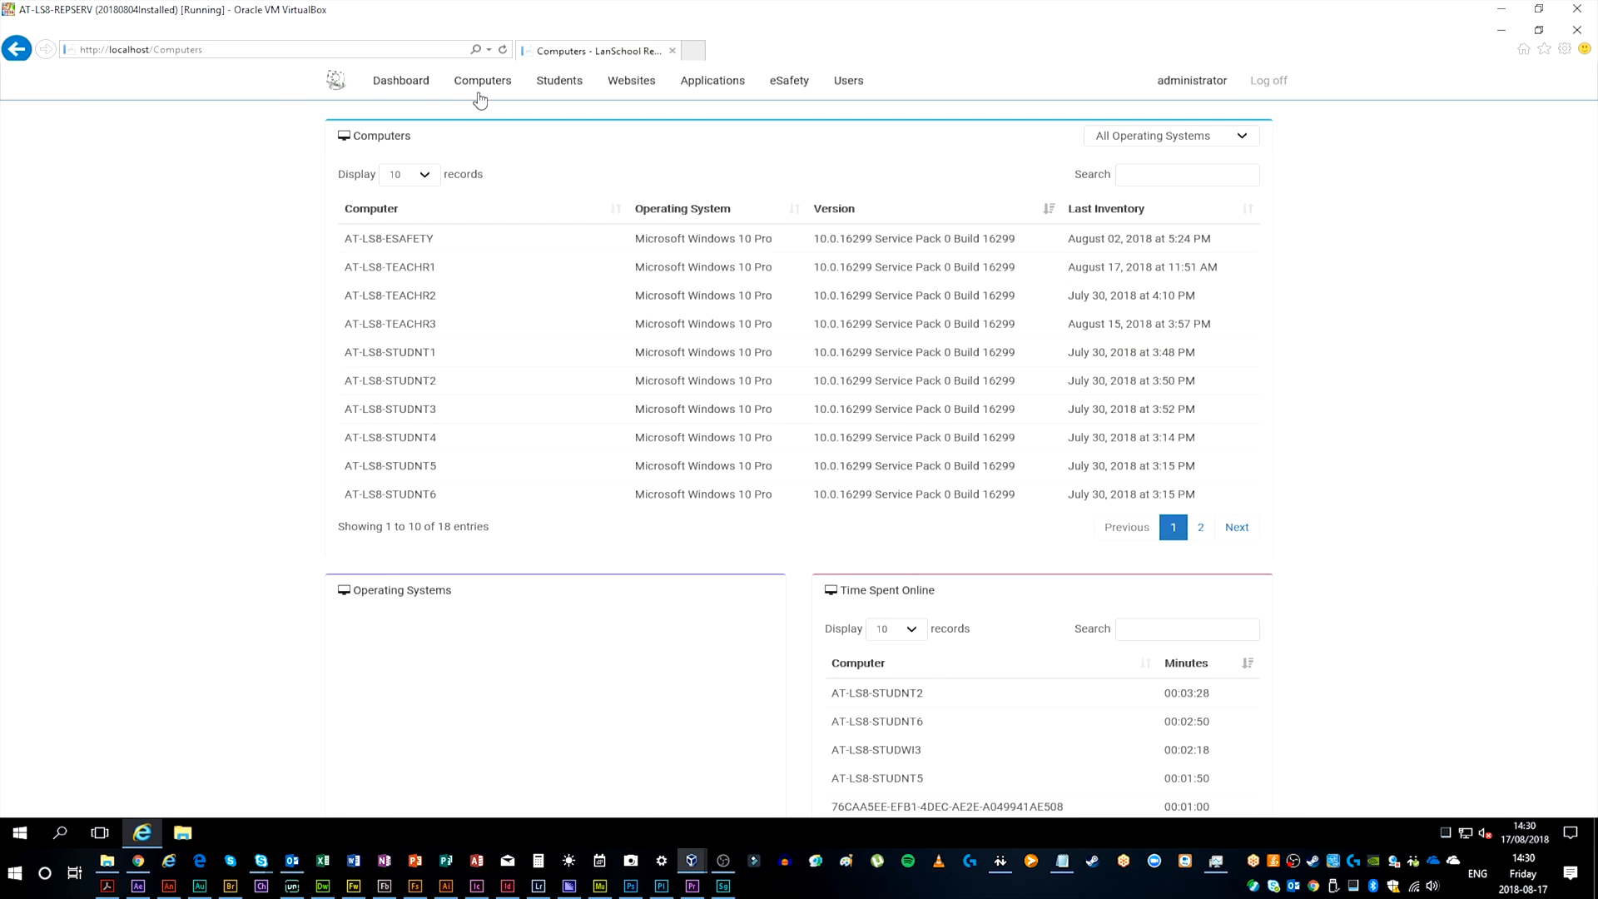
mouse_move(466, 277)
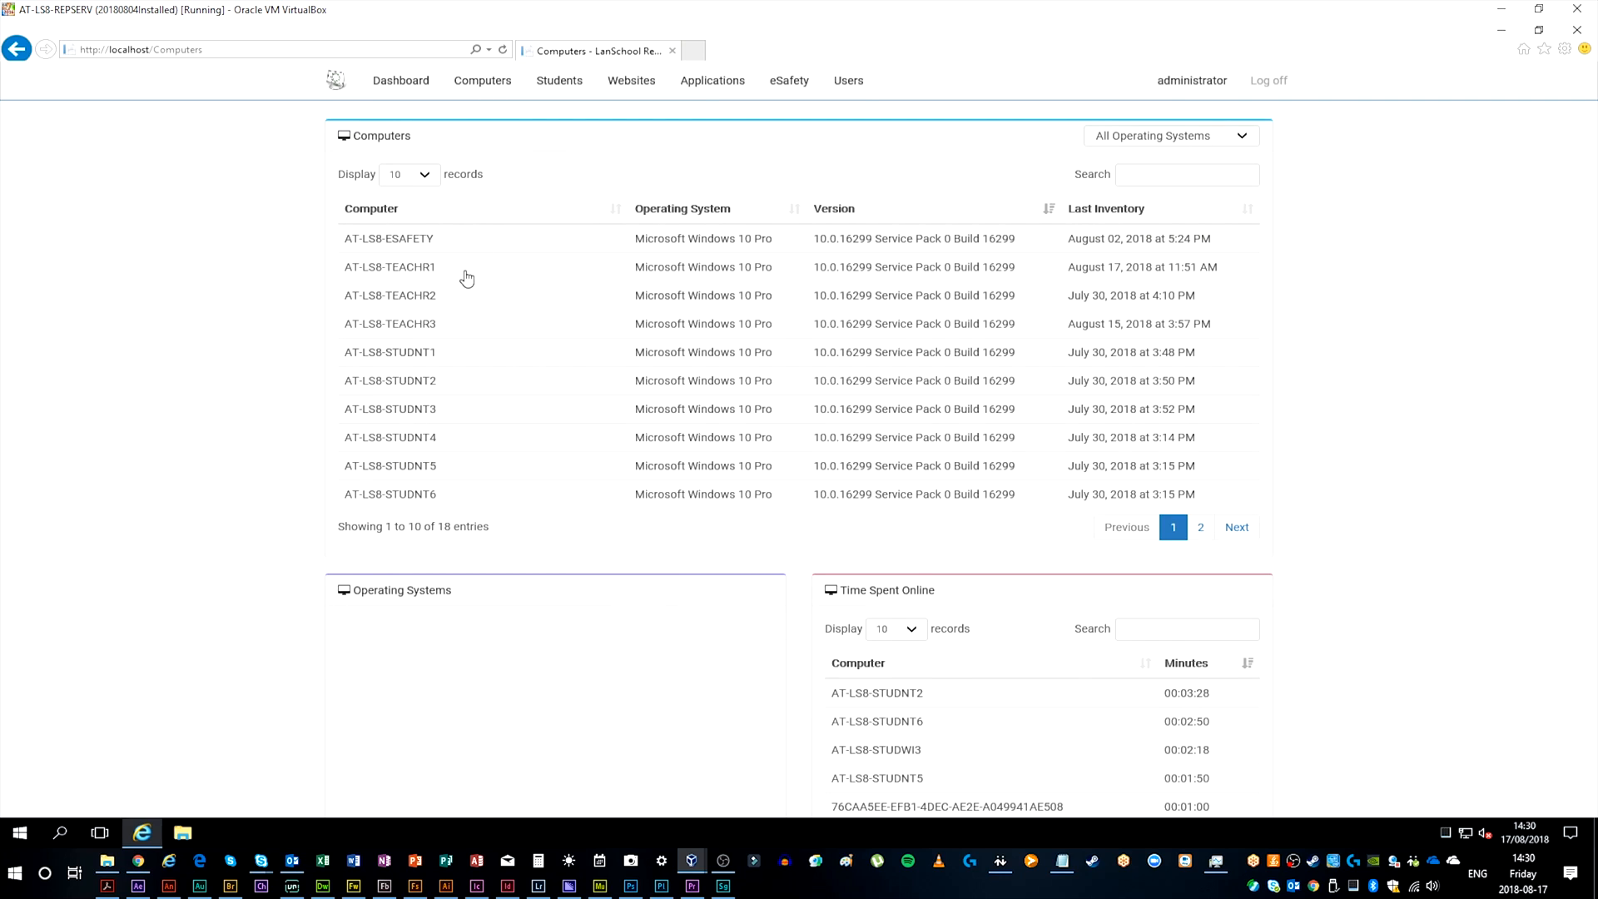
mouse_move(472, 362)
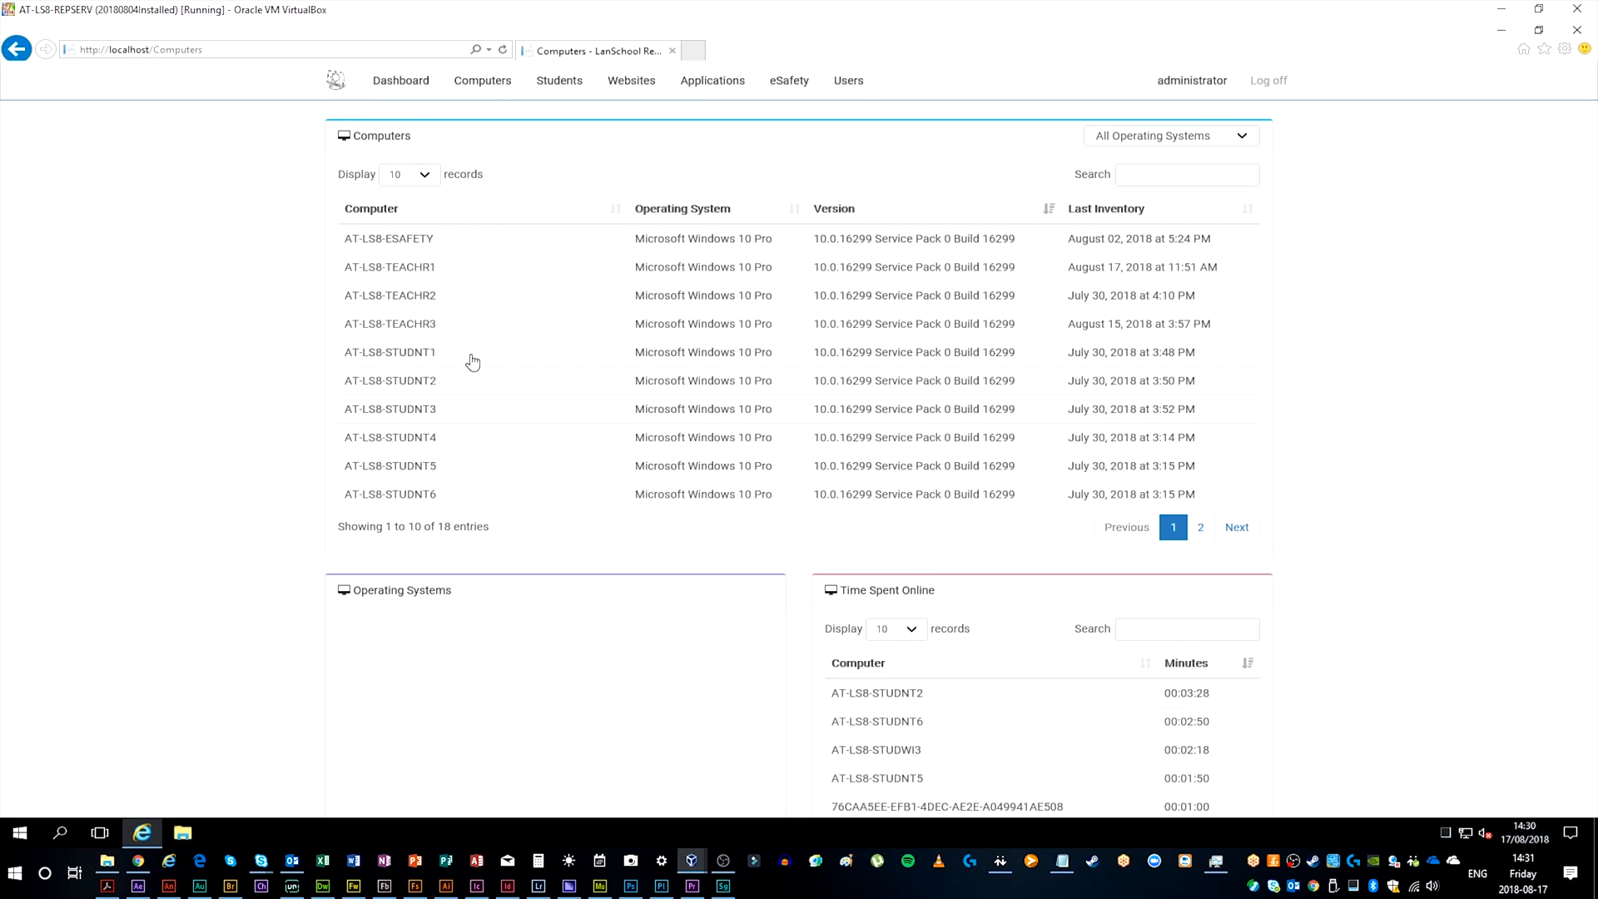
left_click(390, 351)
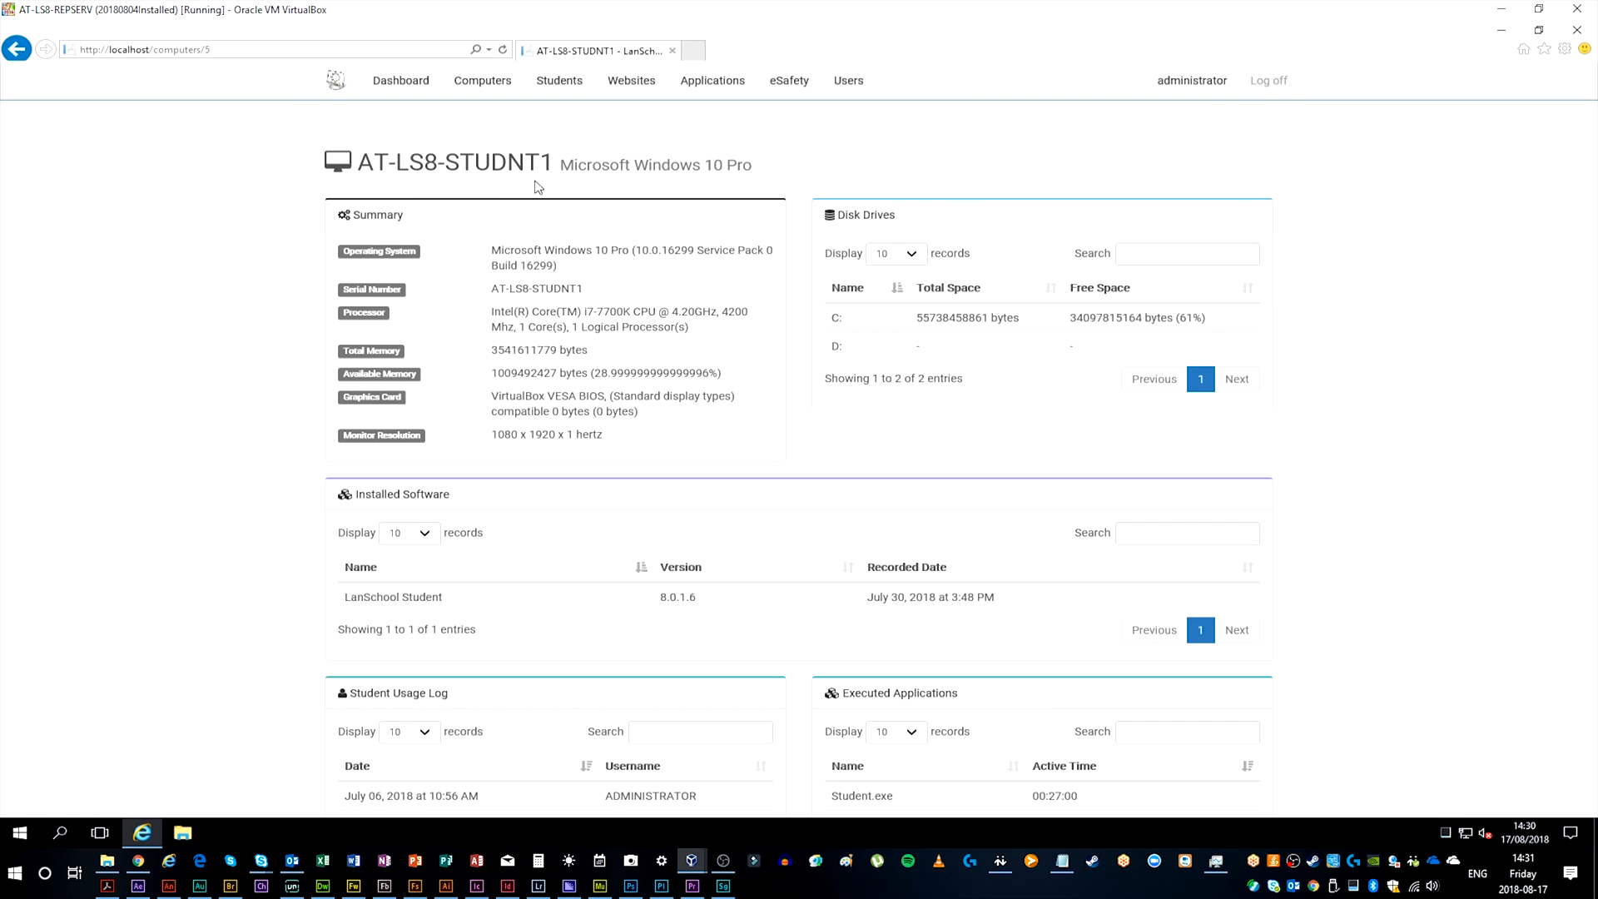
scroll("down", 3)
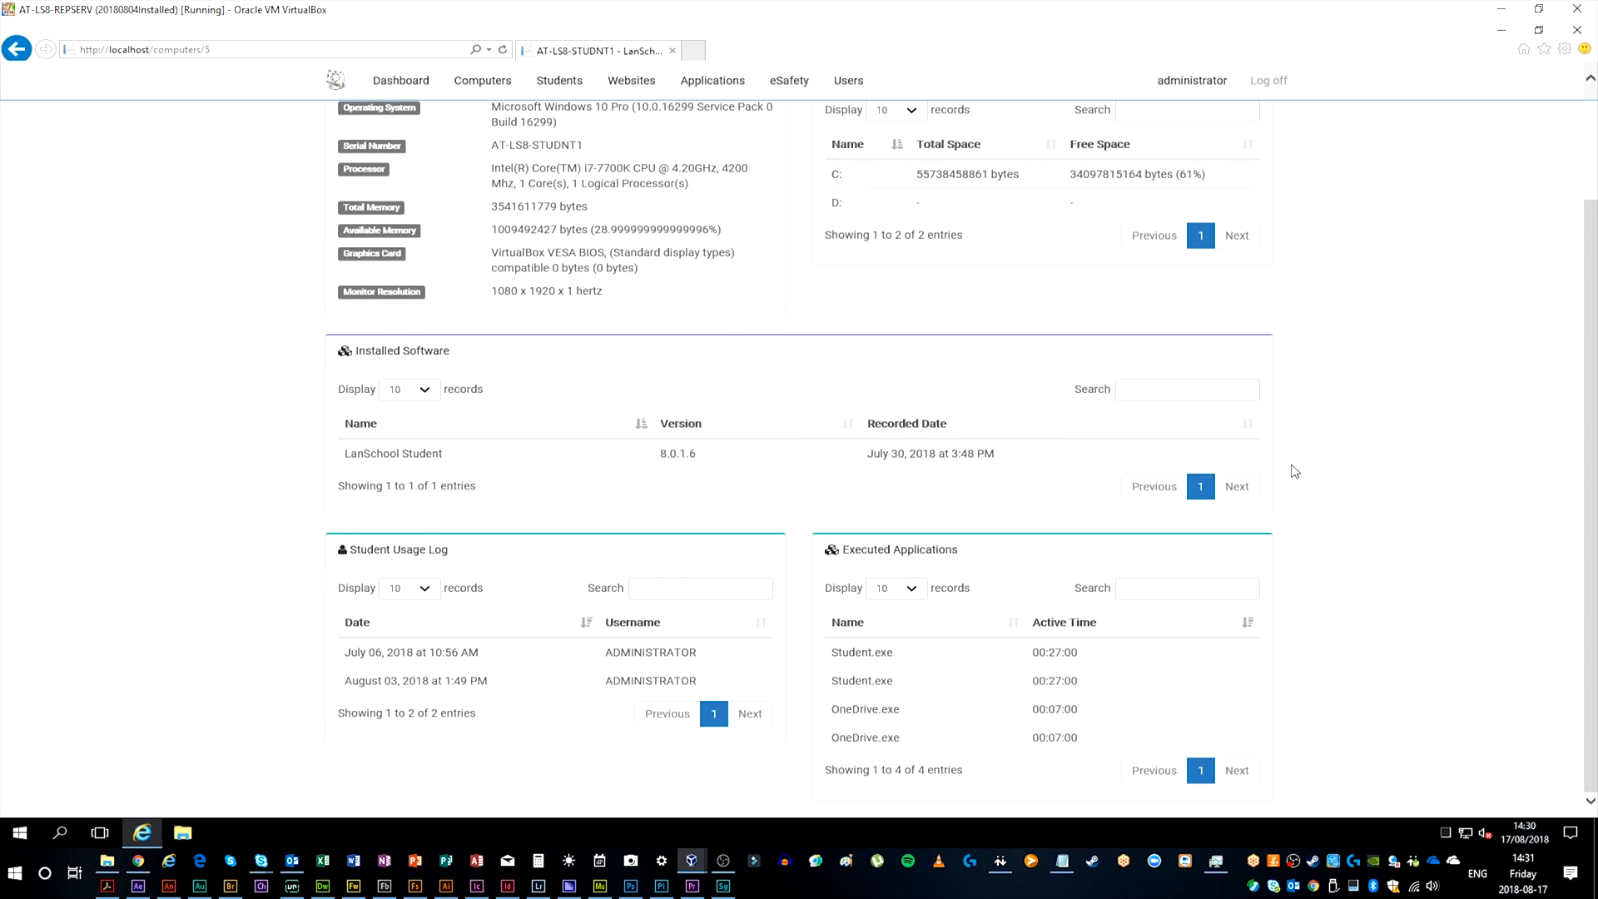
mouse_move(479, 412)
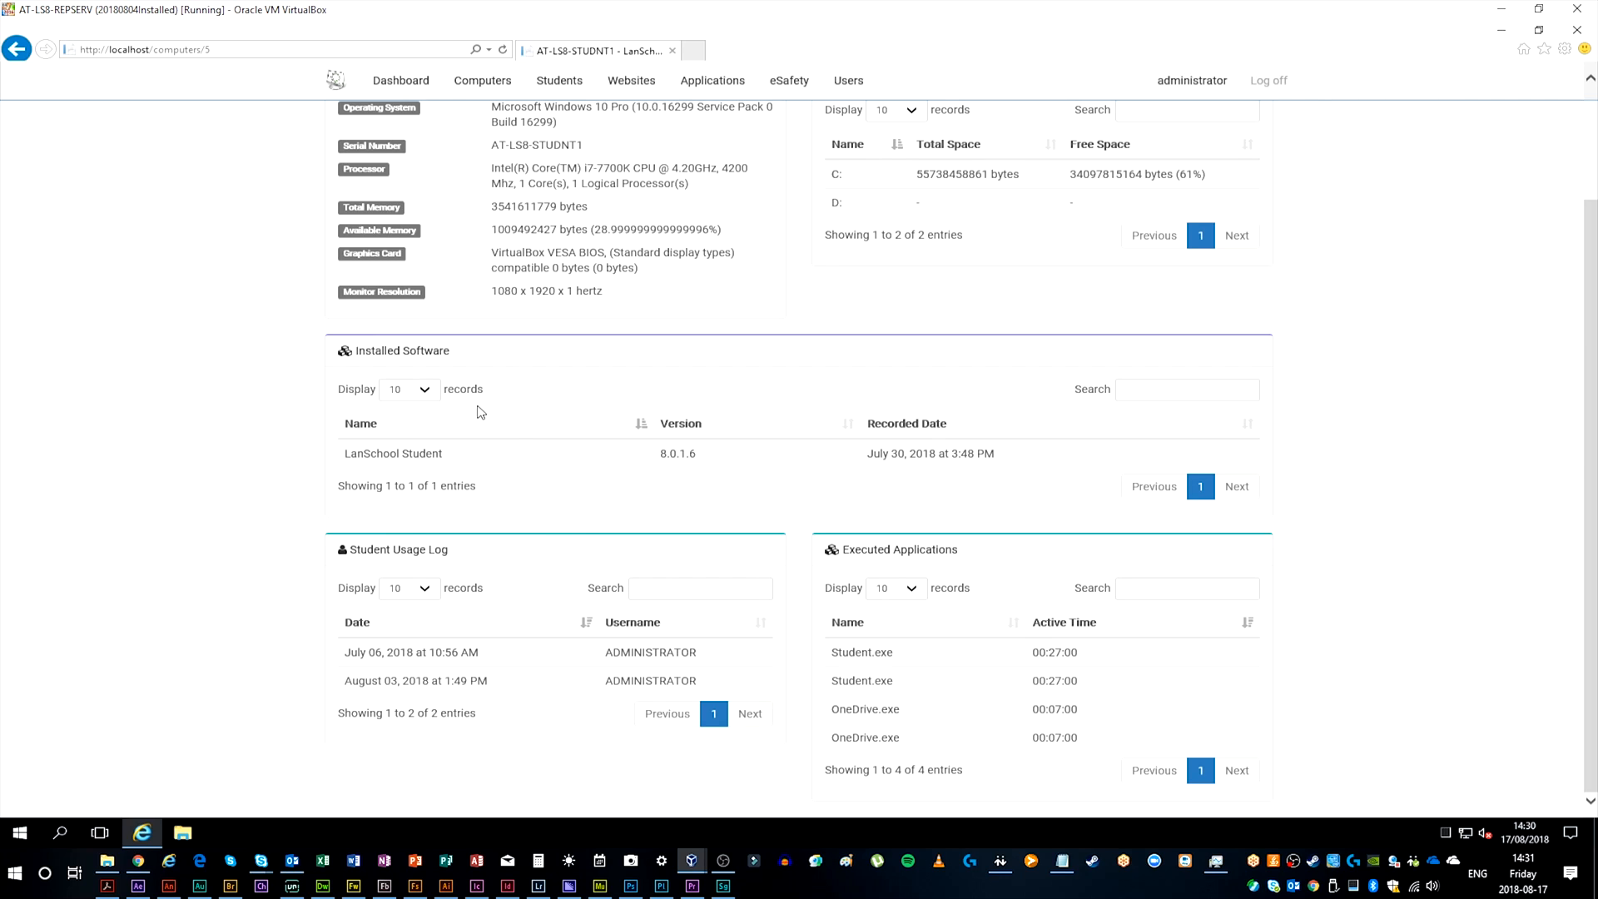
mouse_move(866, 681)
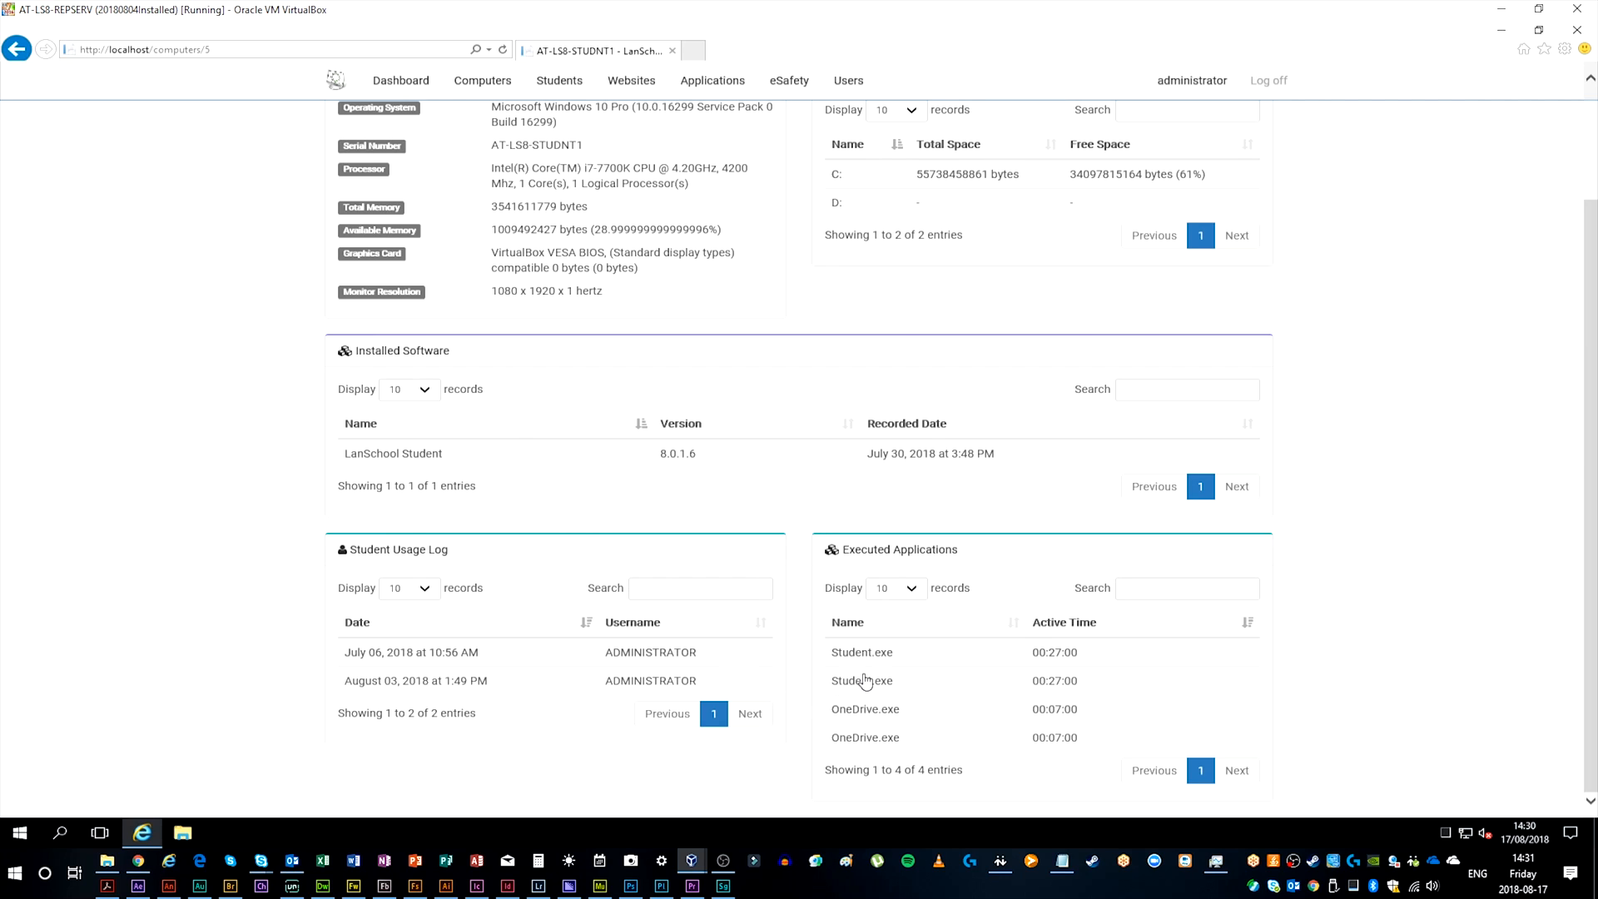
mouse_move(1374, 621)
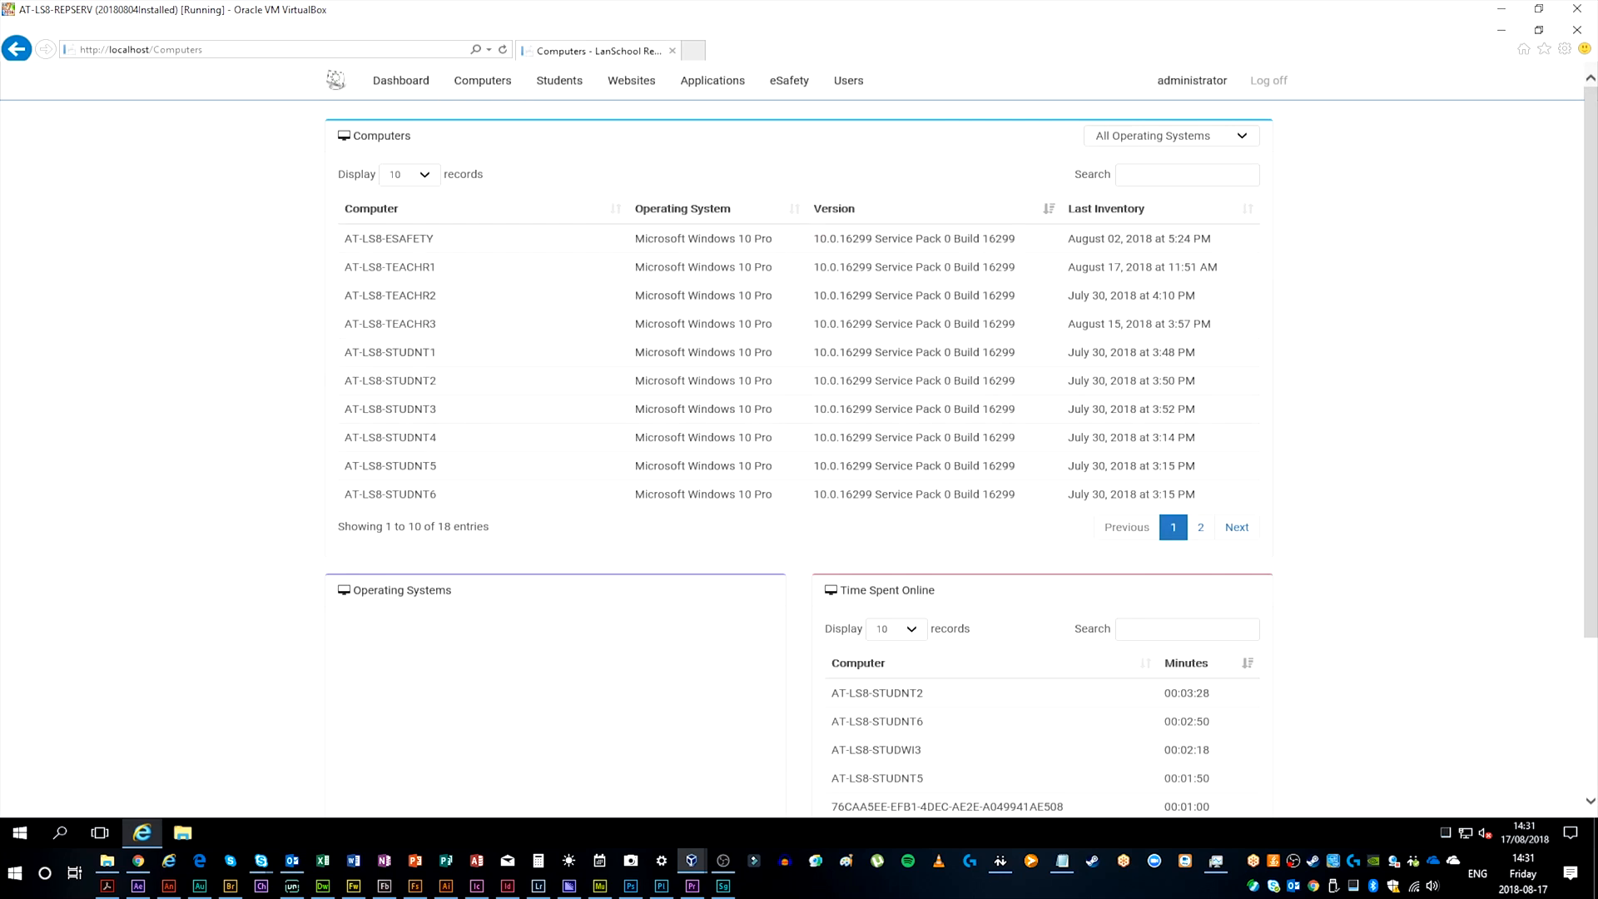
scroll("down", 3)
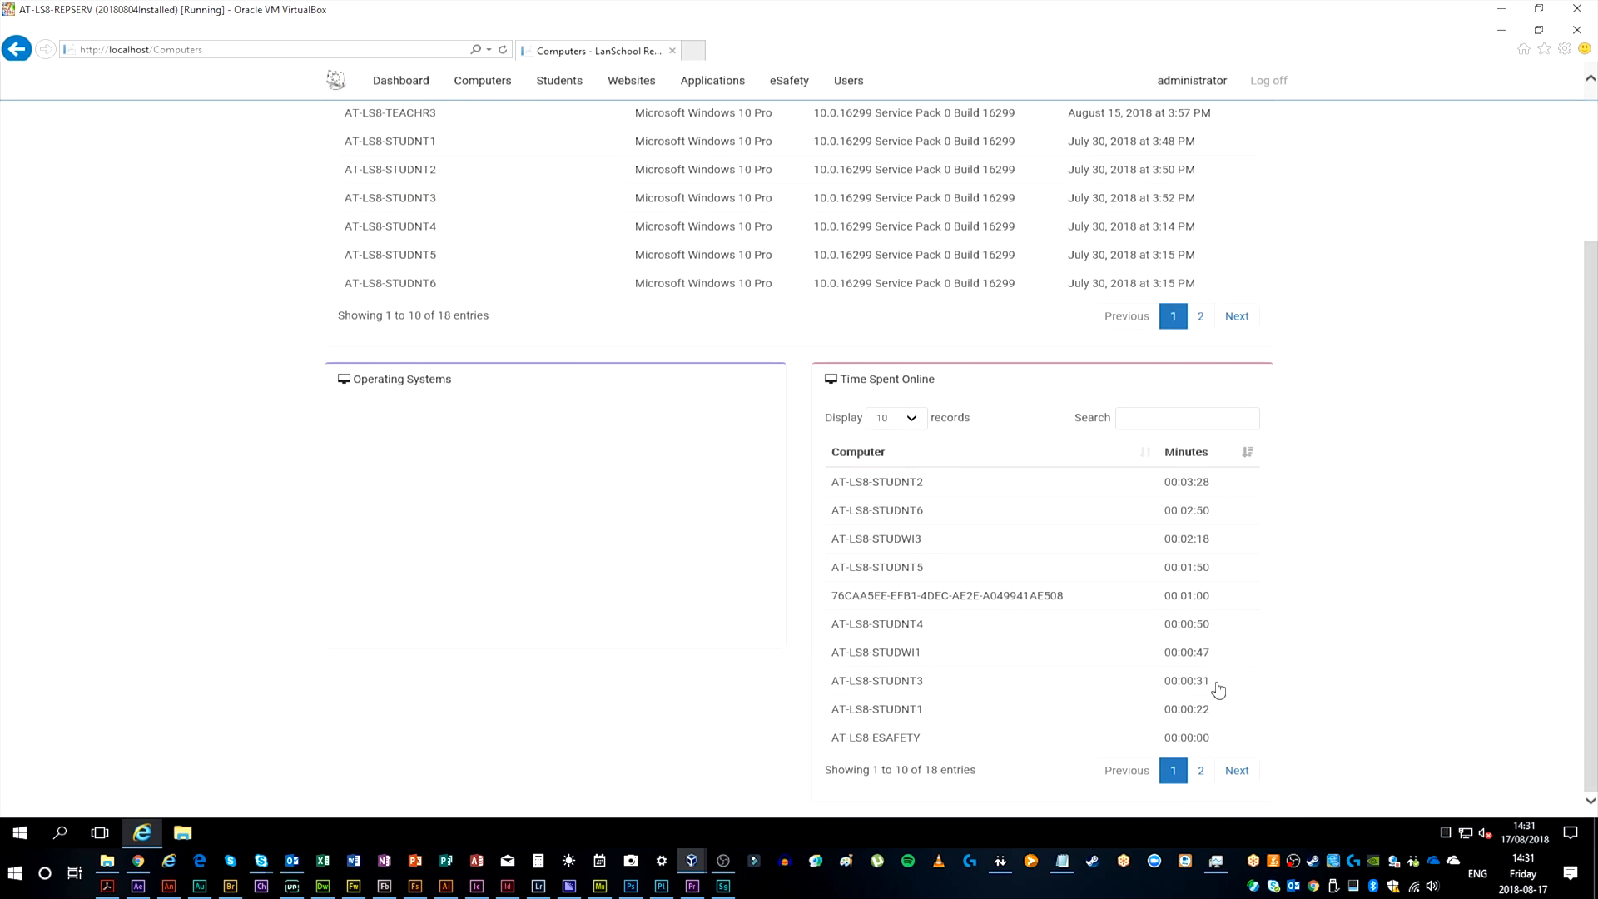
mouse_move(1295, 719)
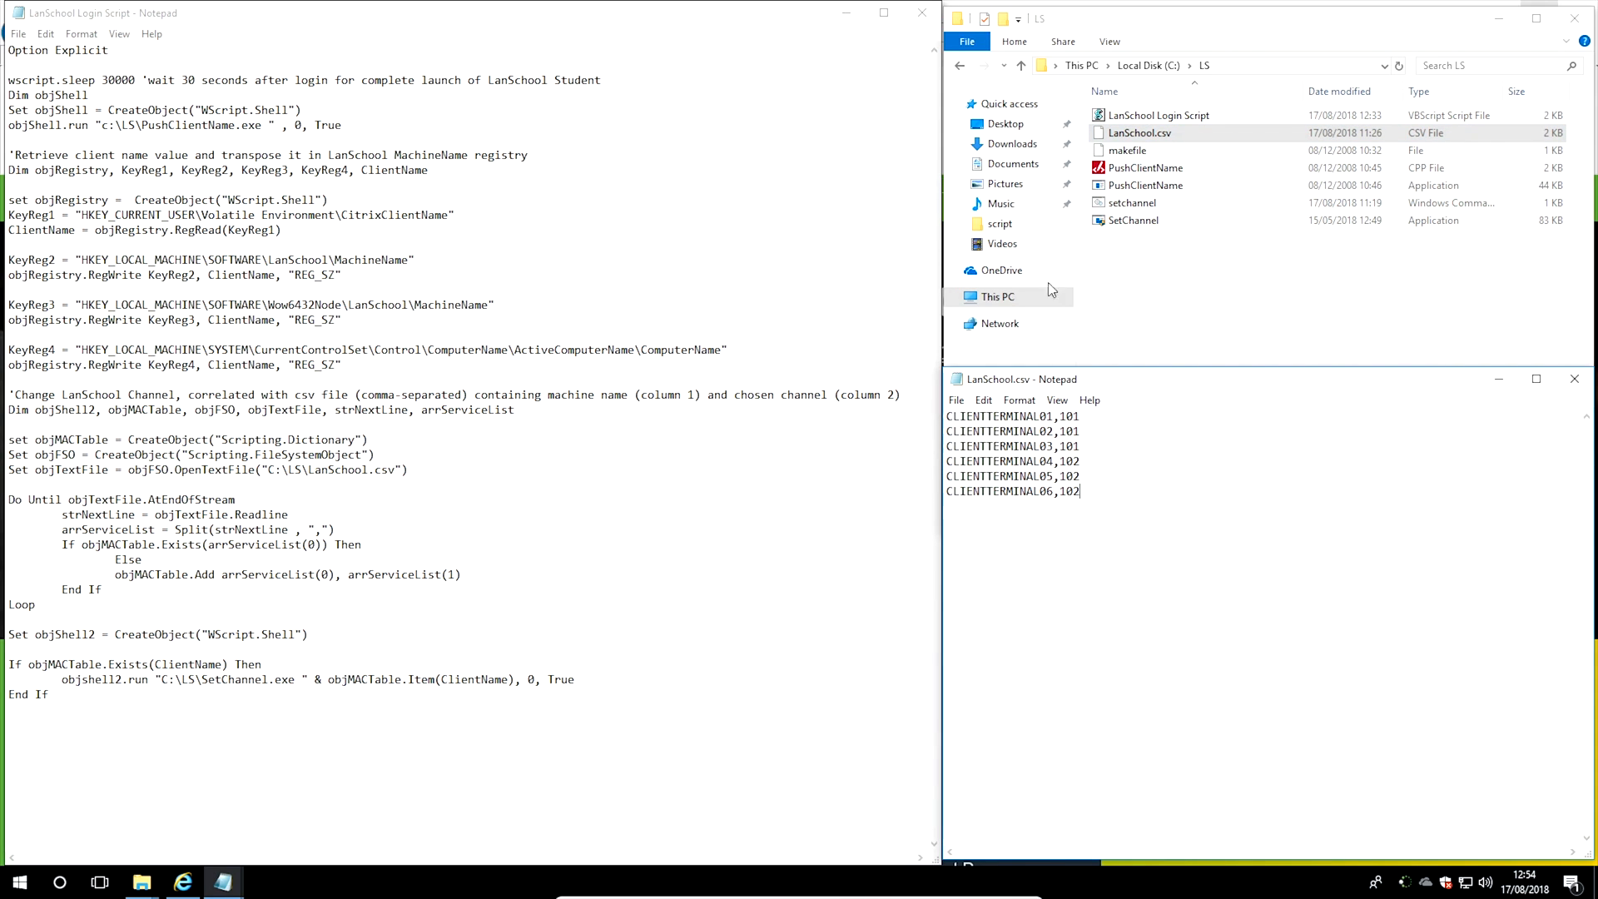
mouse_move(476, 396)
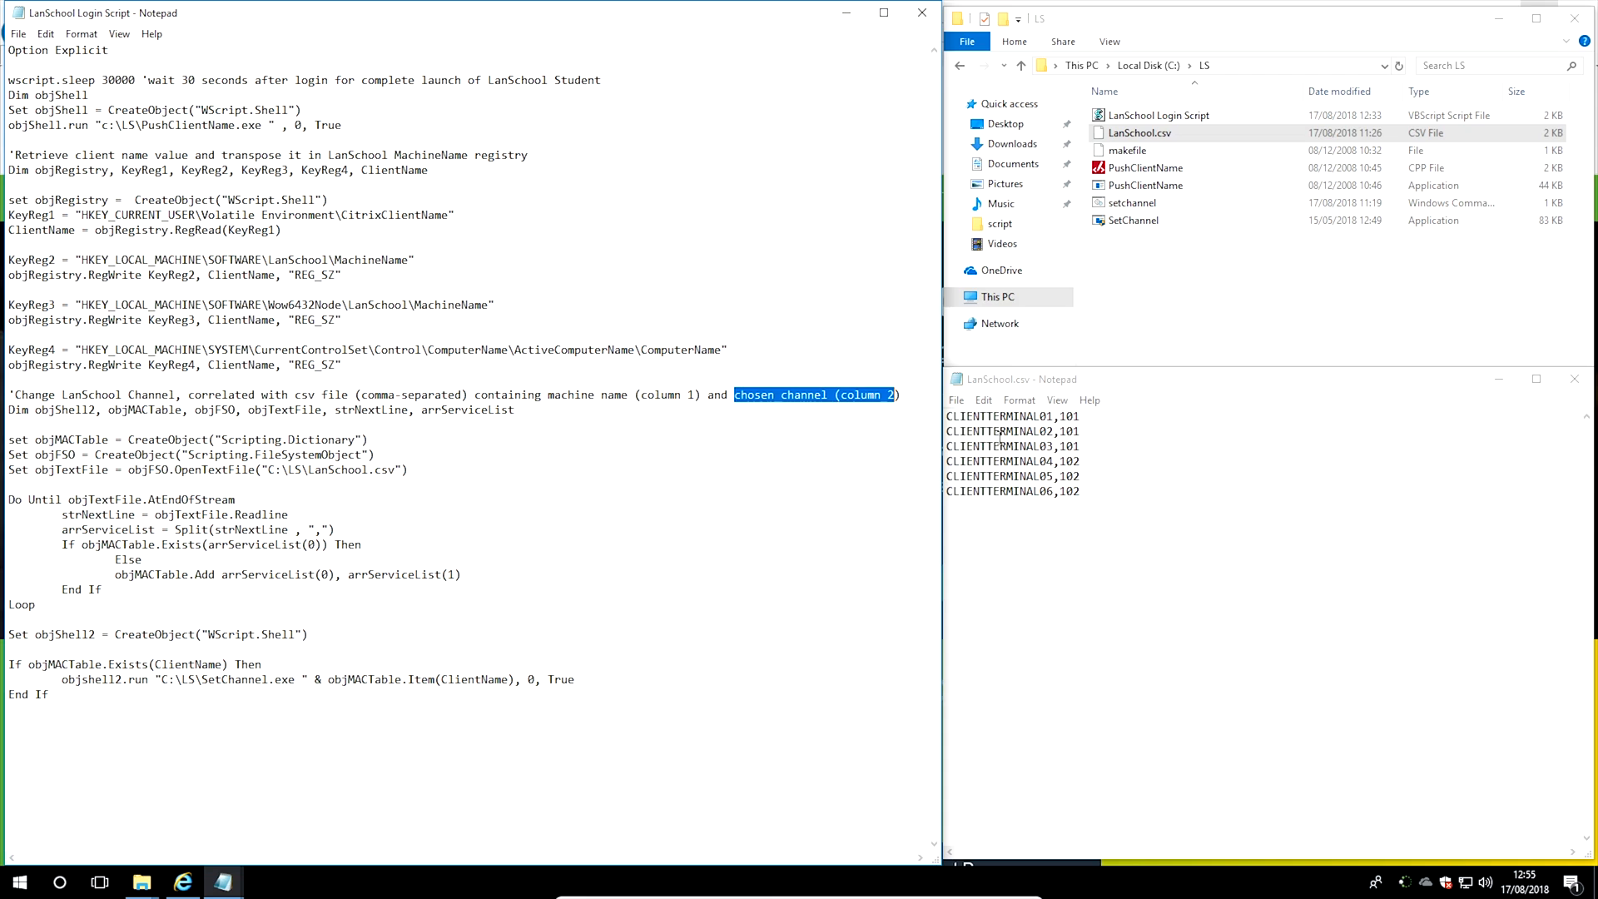
double_click(1065, 416)
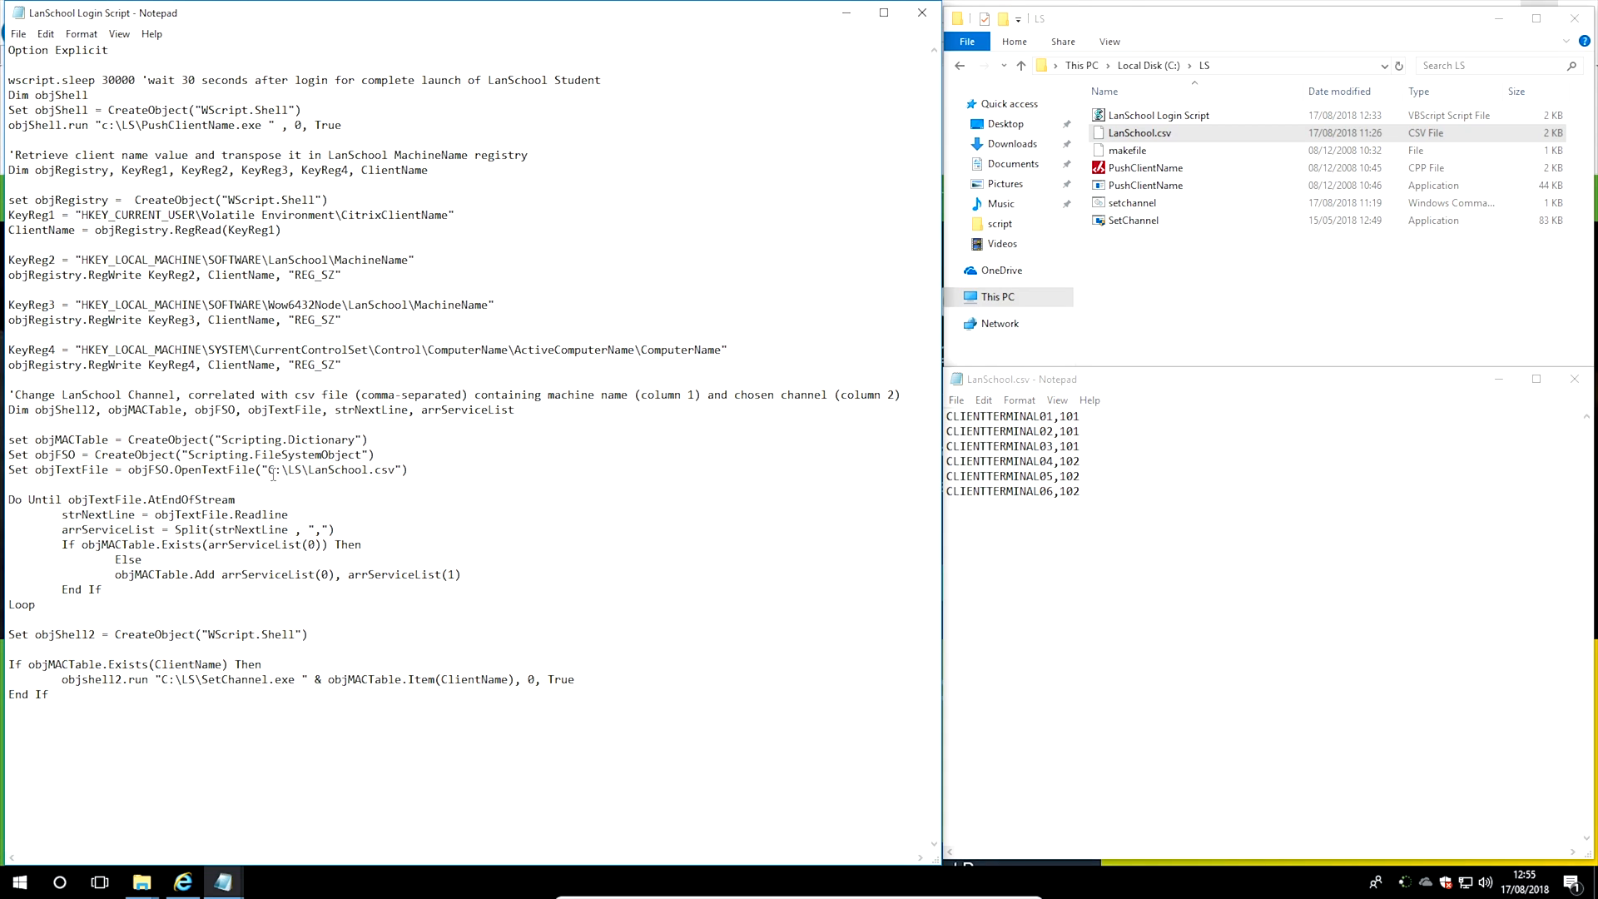
triple_click(132, 469)
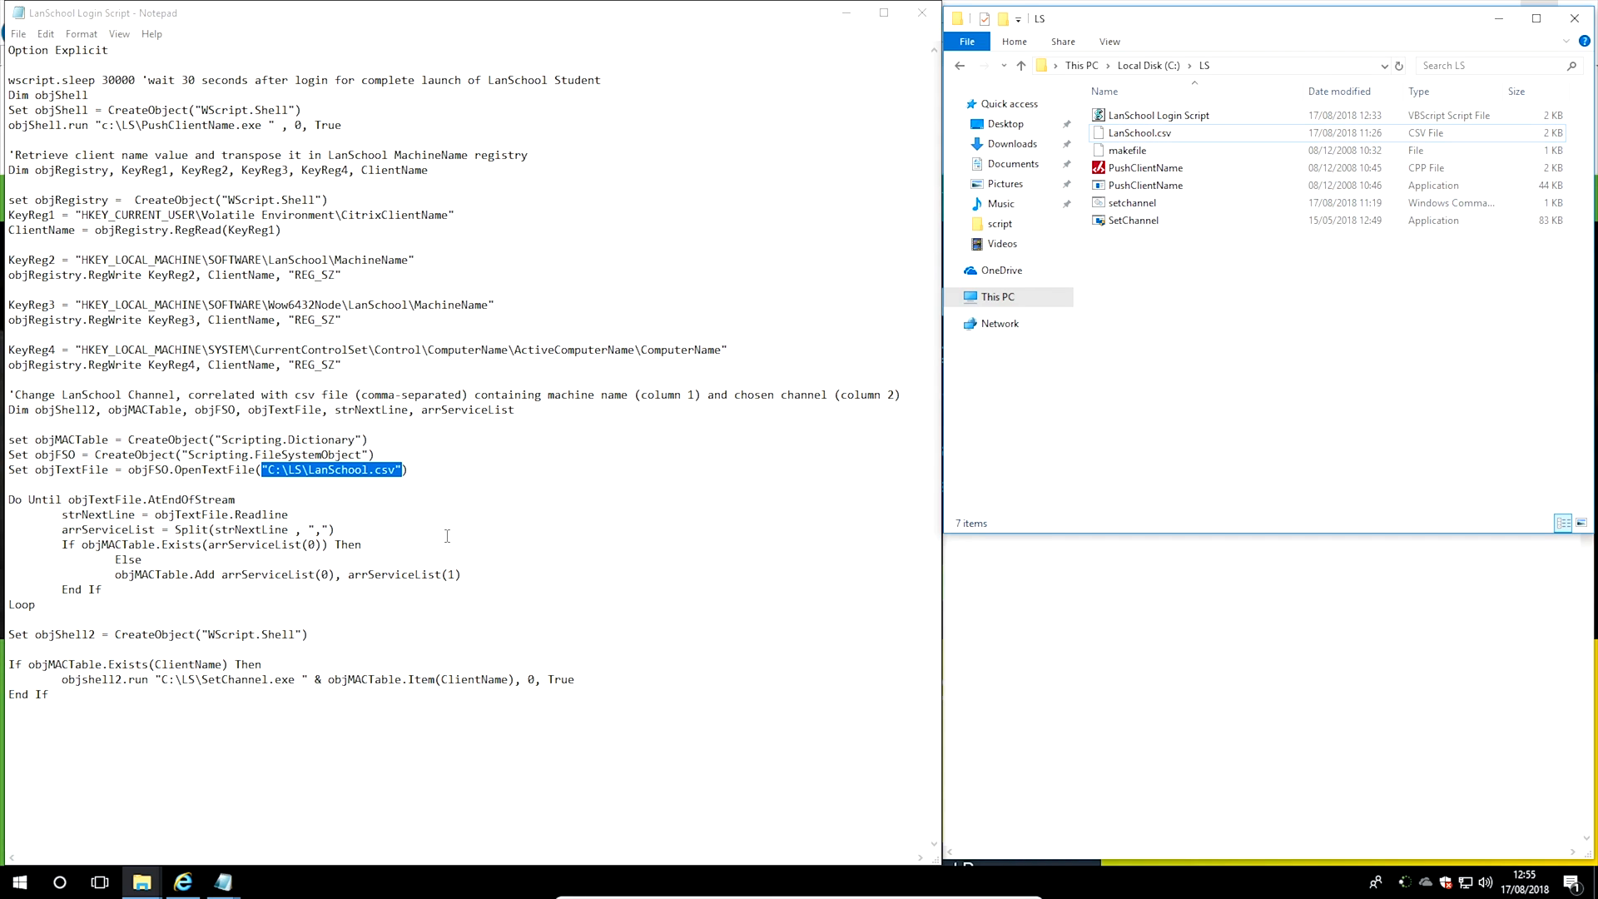
left_click_drag(61, 500, 362, 543)
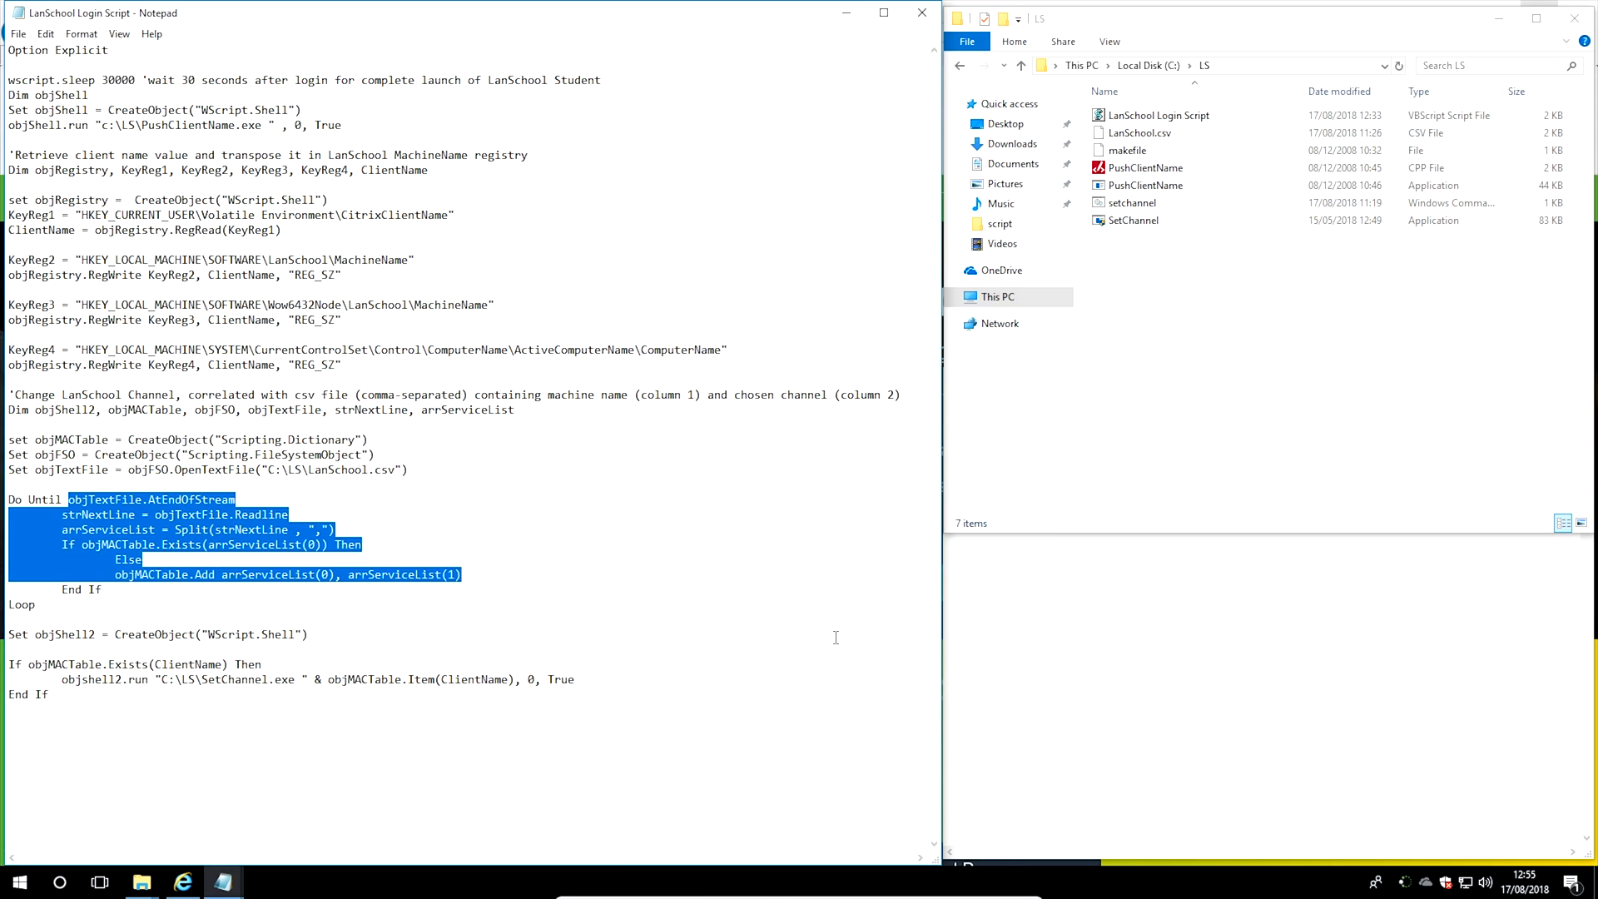
double_click(1138, 132)
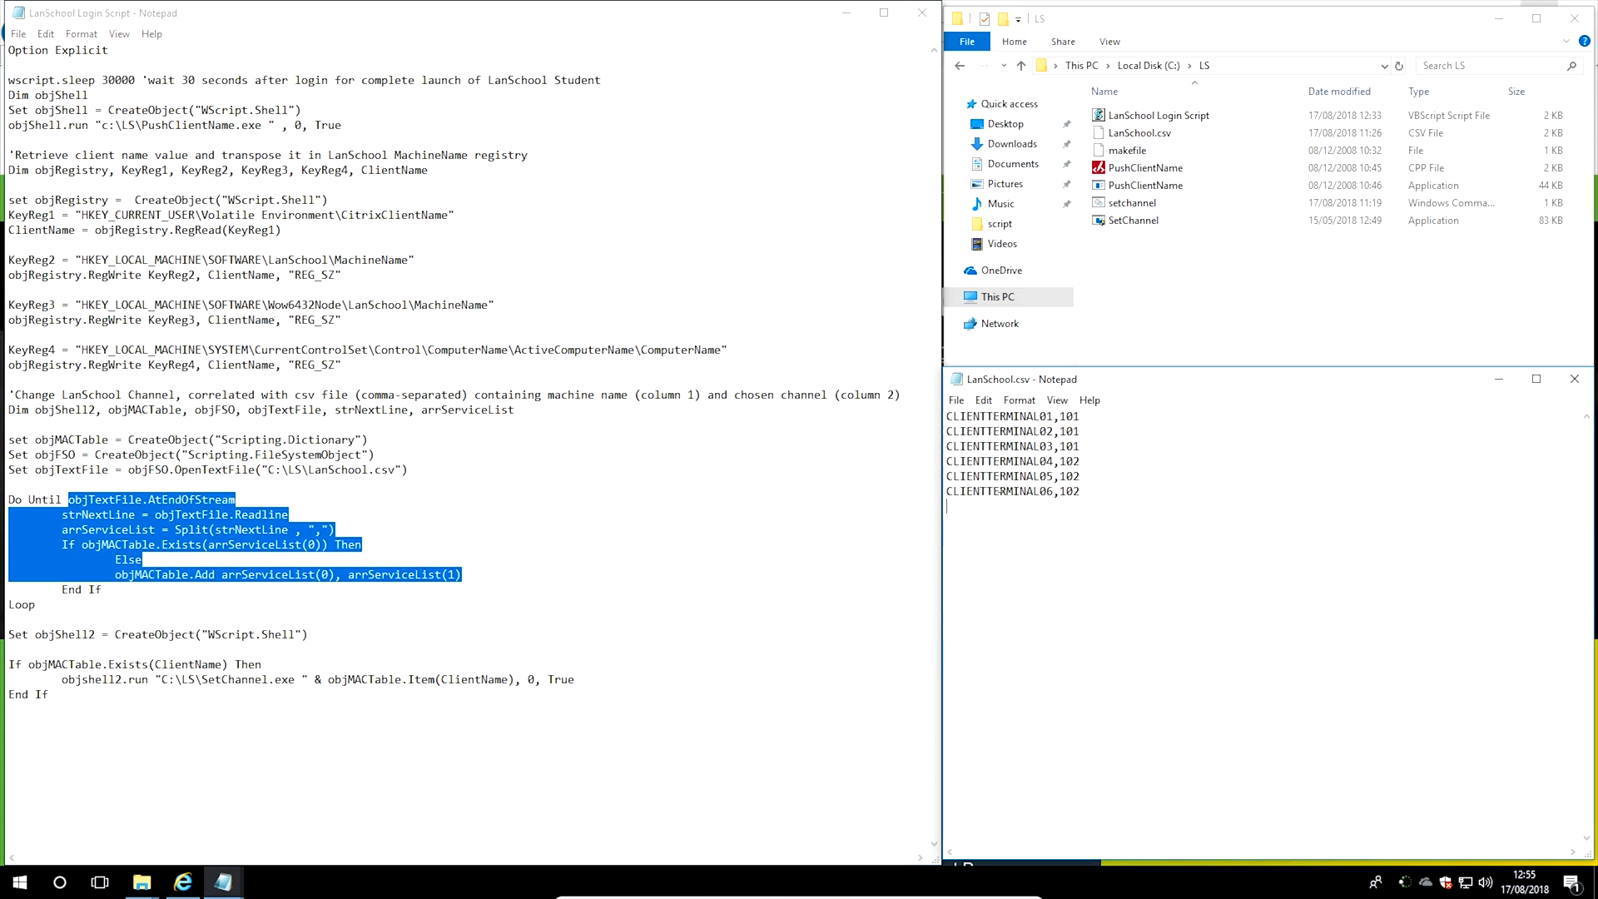
double_click(999, 417)
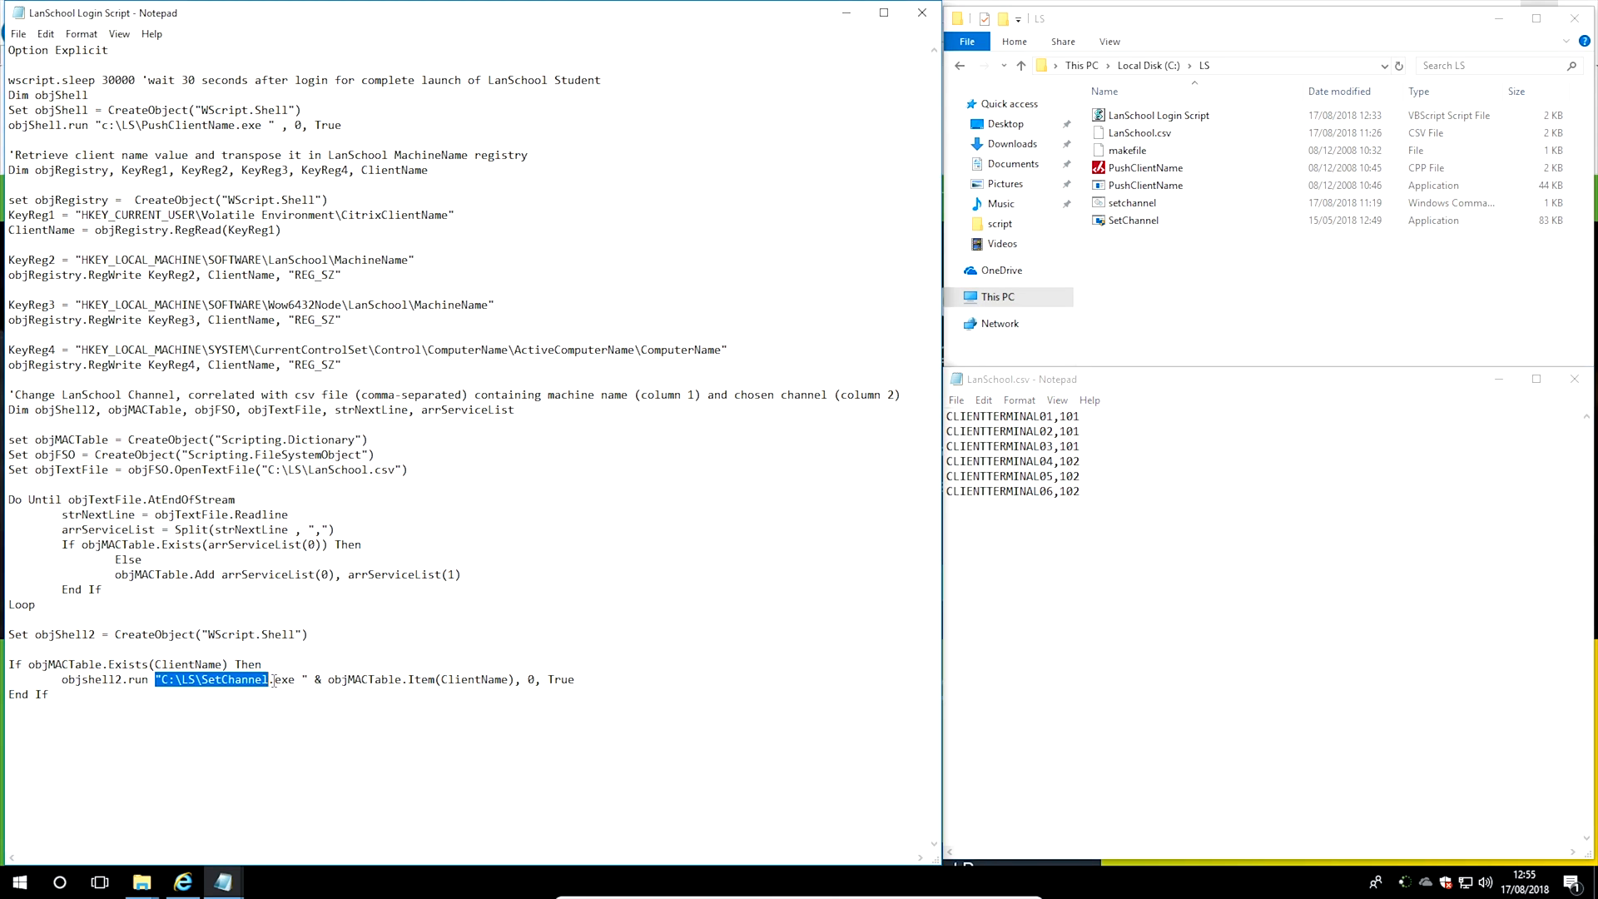
left_click(228, 627)
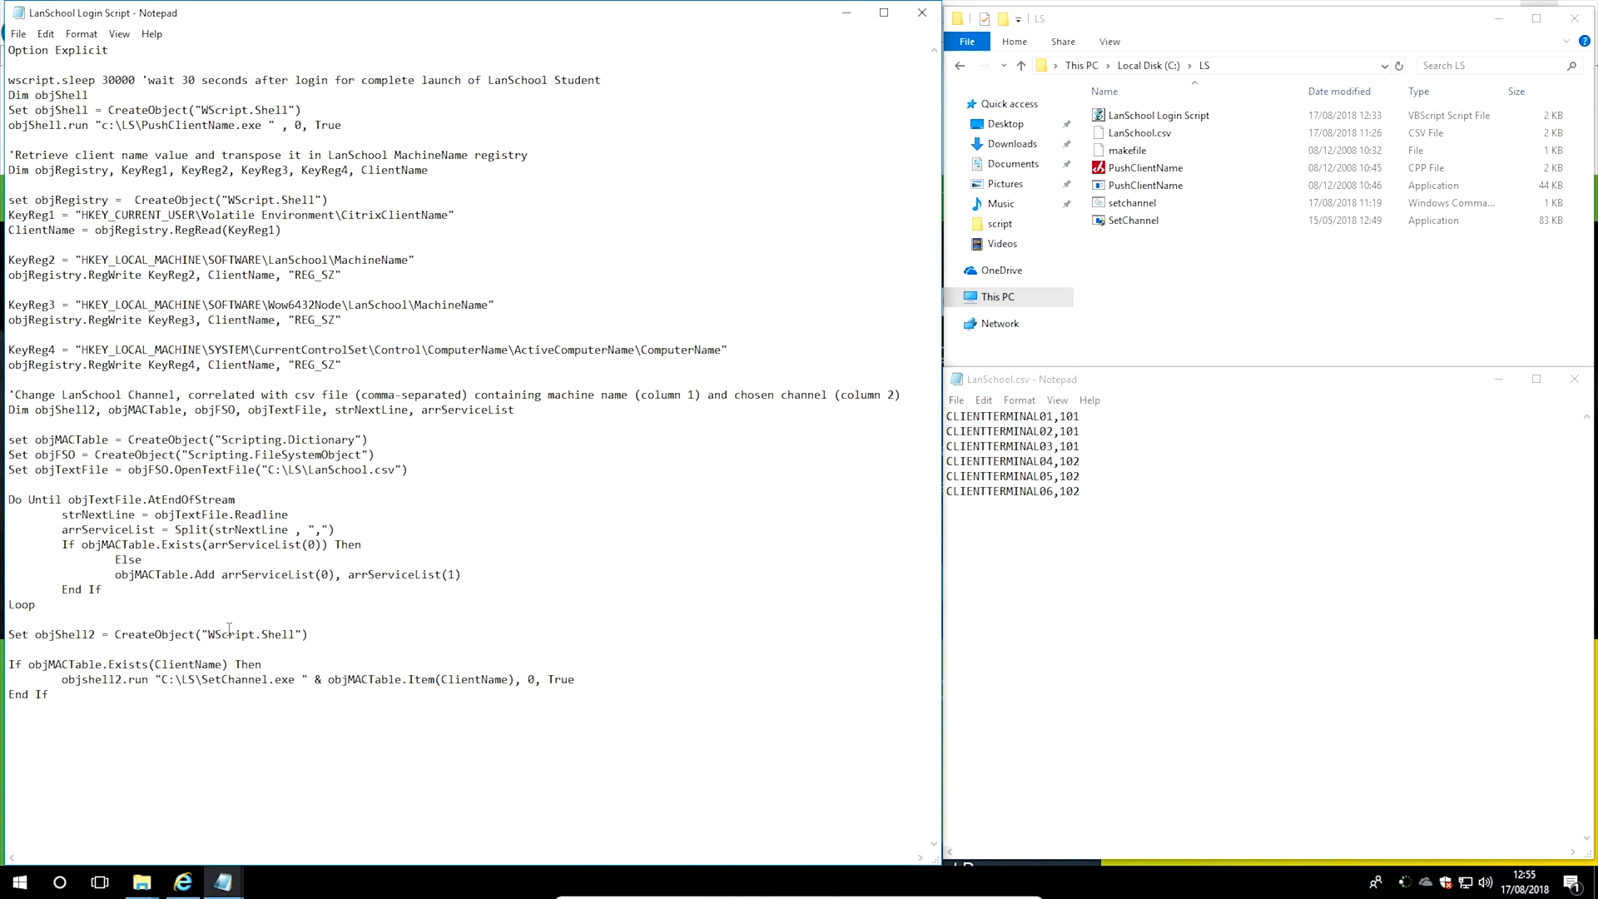
left_click_drag(29, 664, 261, 664)
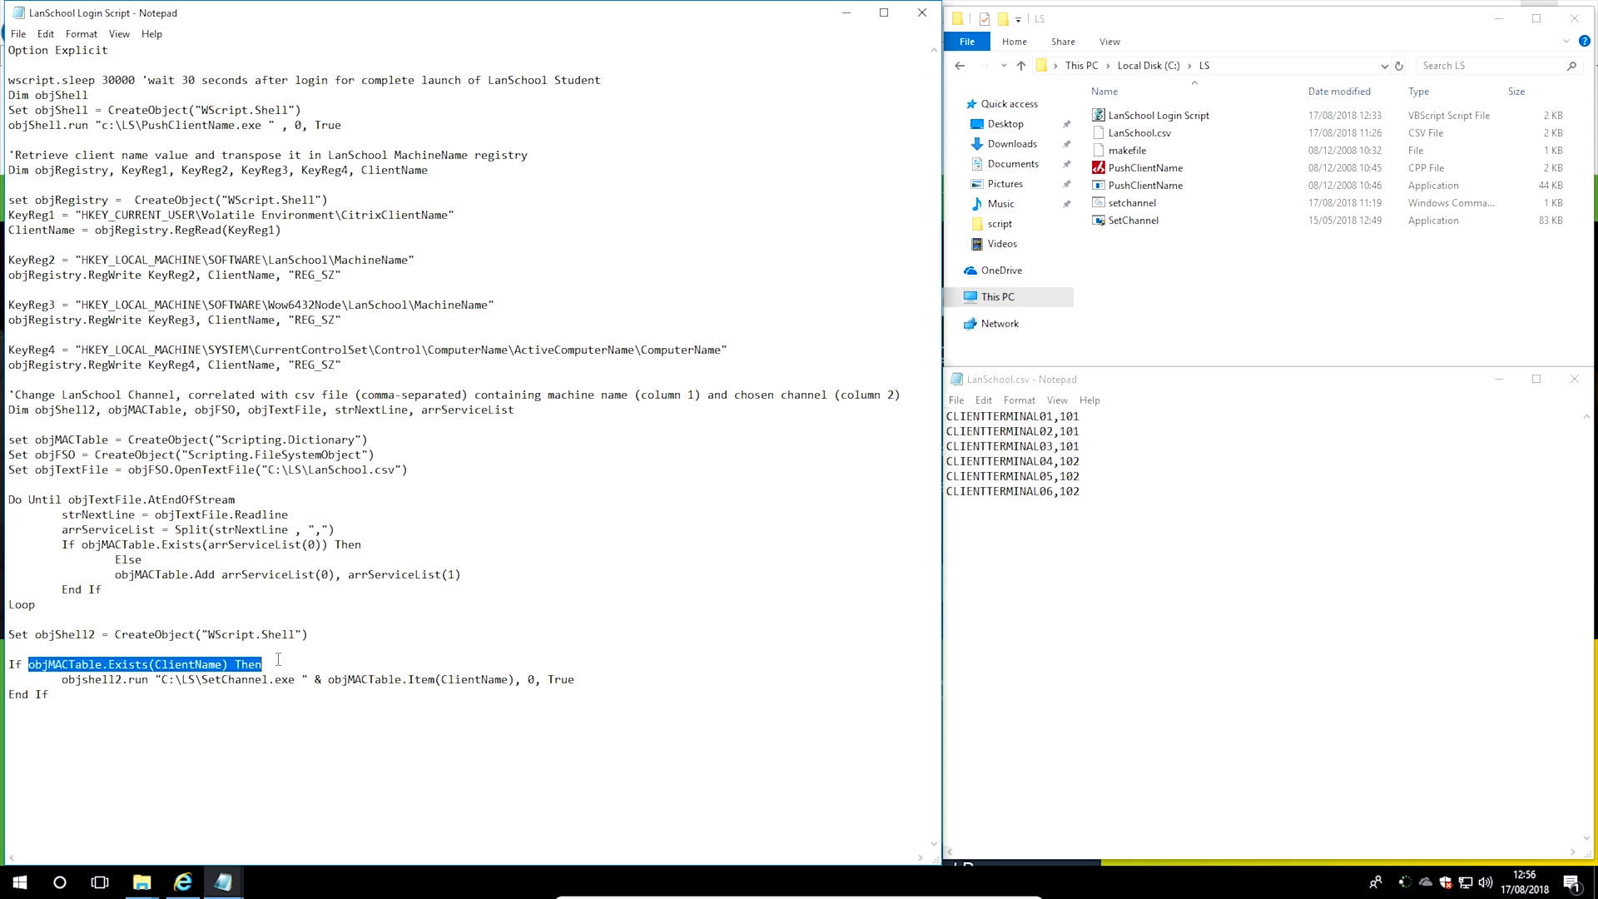
mouse_move(69, 663)
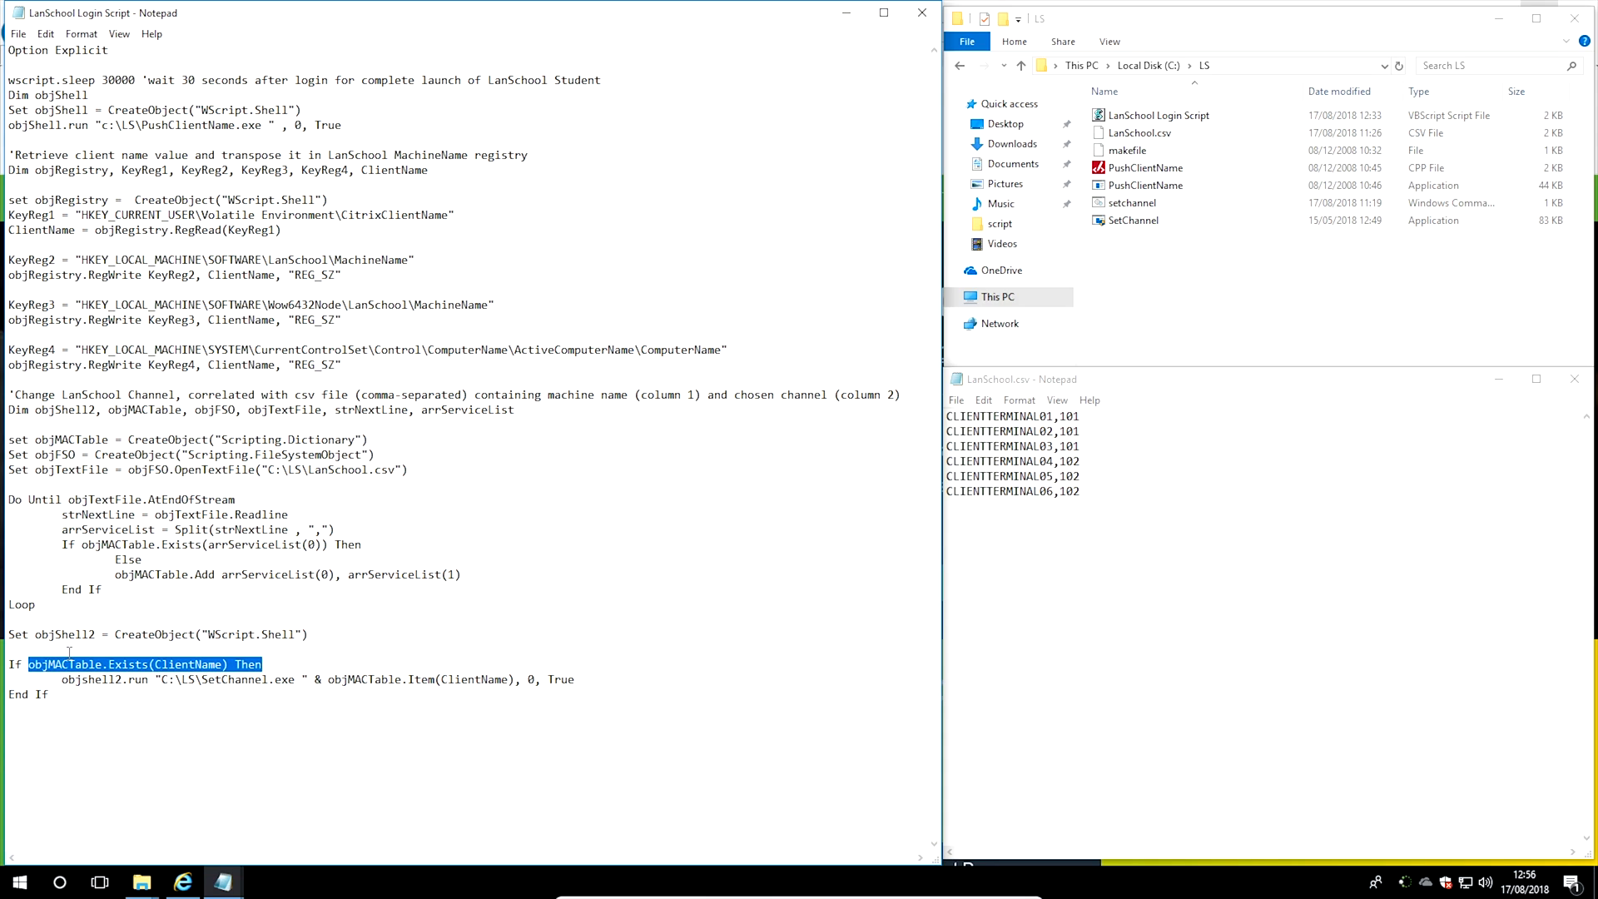